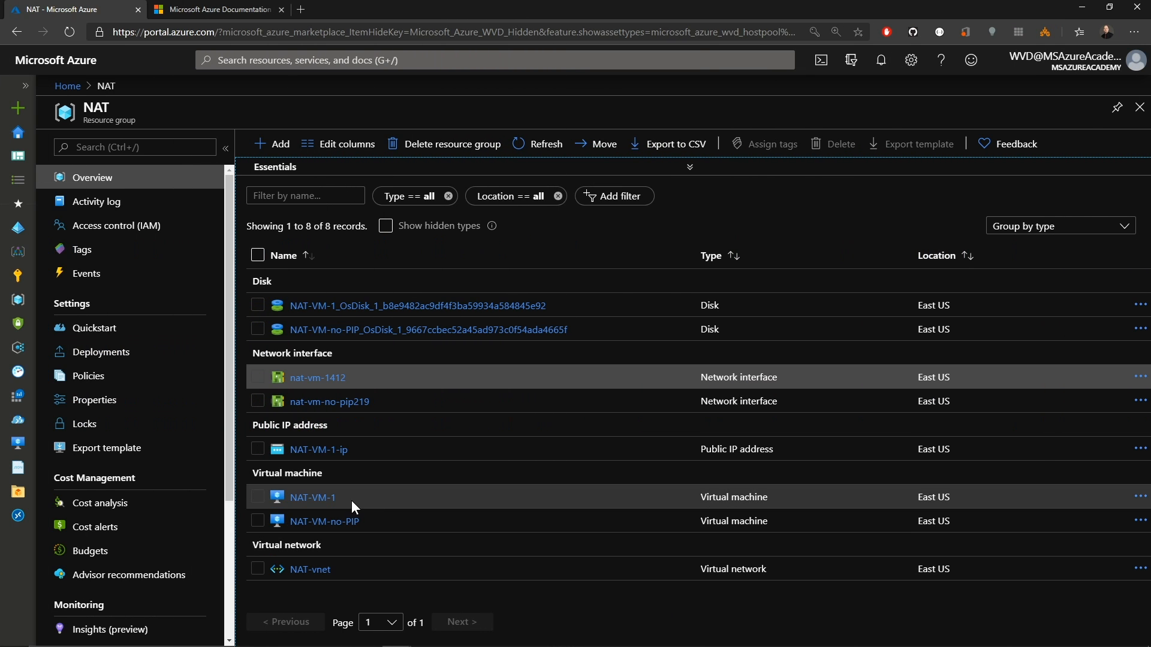
pyautogui.moveTo(380, 509)
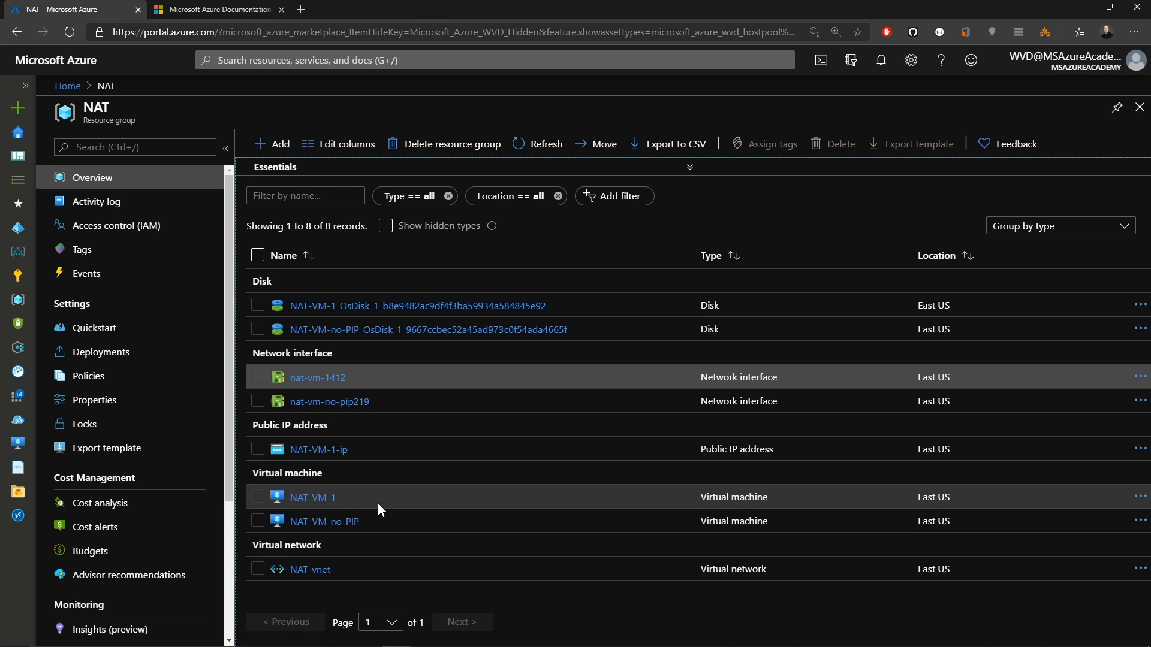
pyautogui.moveTo(401, 527)
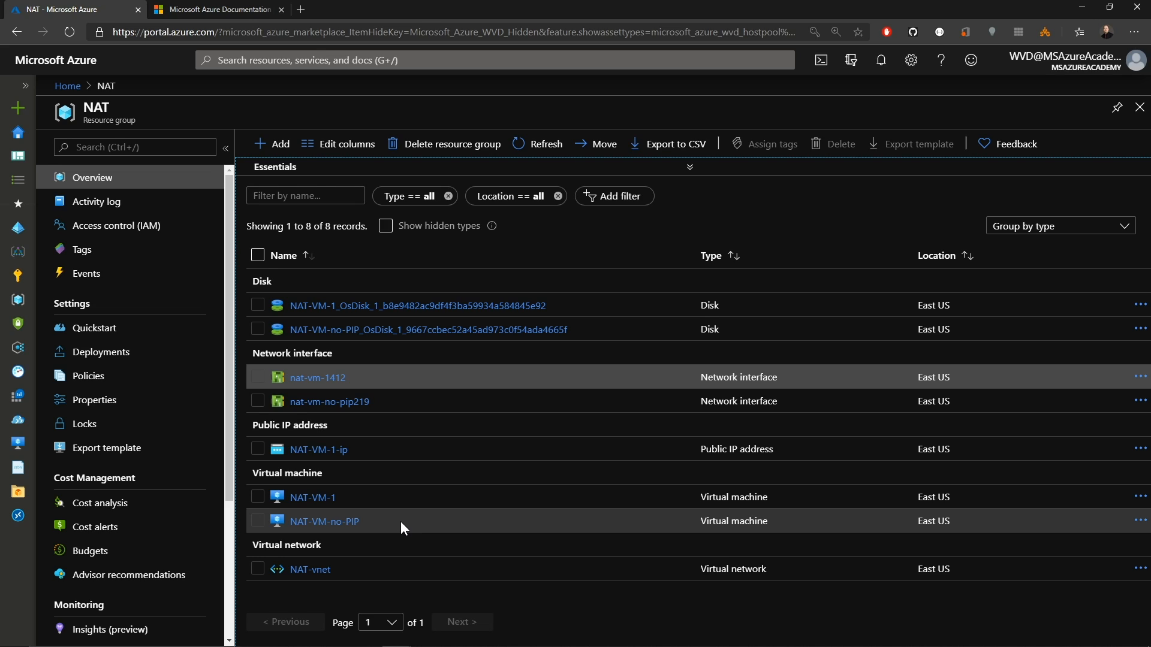
pyautogui.moveTo(360, 449)
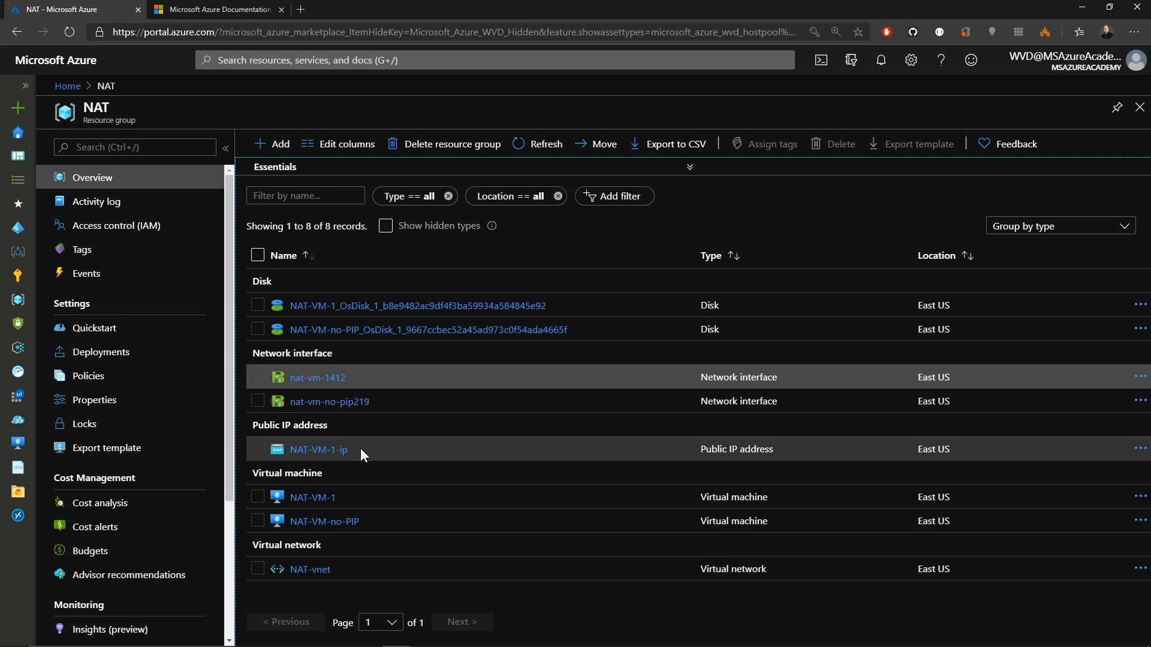
pyautogui.moveTo(312, 496)
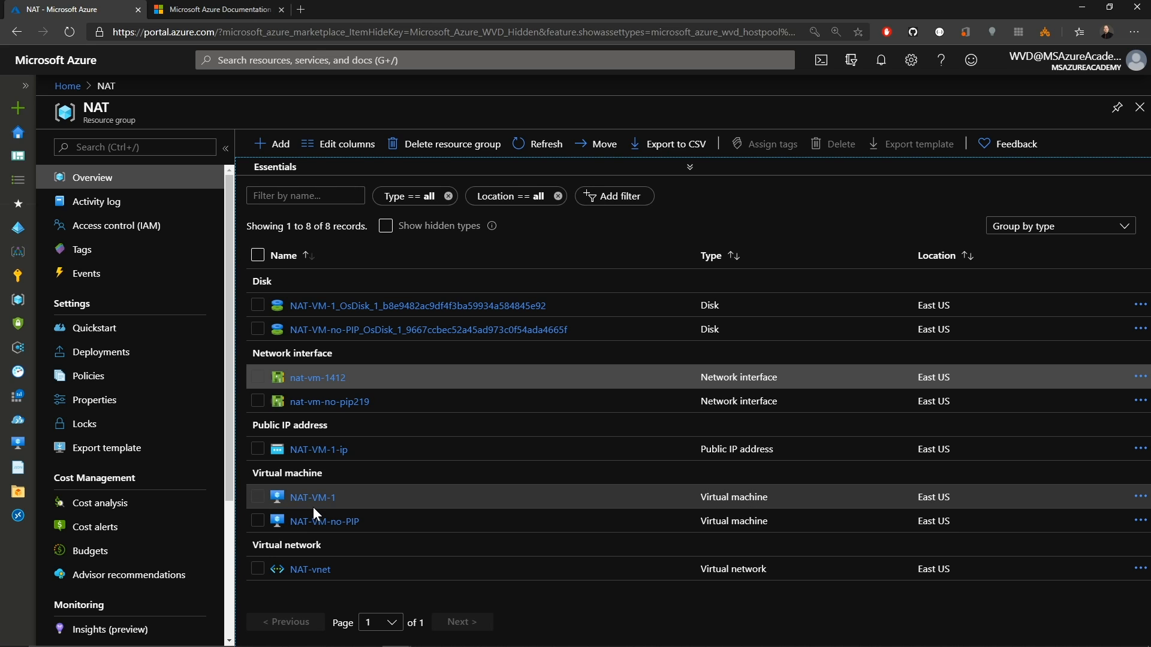
# Open NAT-VM-1's overview to compare its public and private IP addresses.
pyautogui.click(312, 497)
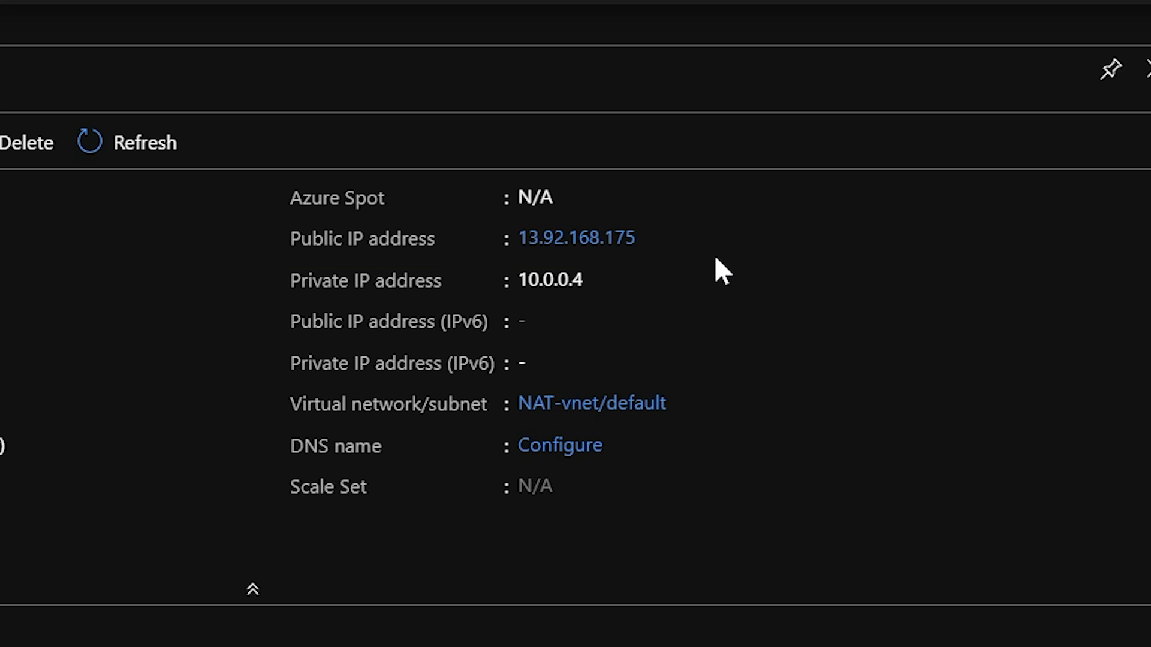
pyautogui.moveTo(598, 304)
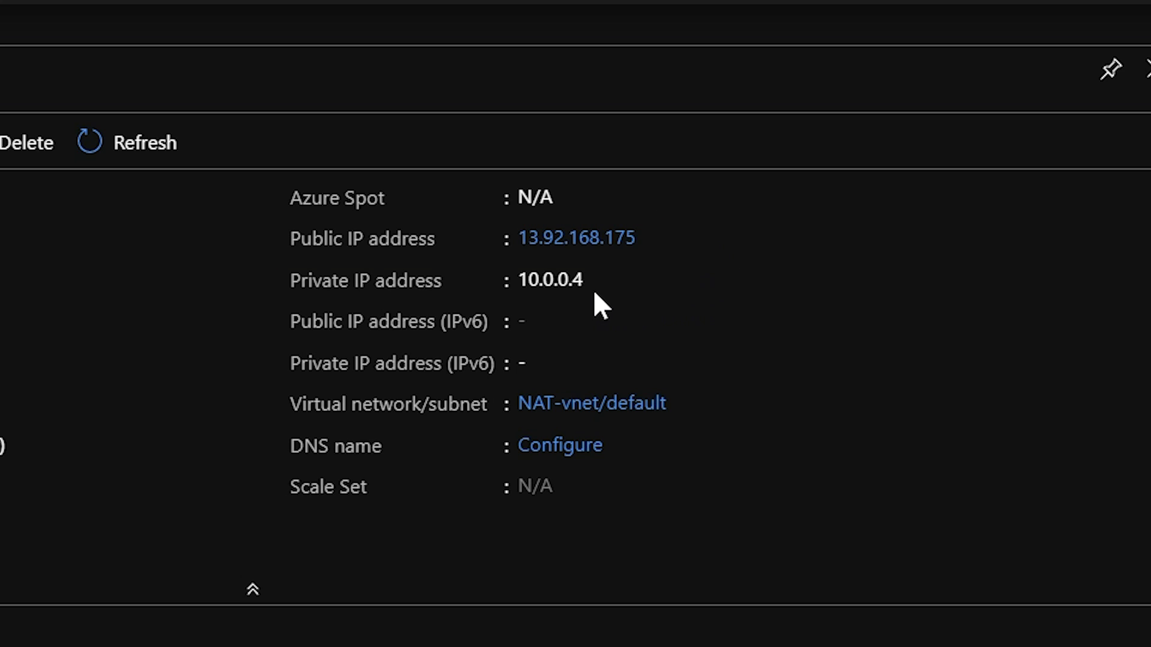
pyautogui.moveTo(592, 307)
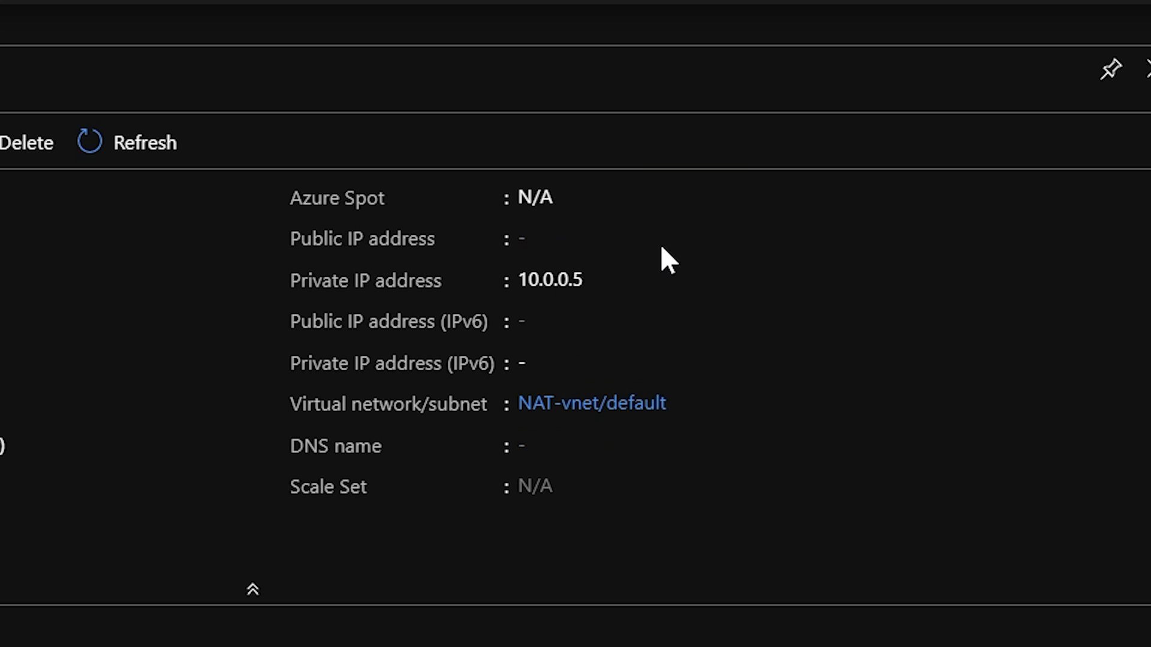
pyautogui.moveTo(536, 312)
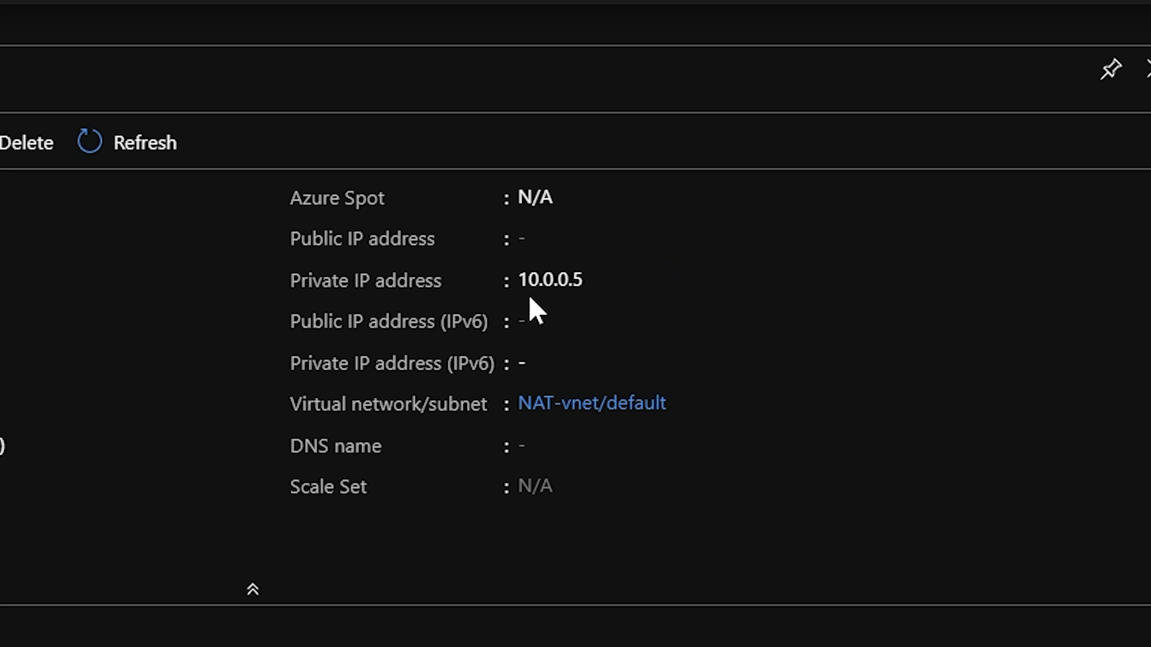
pyautogui.moveTo(669, 304)
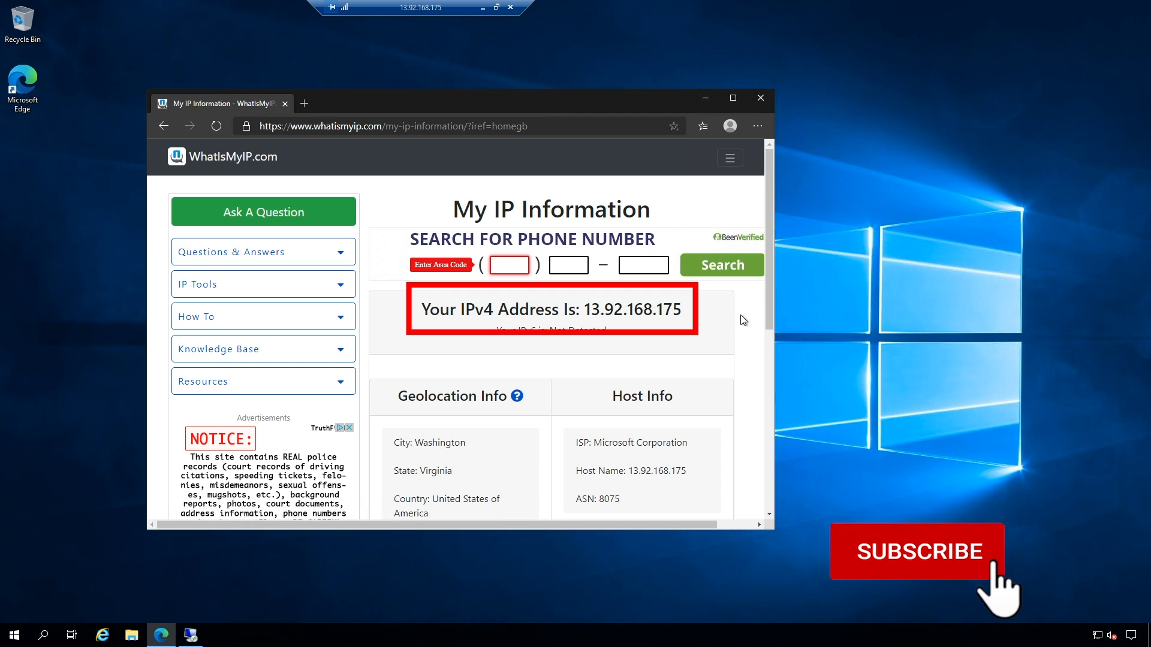
# Move from NAT-VM-1's whatismyip result to the nested 10.0.0.5 Remote Desktop session.
pyautogui.click(915, 551)
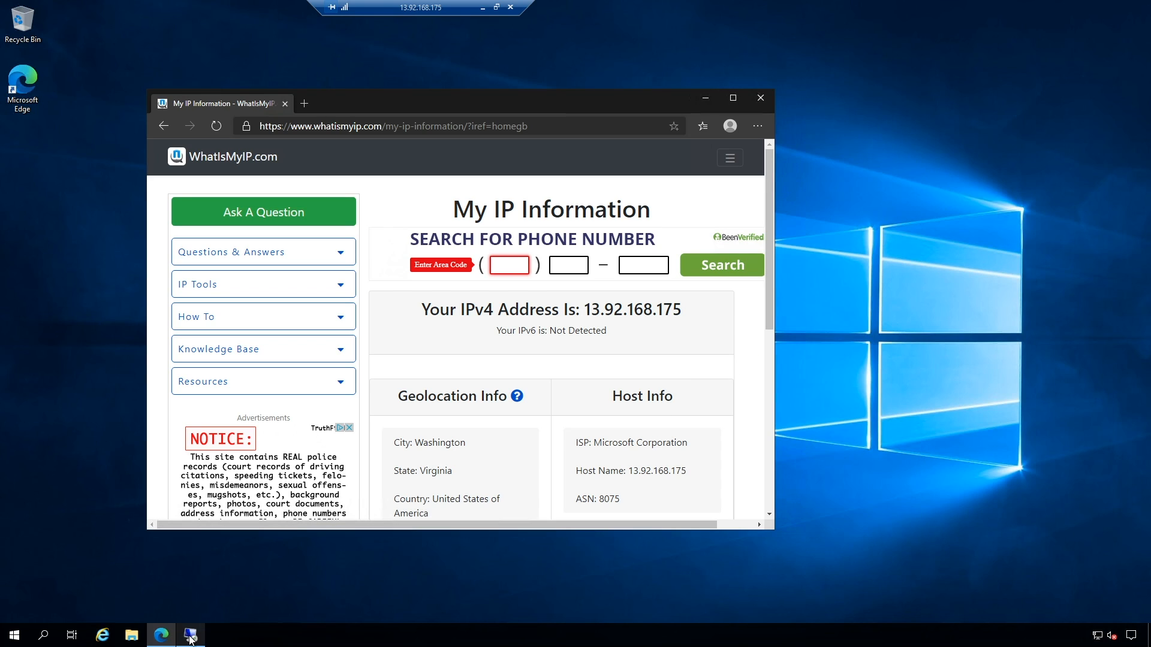
pyautogui.click(190, 635)
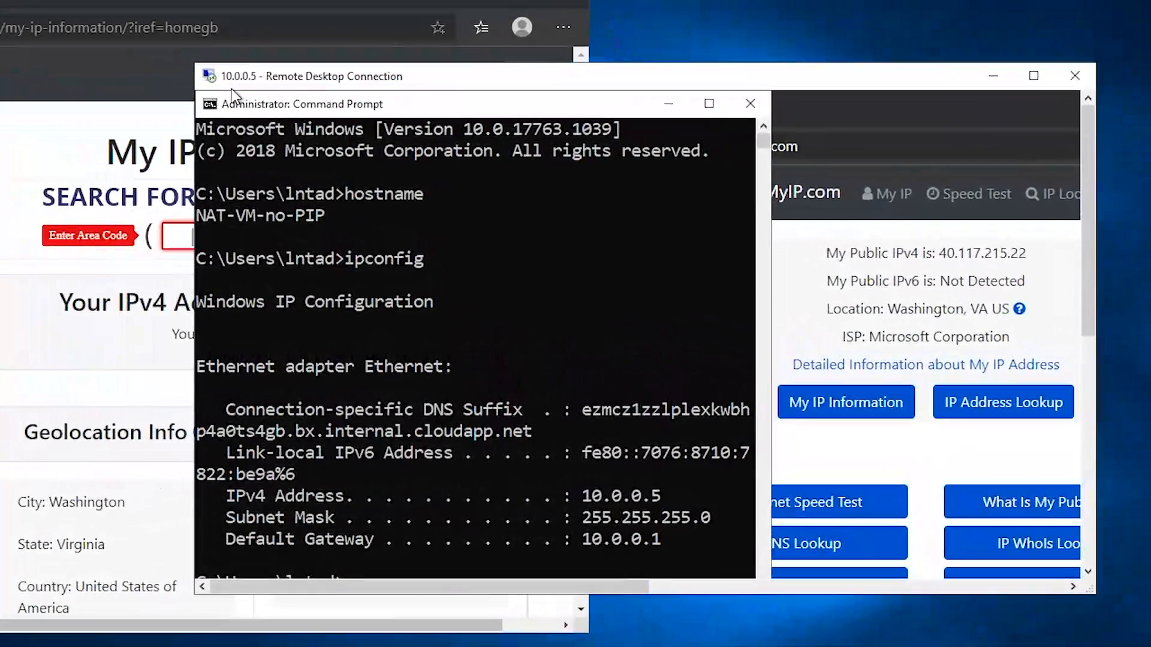
pyautogui.moveTo(439, 81)
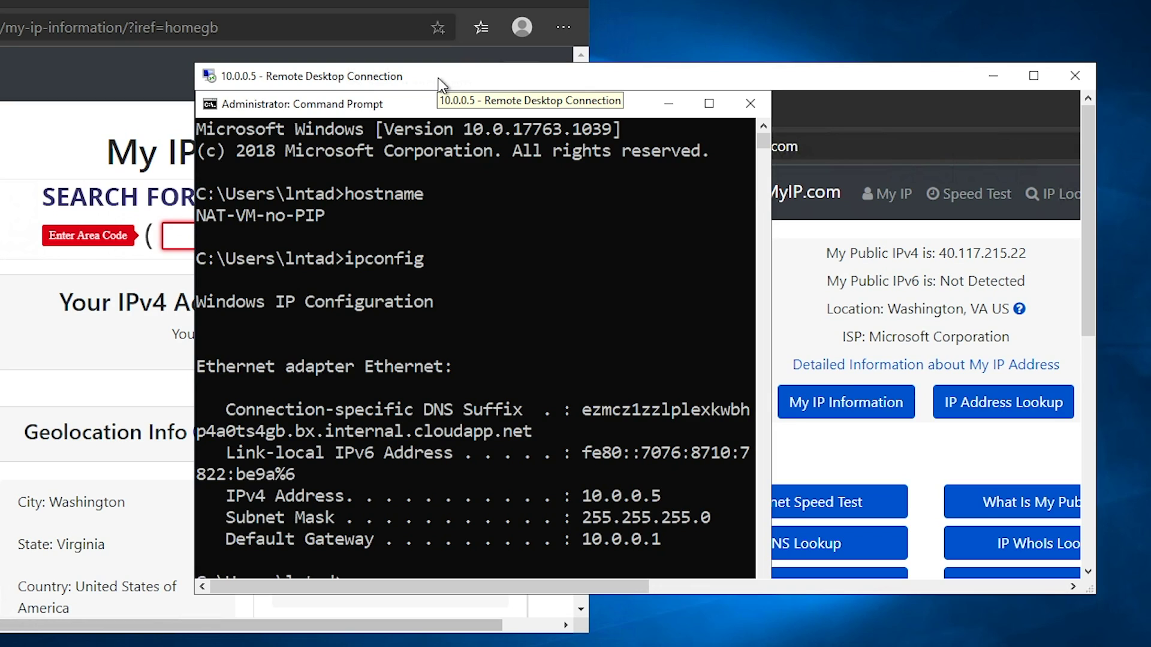
pyautogui.moveTo(505, 90)
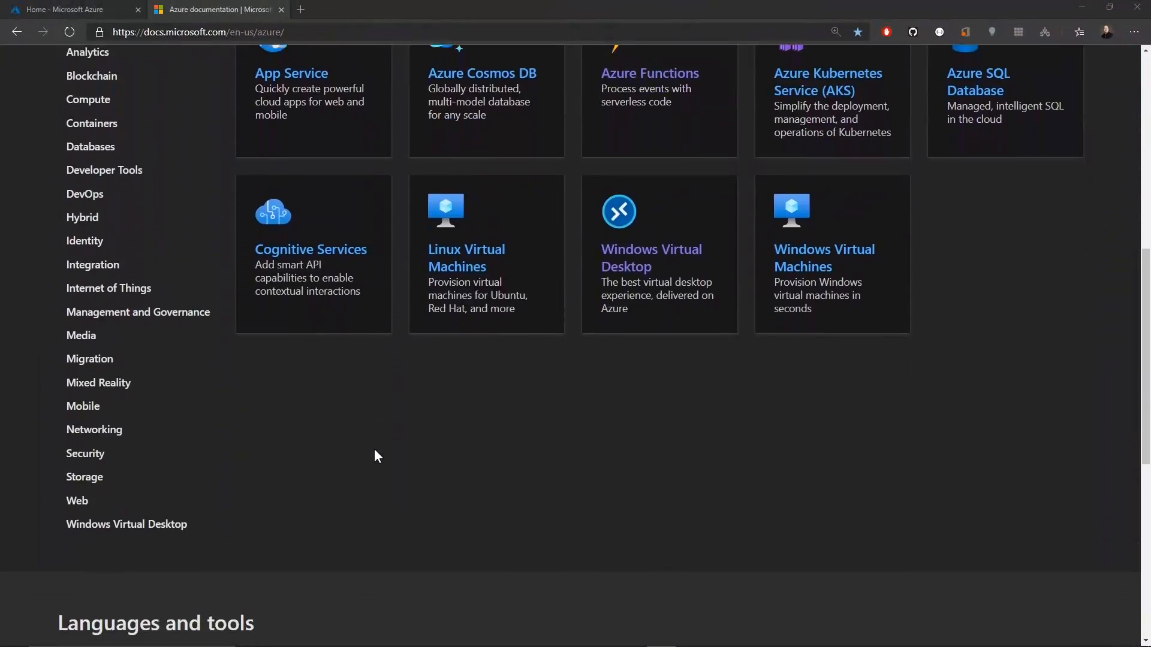
pyautogui.moveTo(94, 429)
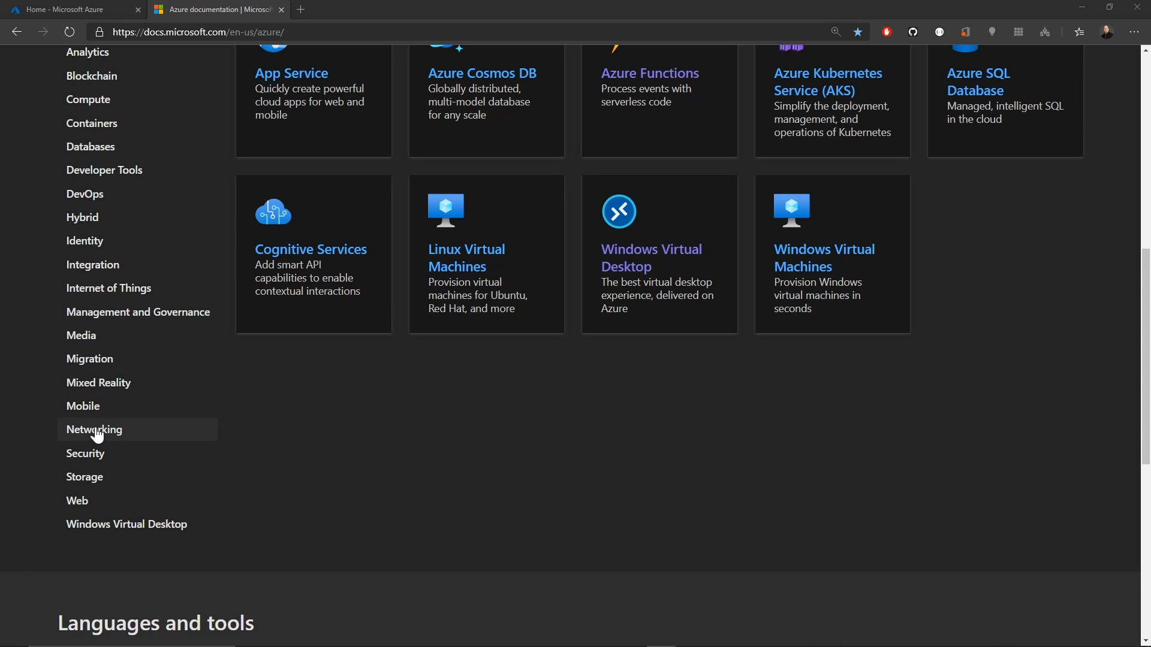
# Browse Networking > Virtual Network docs, then Concepts > Connectivity > NAT > Overview.
pyautogui.click(94, 429)
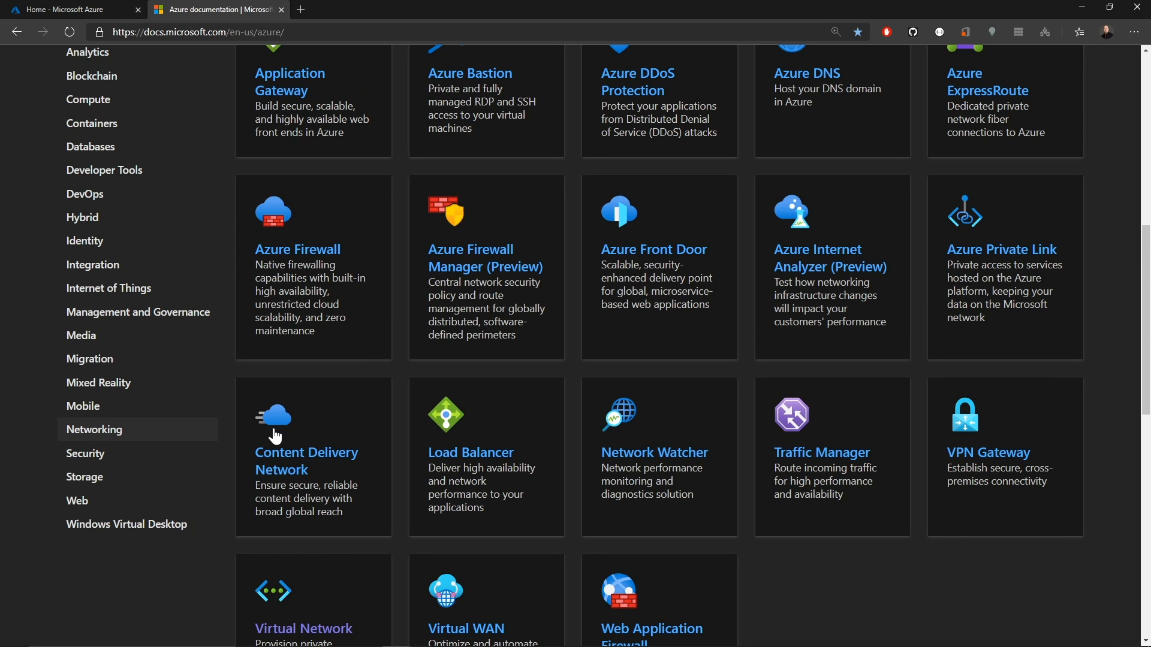
pyautogui.scroll(-3)
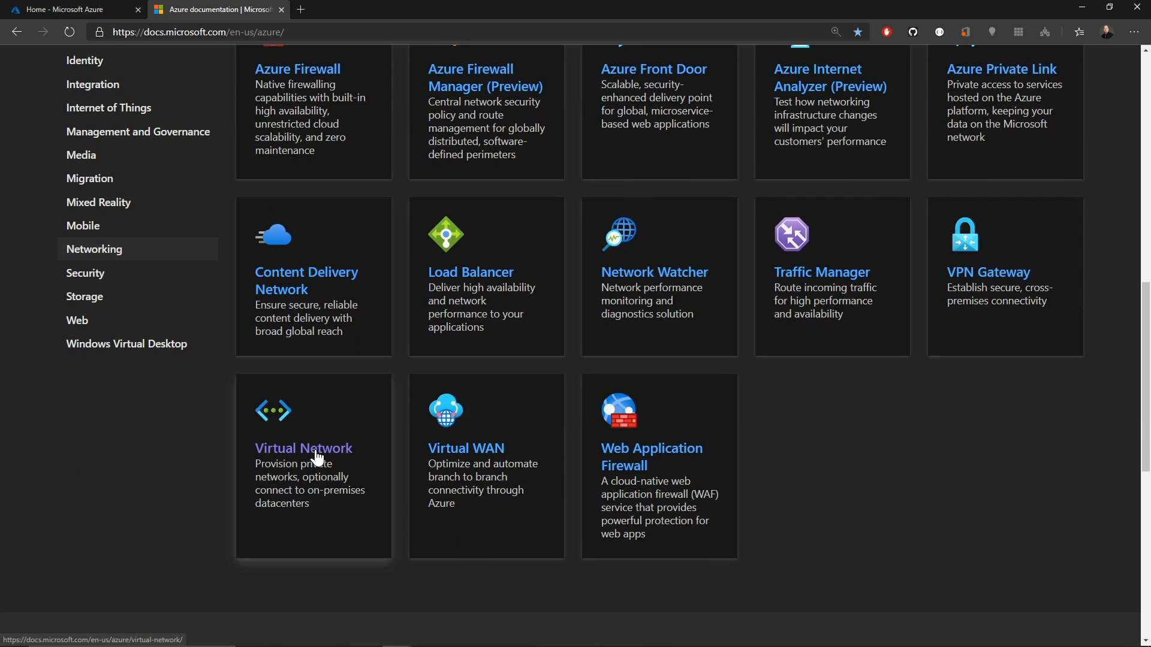
pyautogui.click(303, 448)
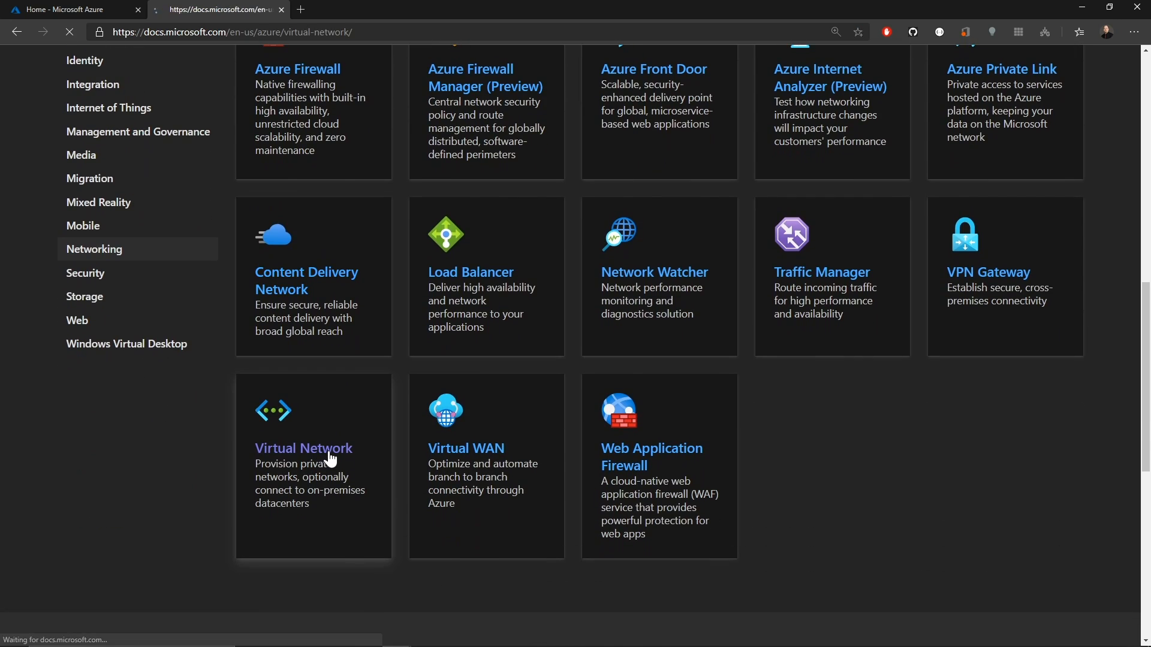
pyautogui.click(304, 448)
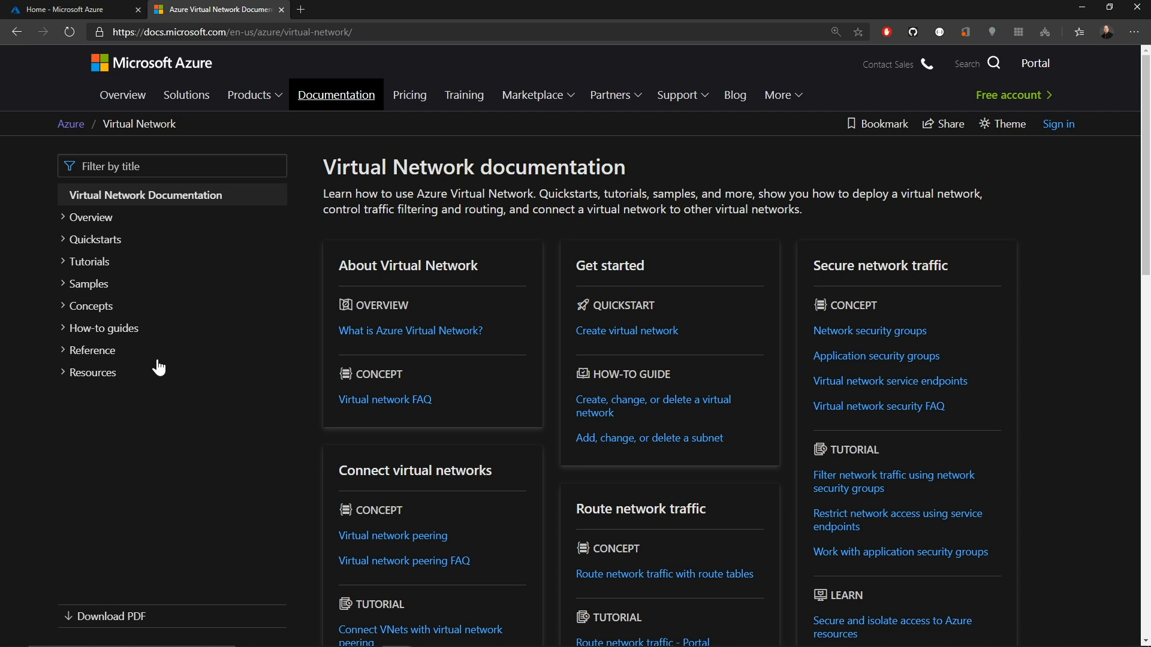
pyautogui.click(91, 306)
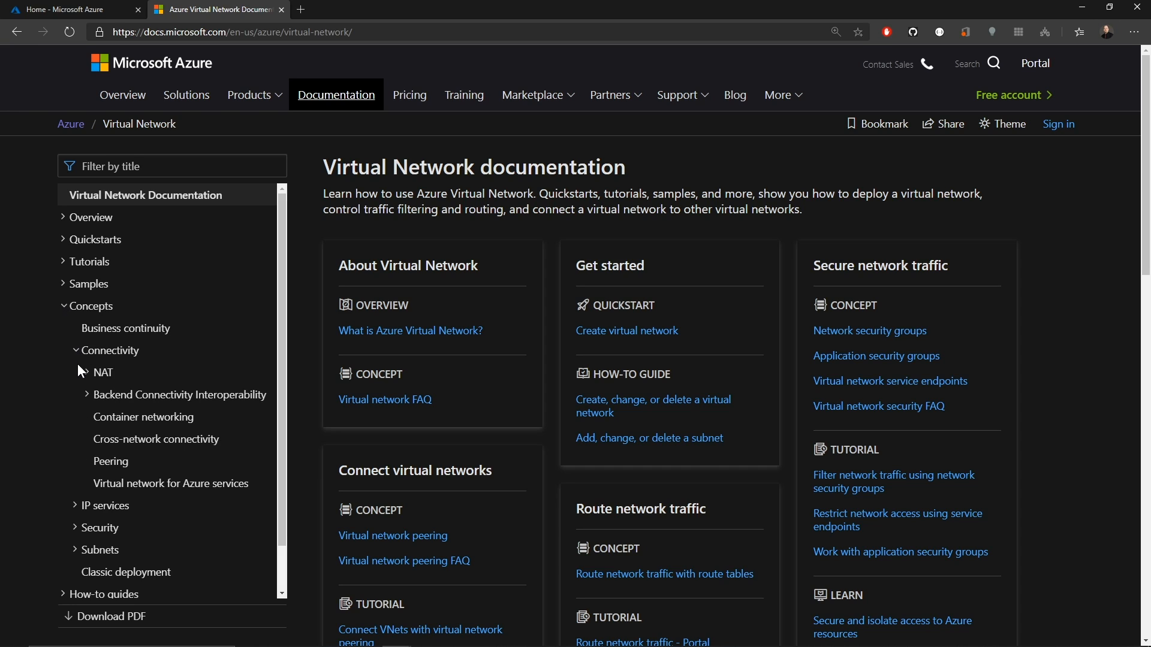
pyautogui.click(101, 372)
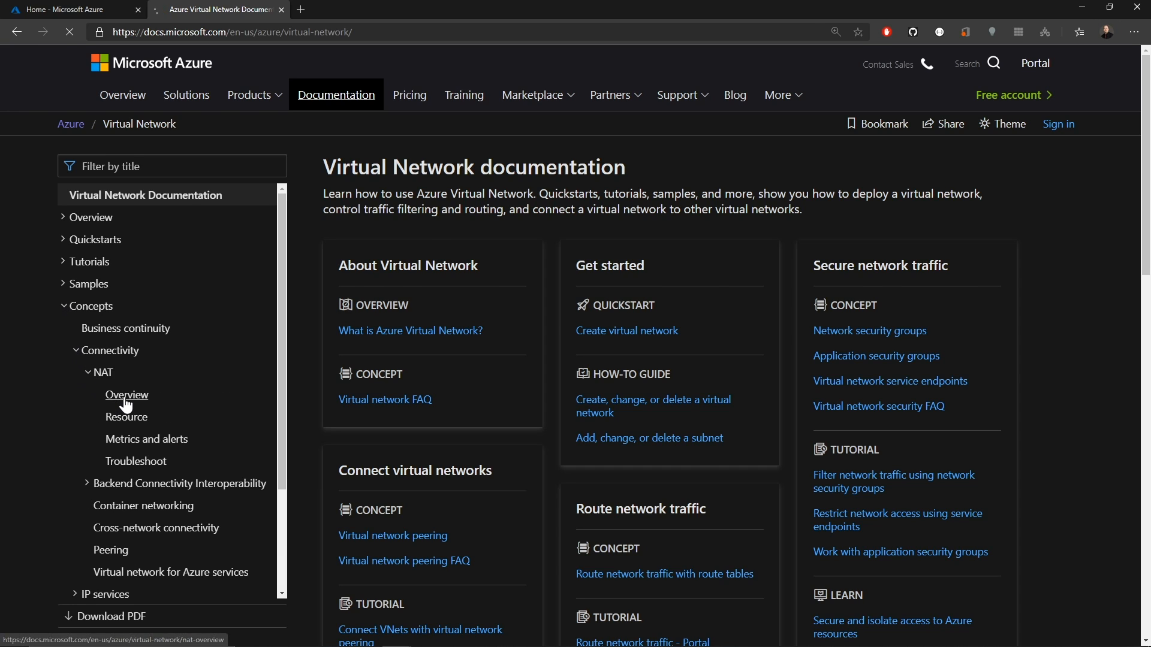
pyautogui.click(126, 395)
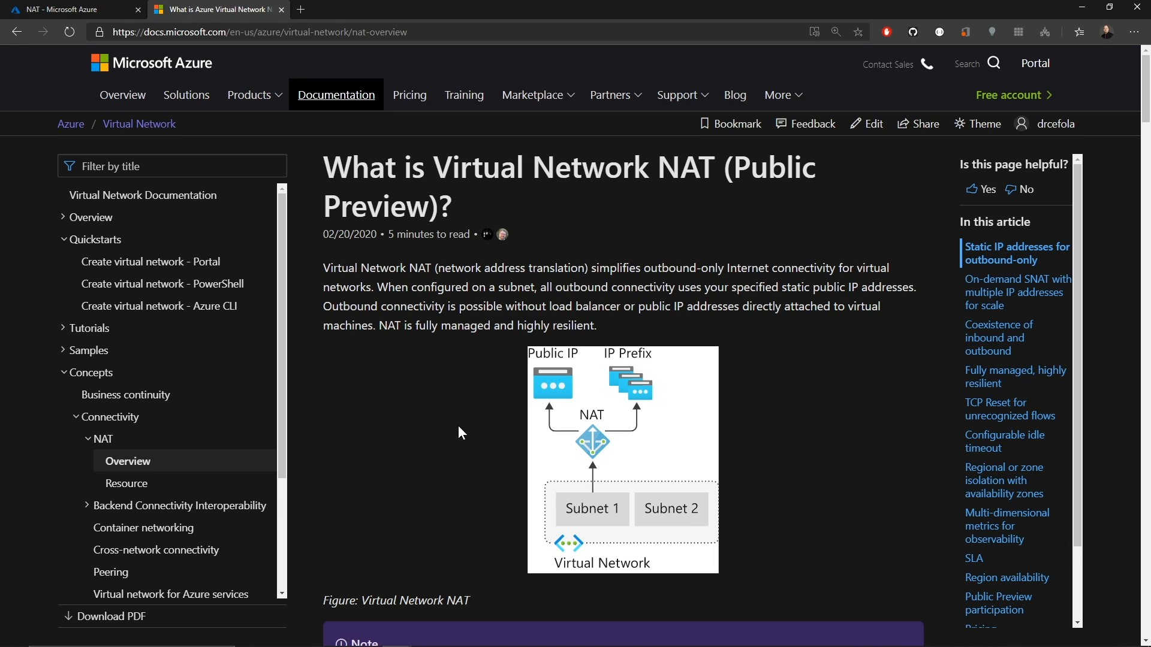
pyautogui.moveTo(927, 331)
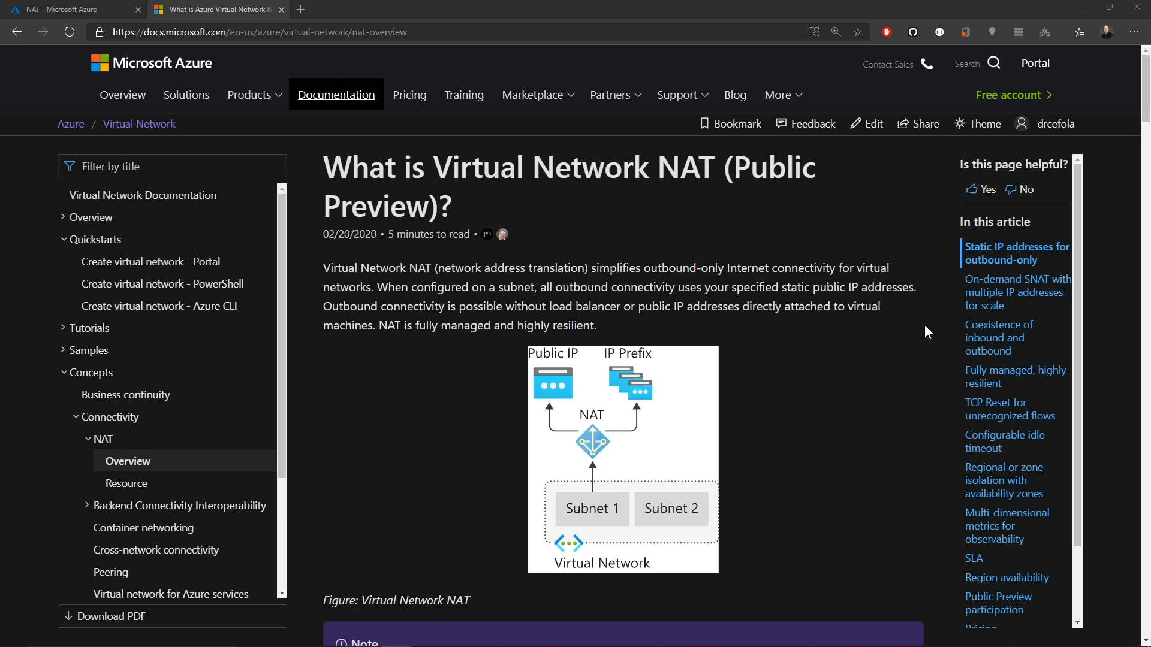
pyautogui.moveTo(998, 338)
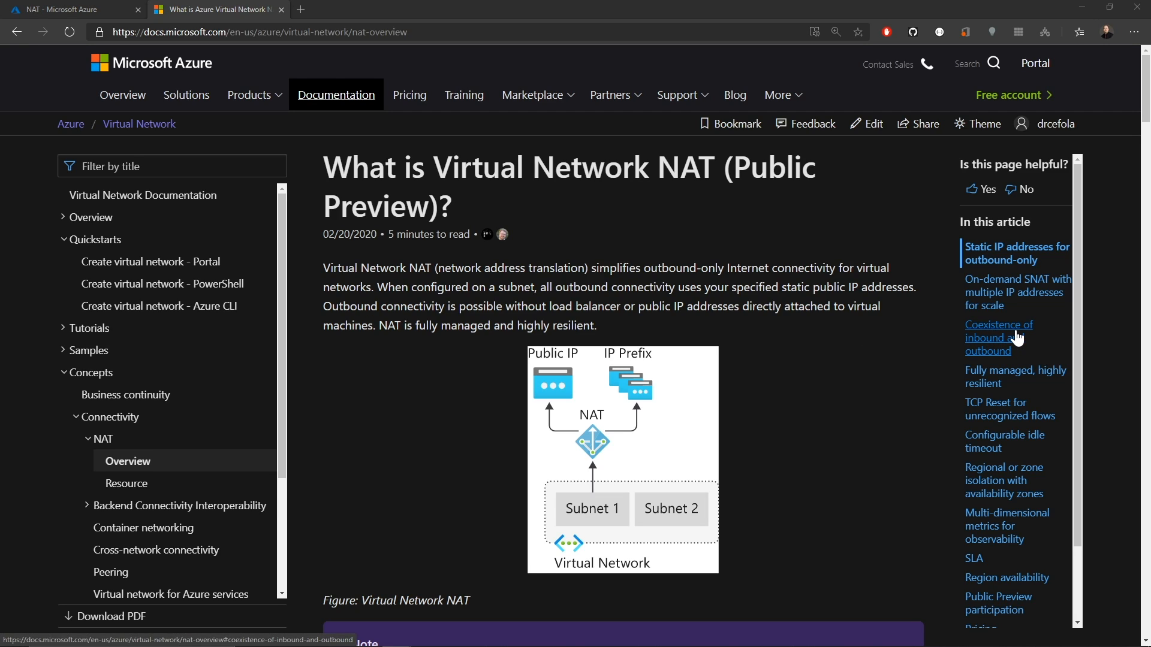
# Jump to the 'Coexistence of inbound and outbound' section with its flow diagram.
pyautogui.click(998, 338)
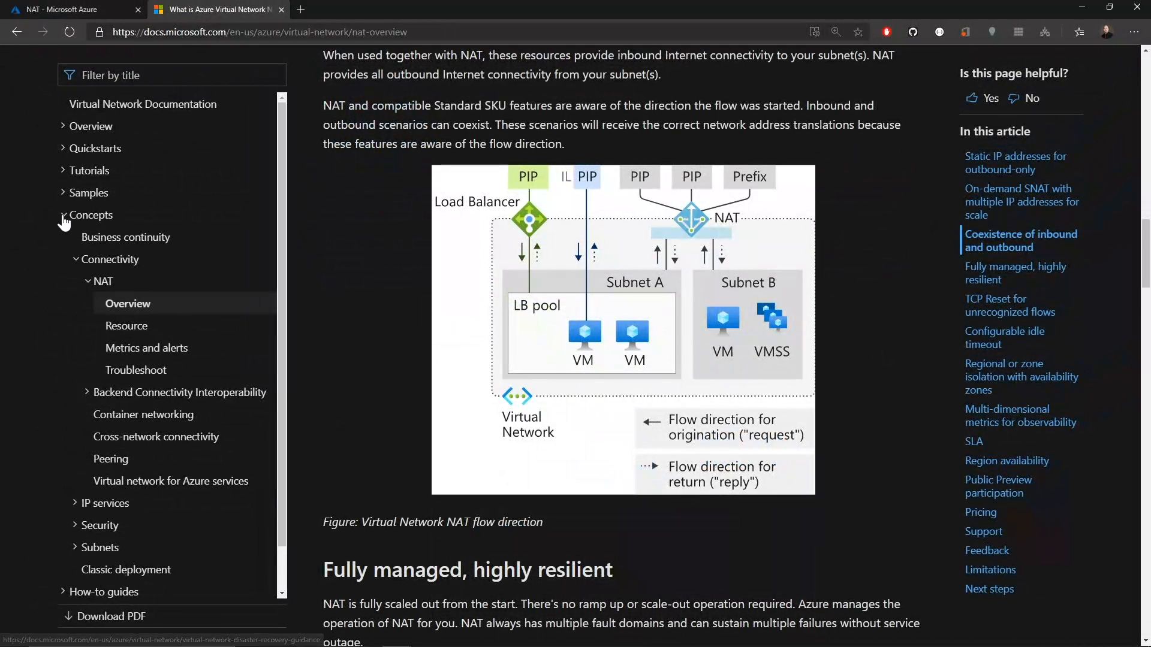
# Open the 'Create and validate NAT gateway - Portal' tutorial, then find NAT gateway in the portal.
pyautogui.click(91, 215)
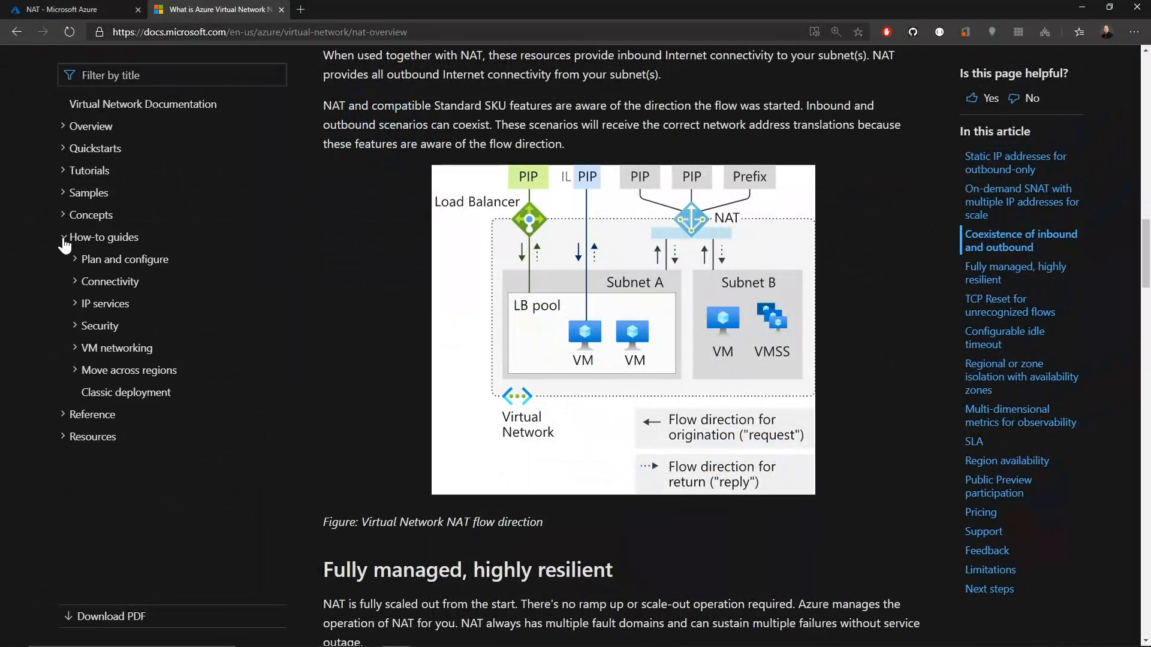
pyautogui.click(110, 281)
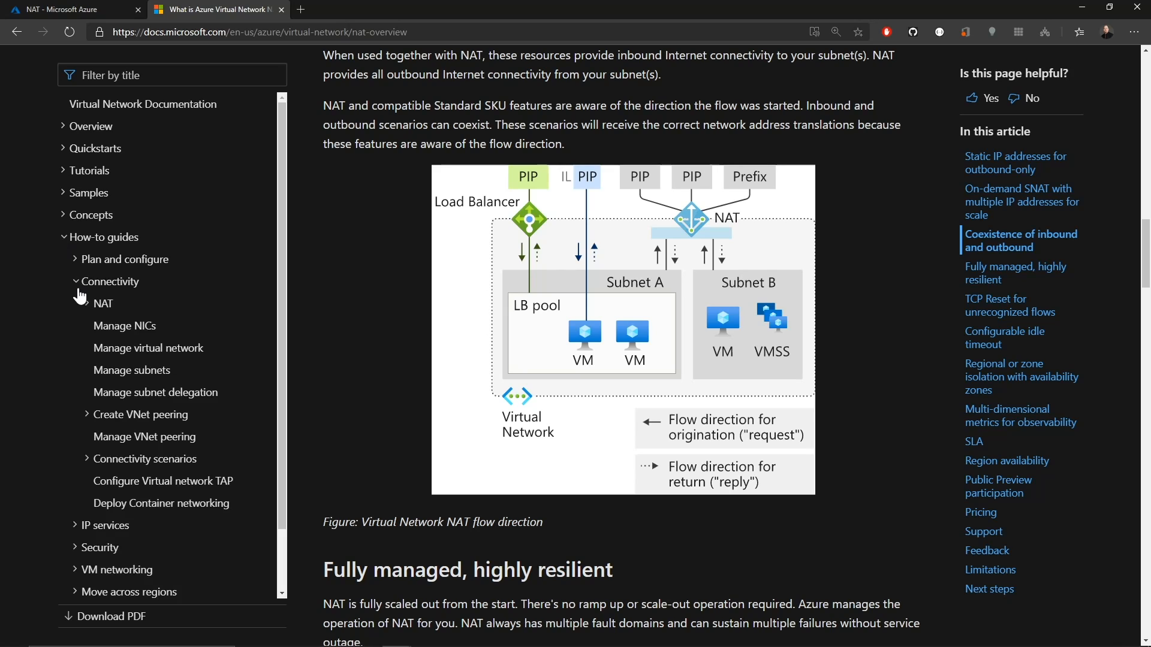
pyautogui.click(103, 303)
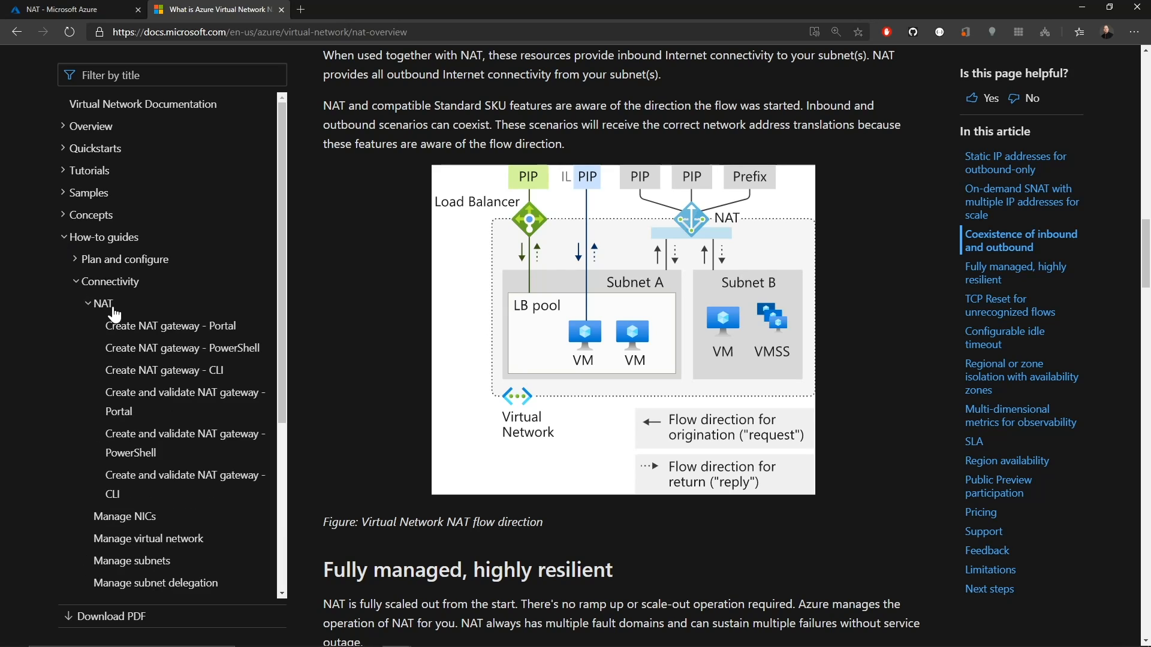
pyautogui.moveTo(169, 401)
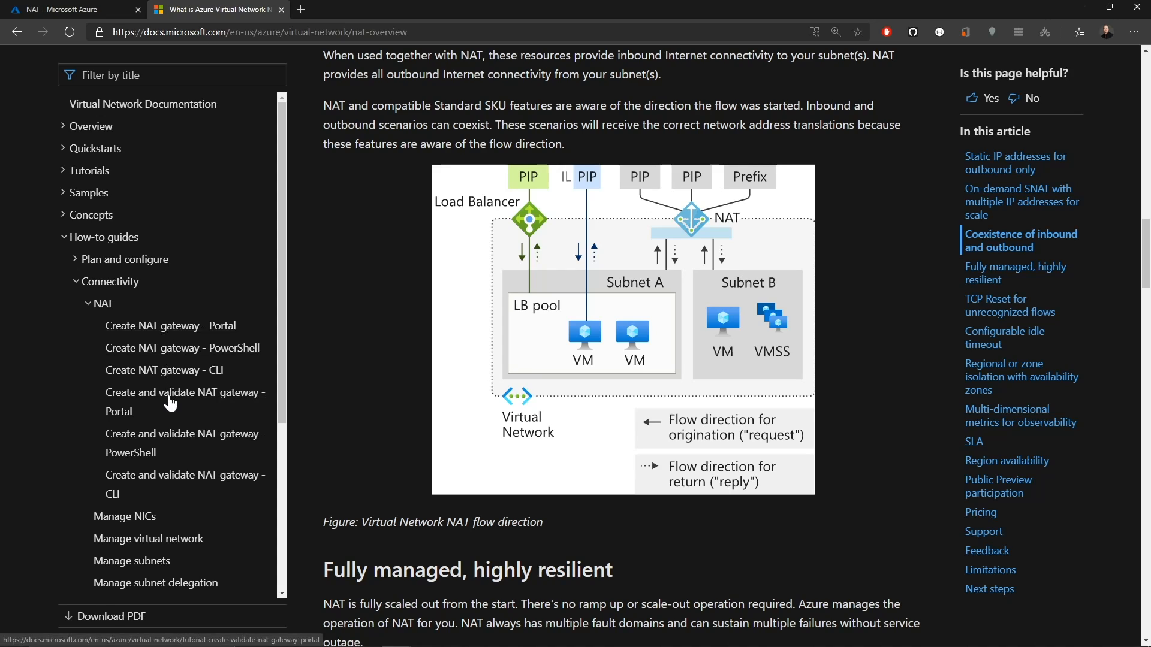
pyautogui.click(184, 402)
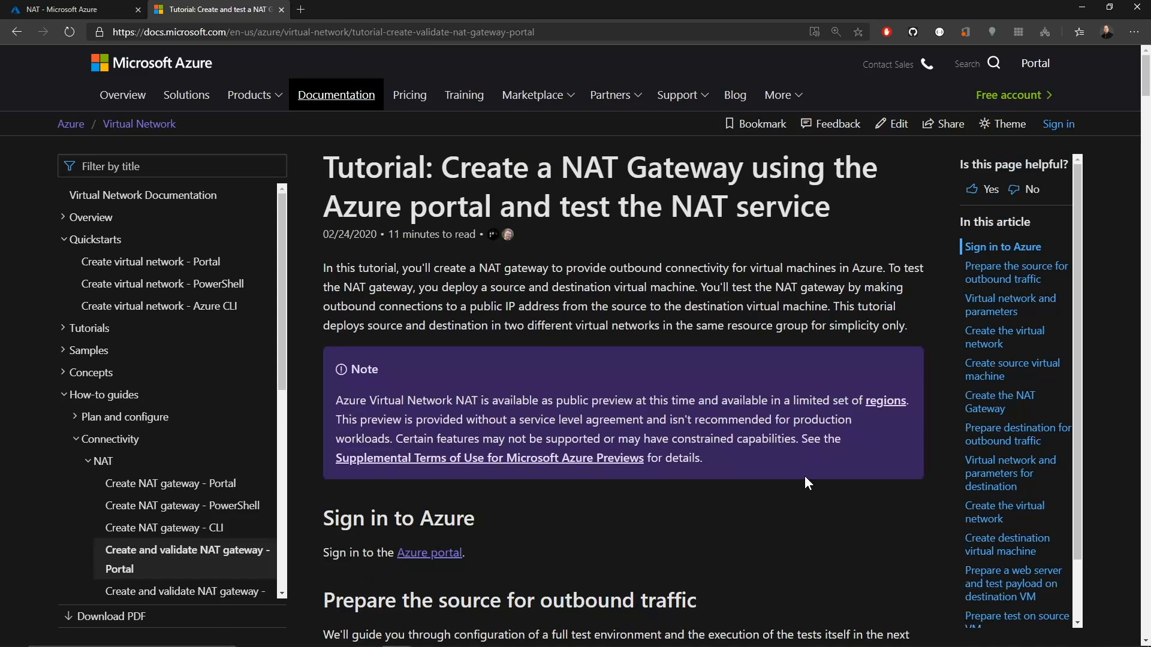
pyautogui.moveTo(761, 507)
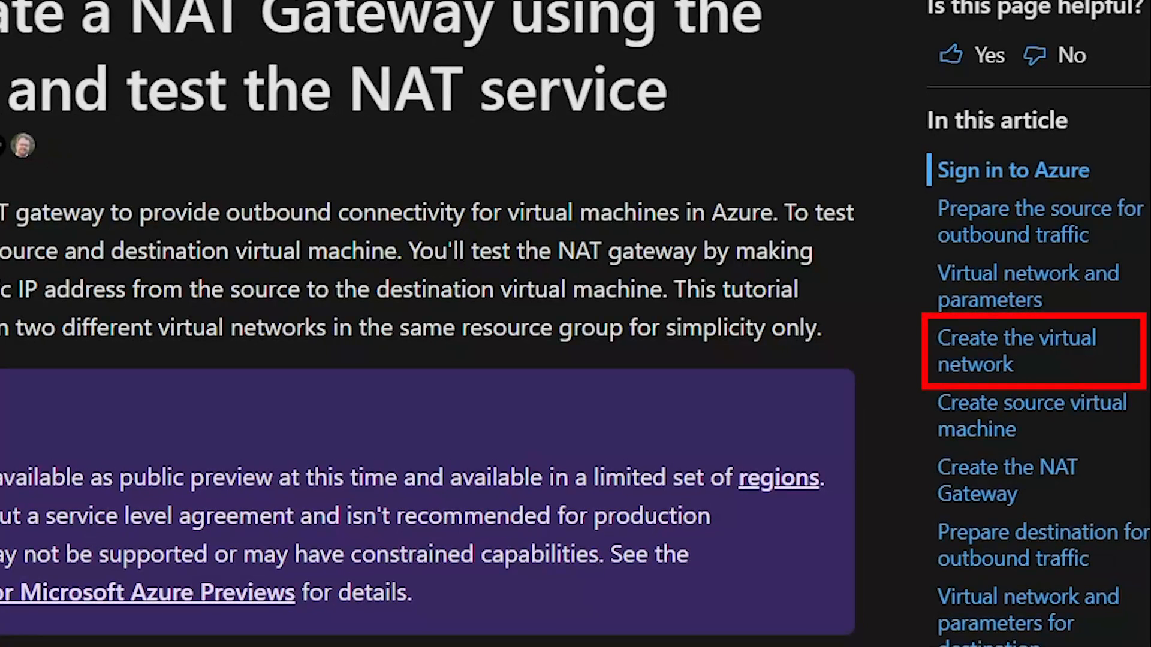
pyautogui.click(1031, 415)
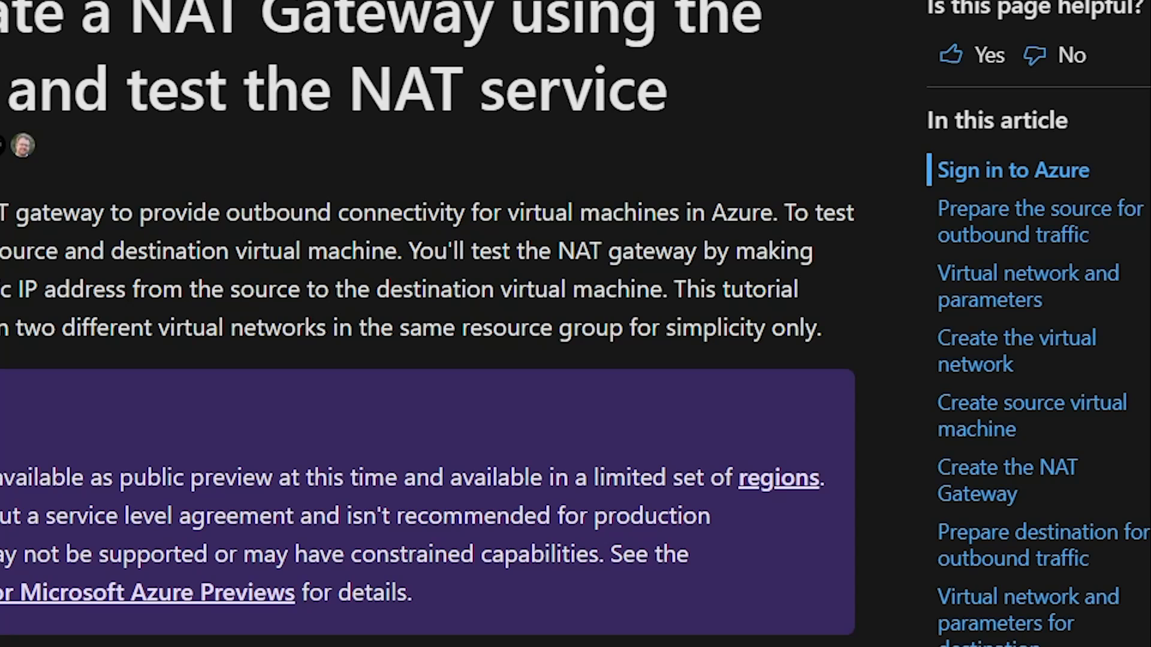
pyautogui.click(66, 9)
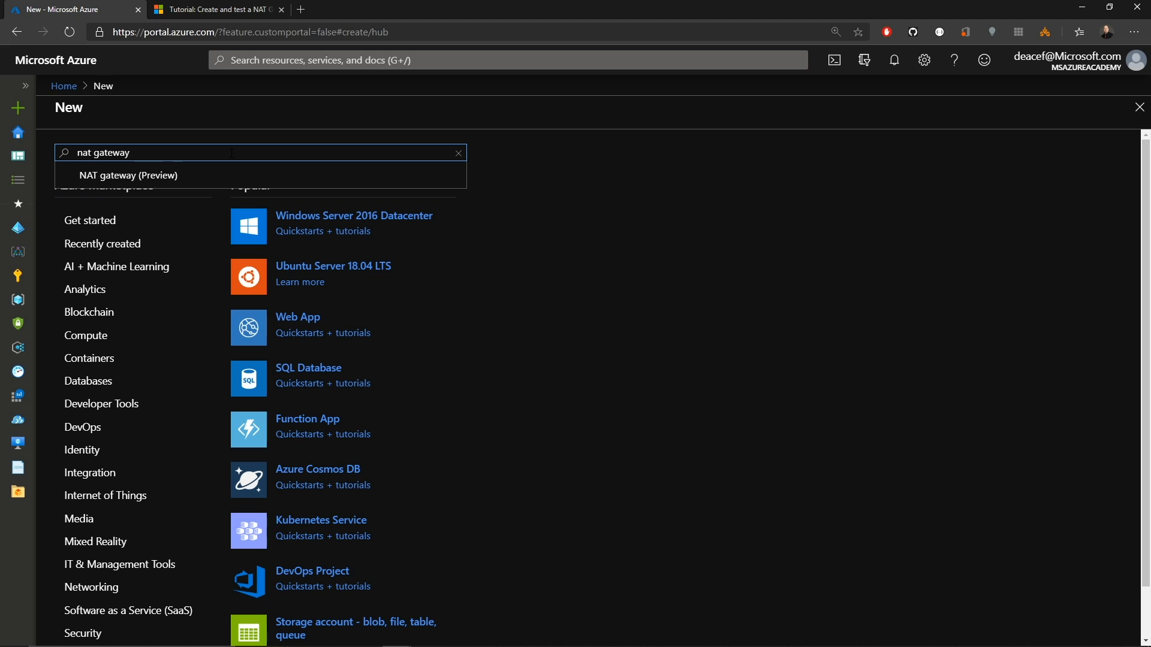
# Create NAT gateway myNATgateway in resource group NAT, region East US 2.
pyautogui.click(127, 175)
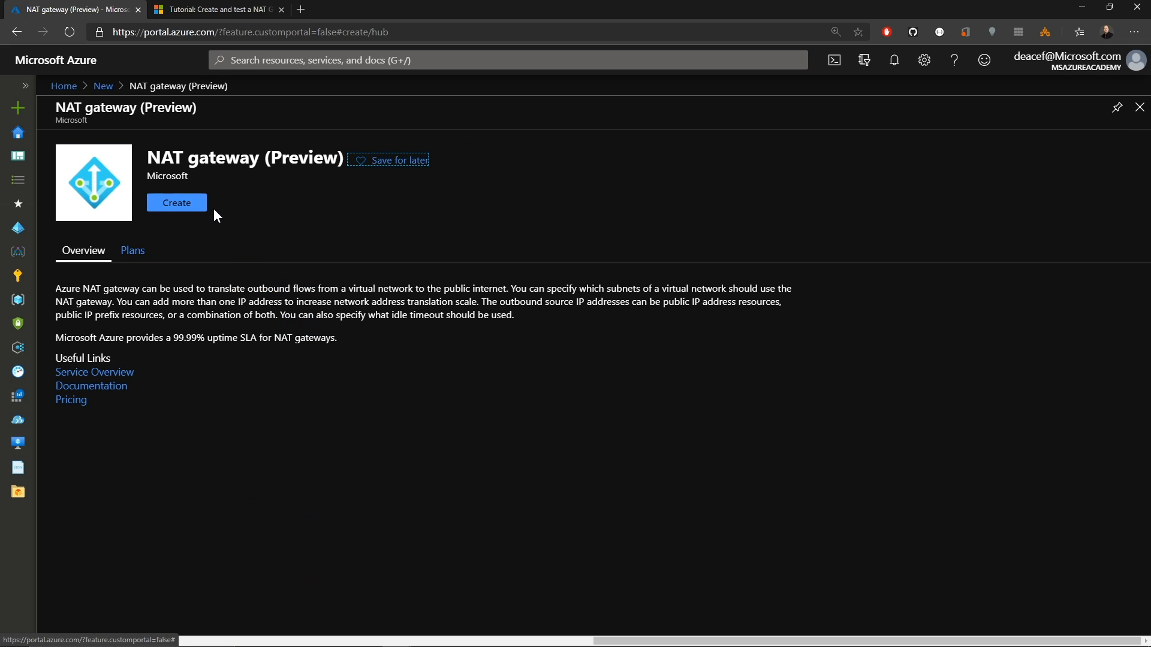
pyautogui.click(176, 203)
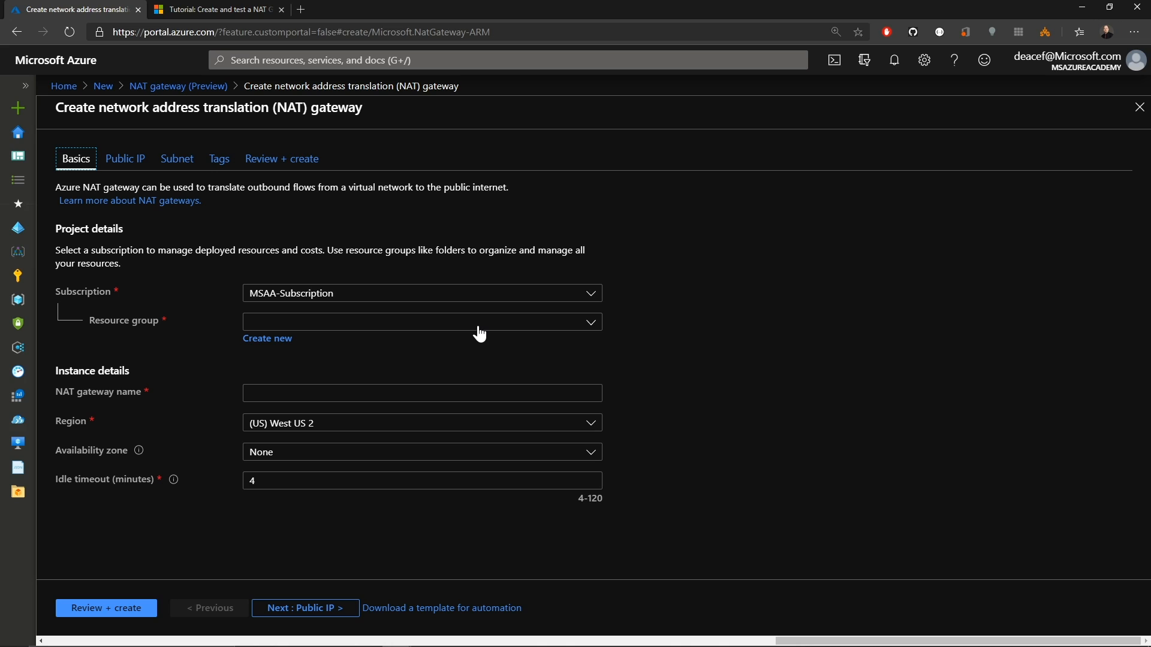
pyautogui.click(421, 321)
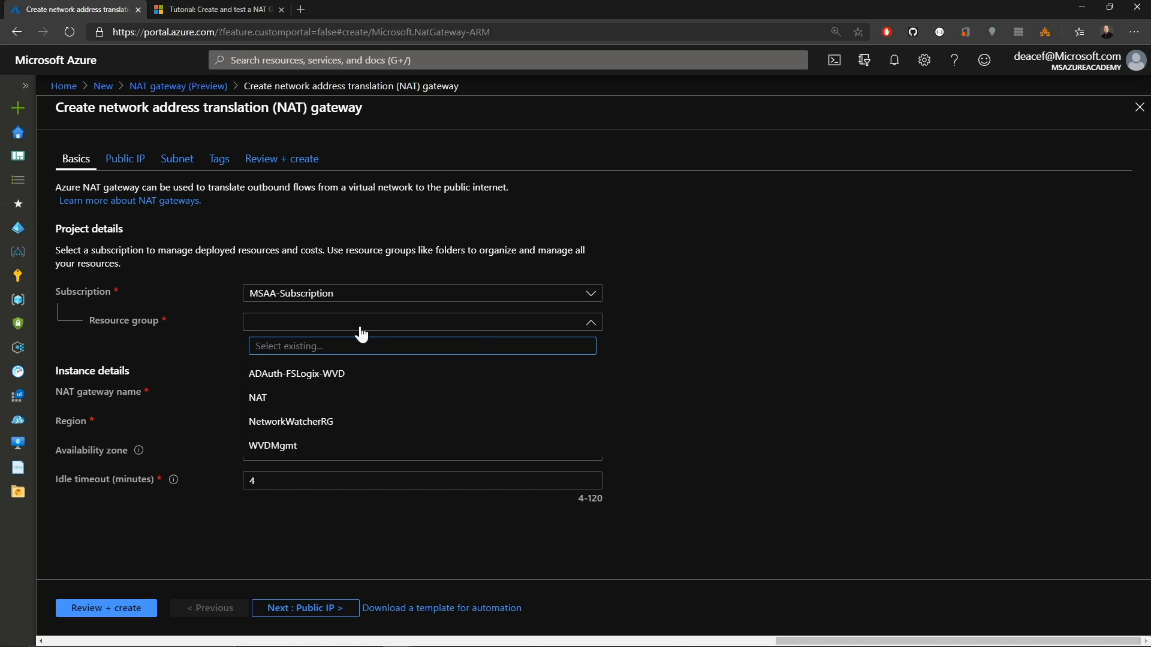
pyautogui.moveTo(283, 396)
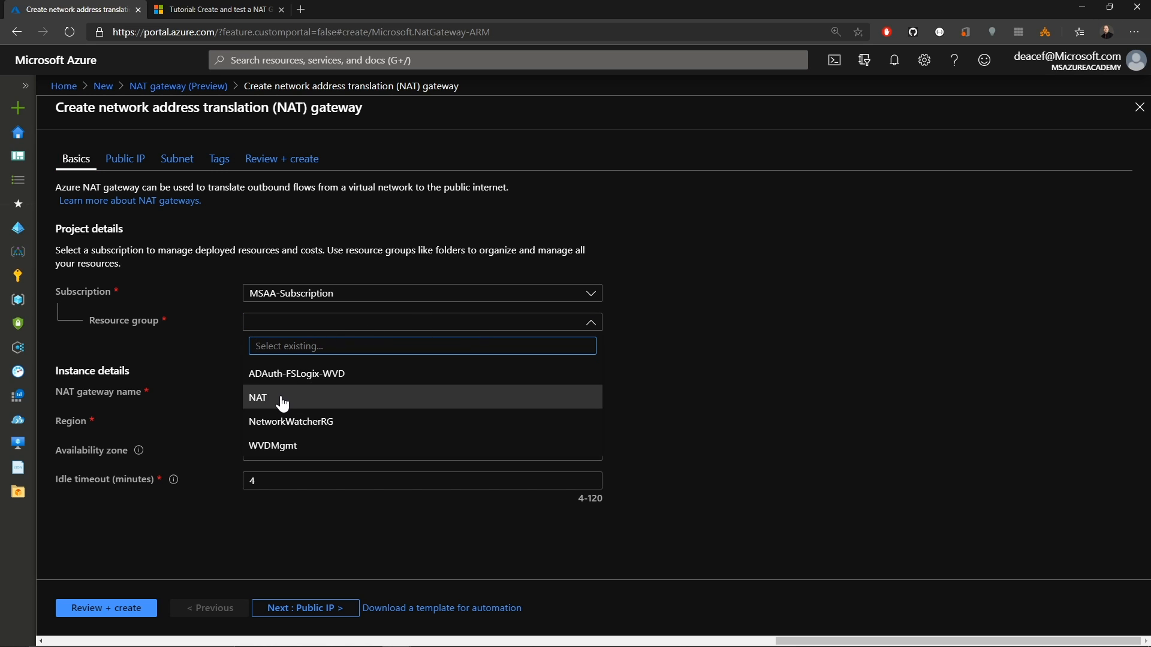
pyautogui.click(258, 396)
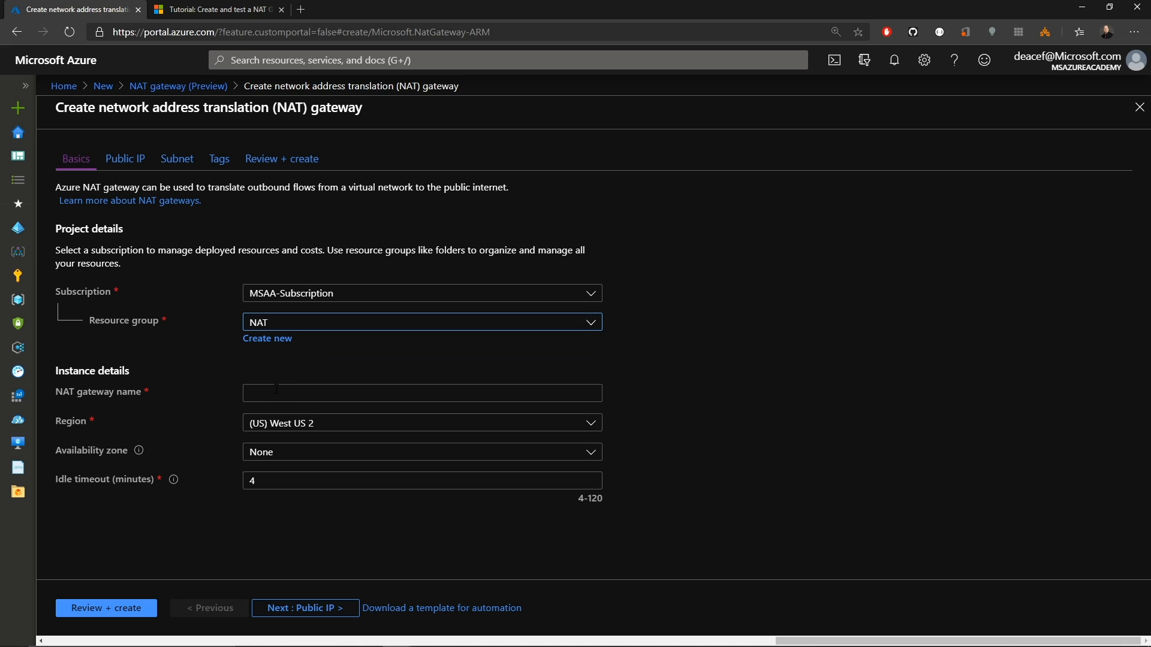
pyautogui.write('myNATgateway')
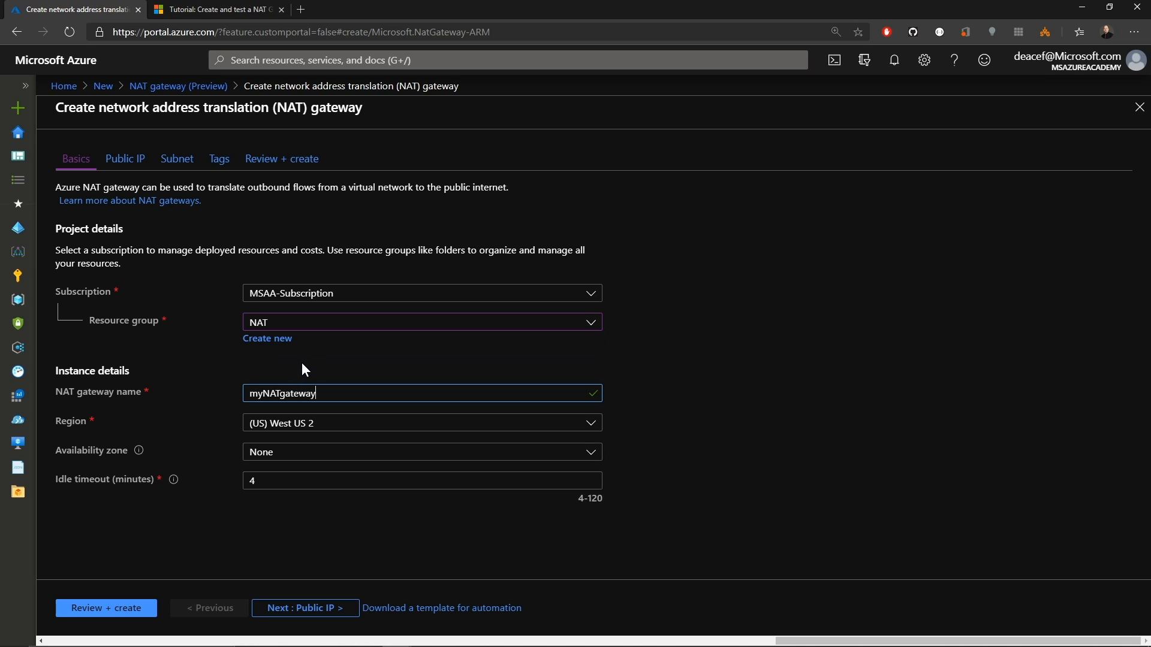
pyautogui.click(422, 423)
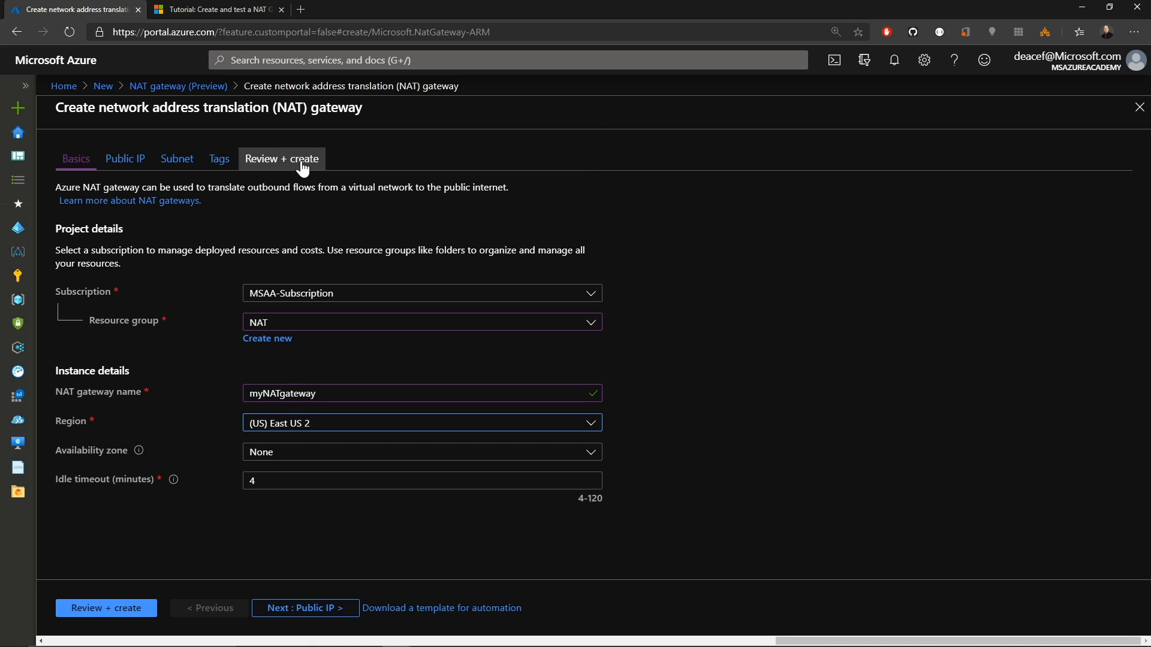
pyautogui.moveTo(290, 462)
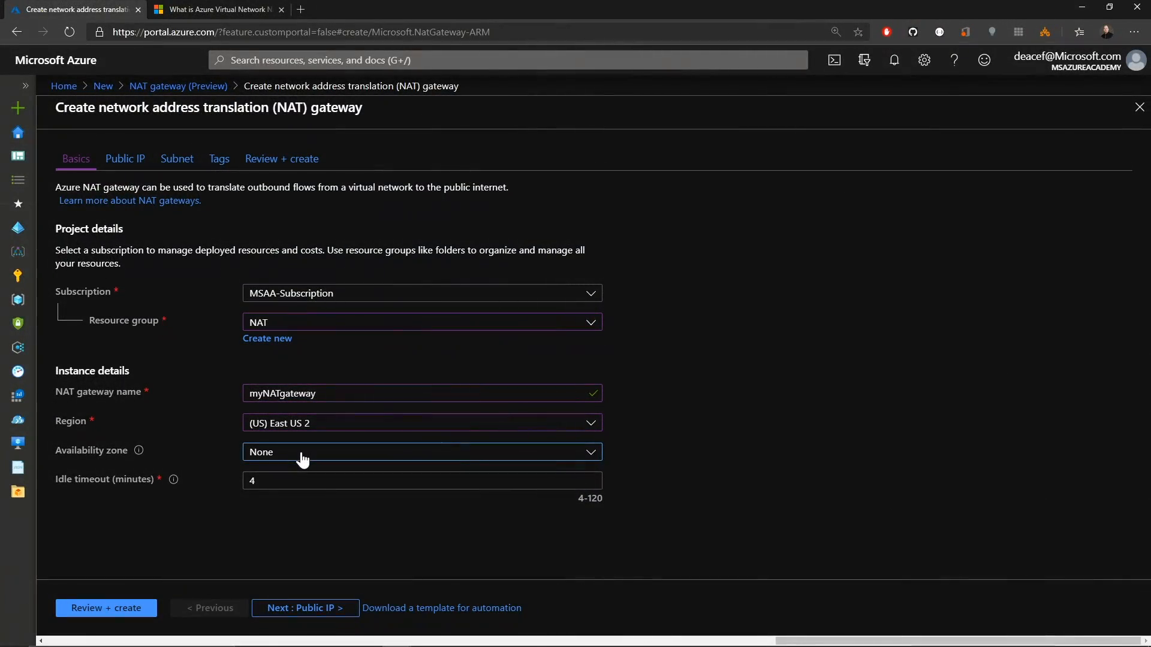
pyautogui.moveTo(289, 475)
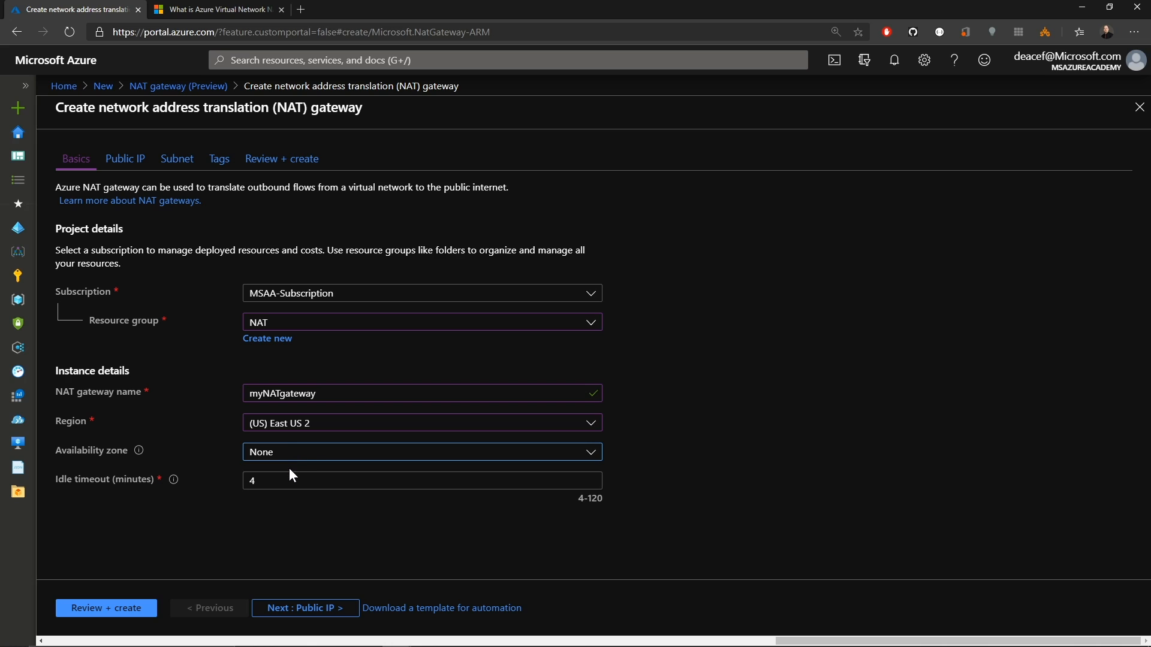
pyautogui.moveTo(253, 503)
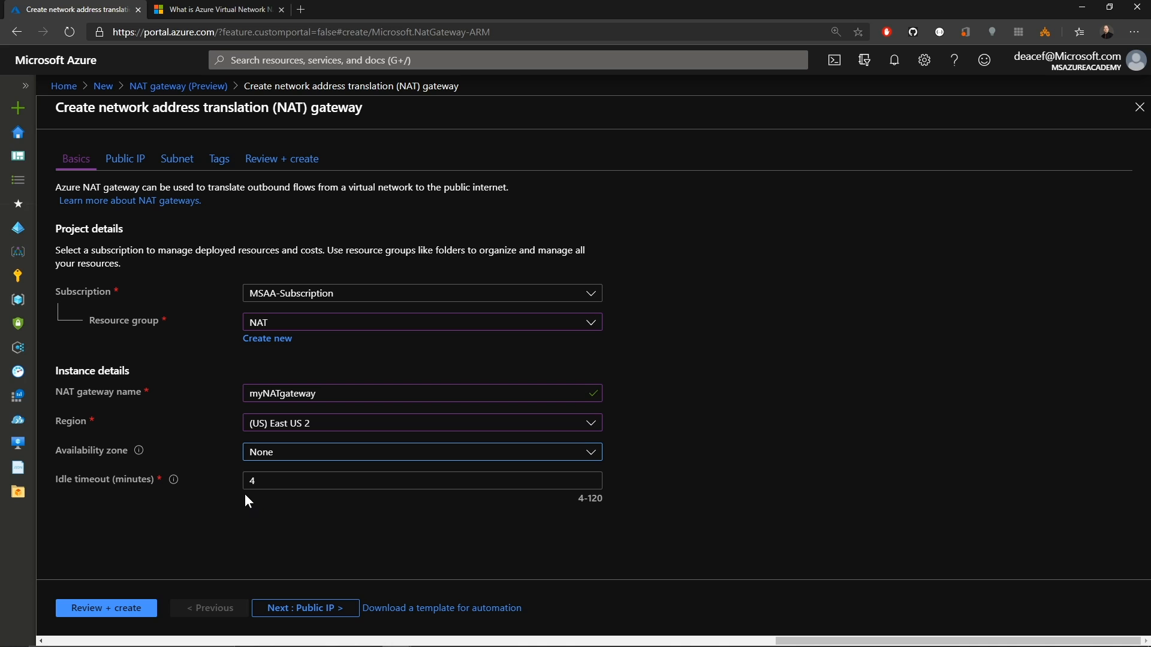
pyautogui.moveTo(285, 522)
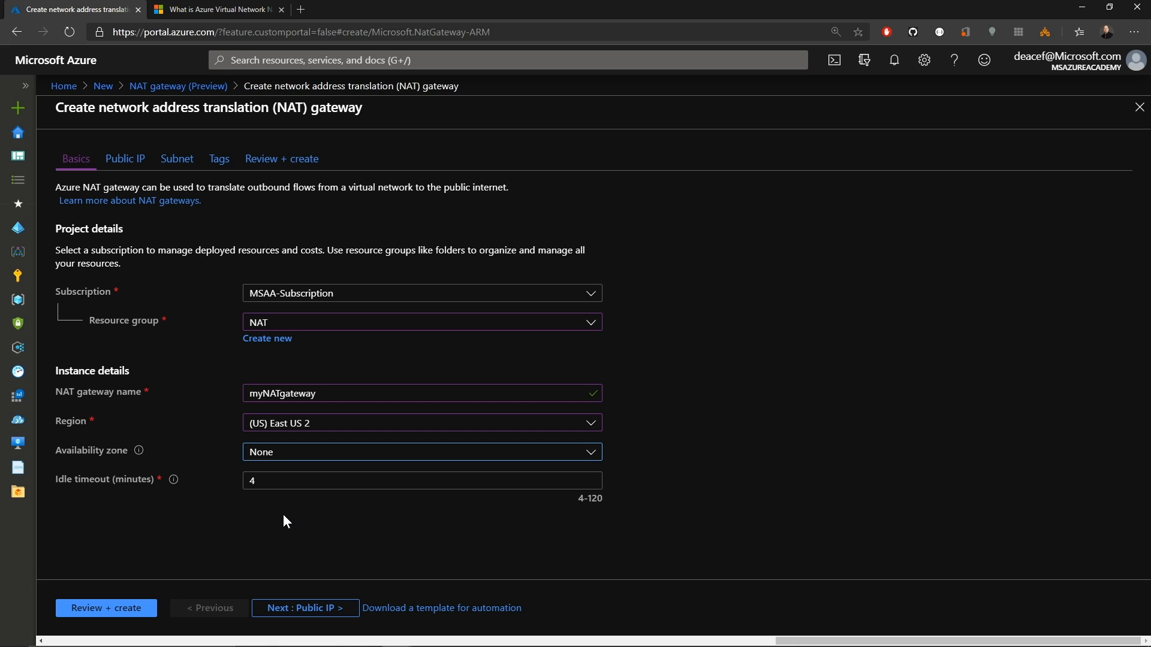
pyautogui.moveTo(321, 592)
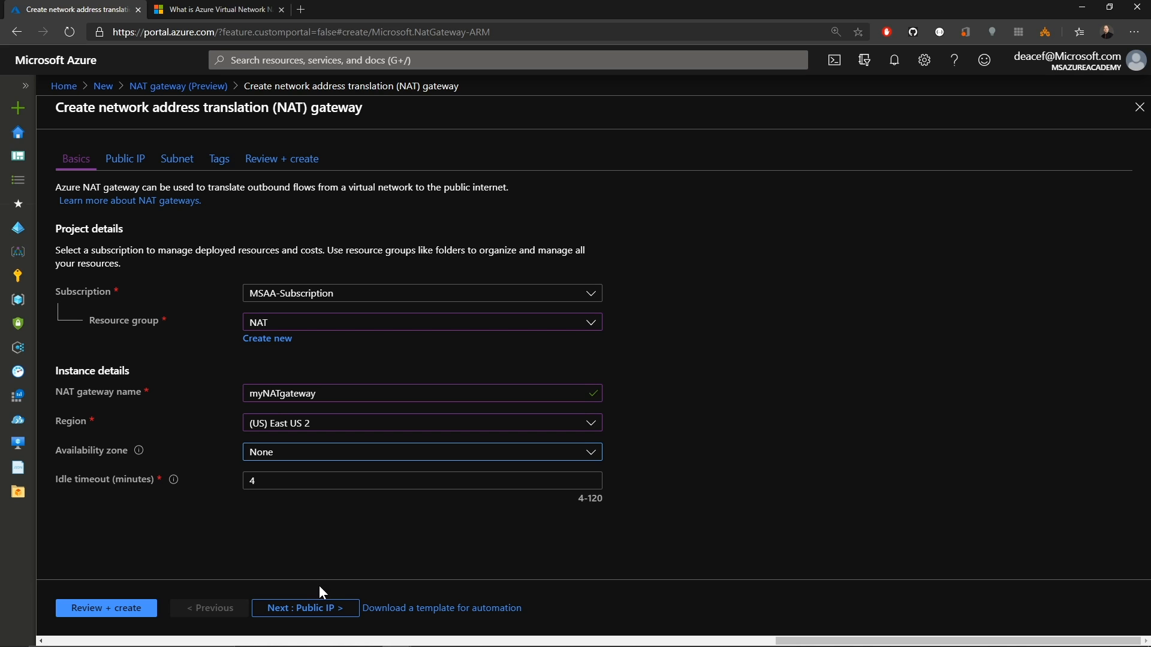
# Create a new public IP named myPublicIPsource for the gateway and confirm it.
pyautogui.click(304, 608)
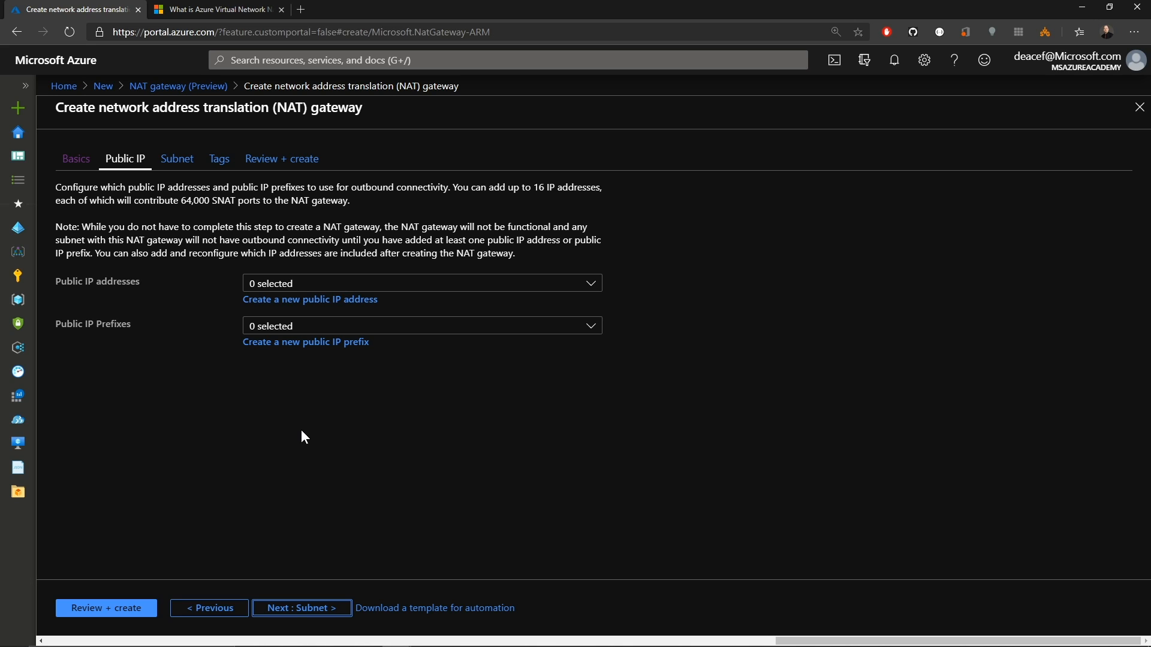
pyautogui.click(309, 298)
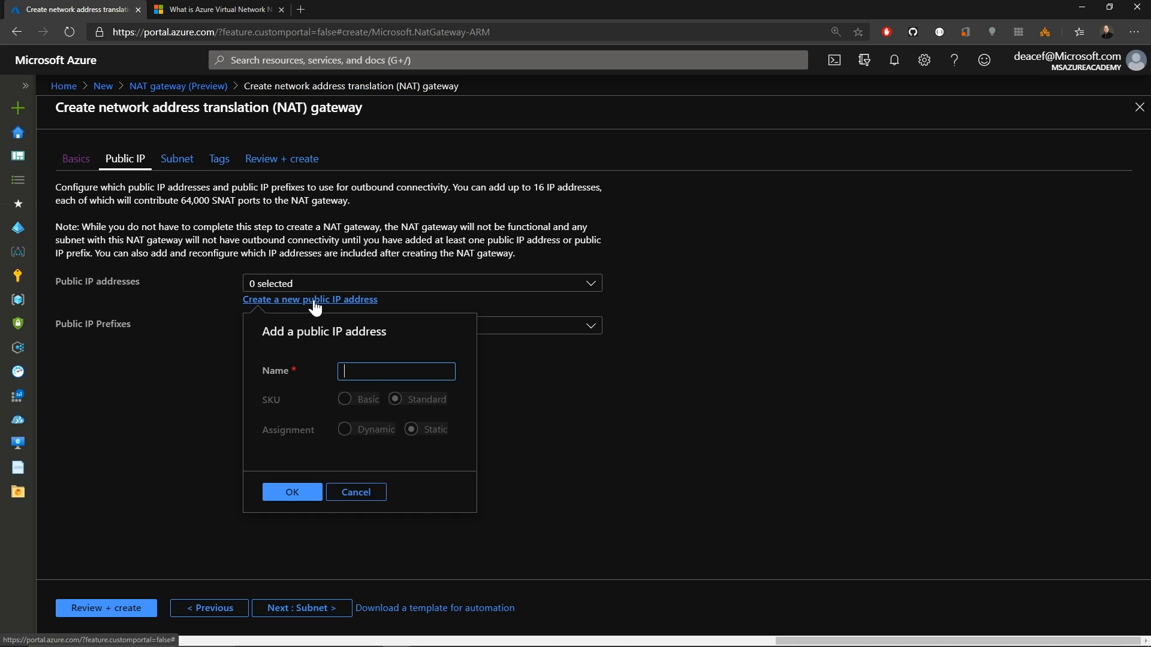
pyautogui.write('myPublicIPsource')
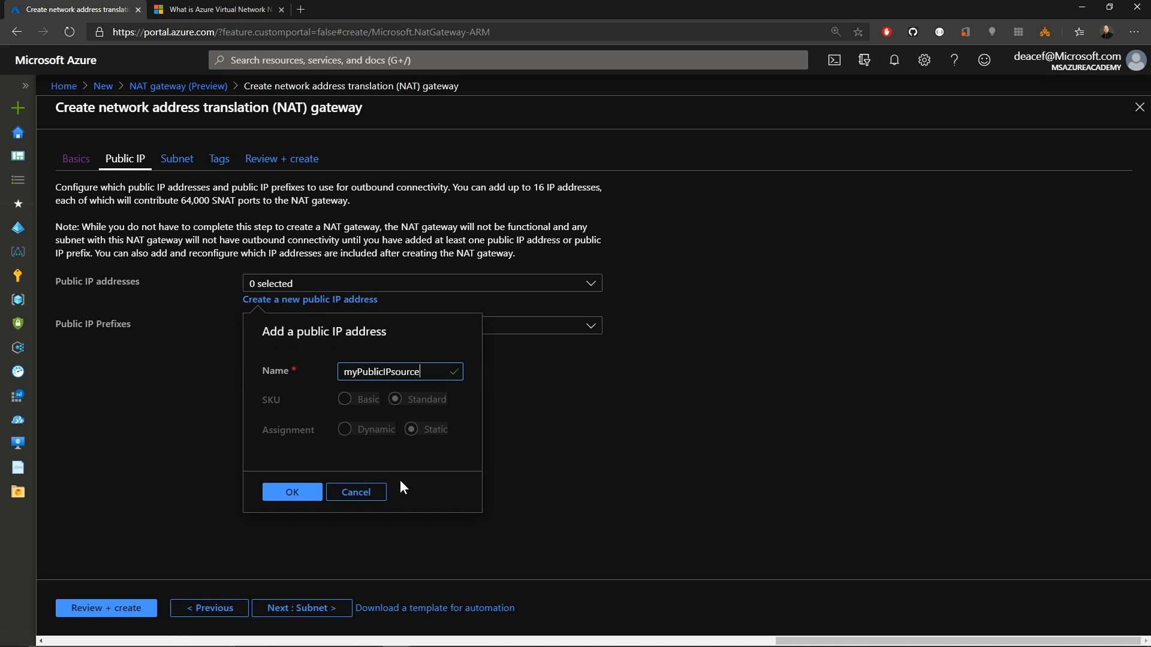
pyautogui.moveTo(395, 455)
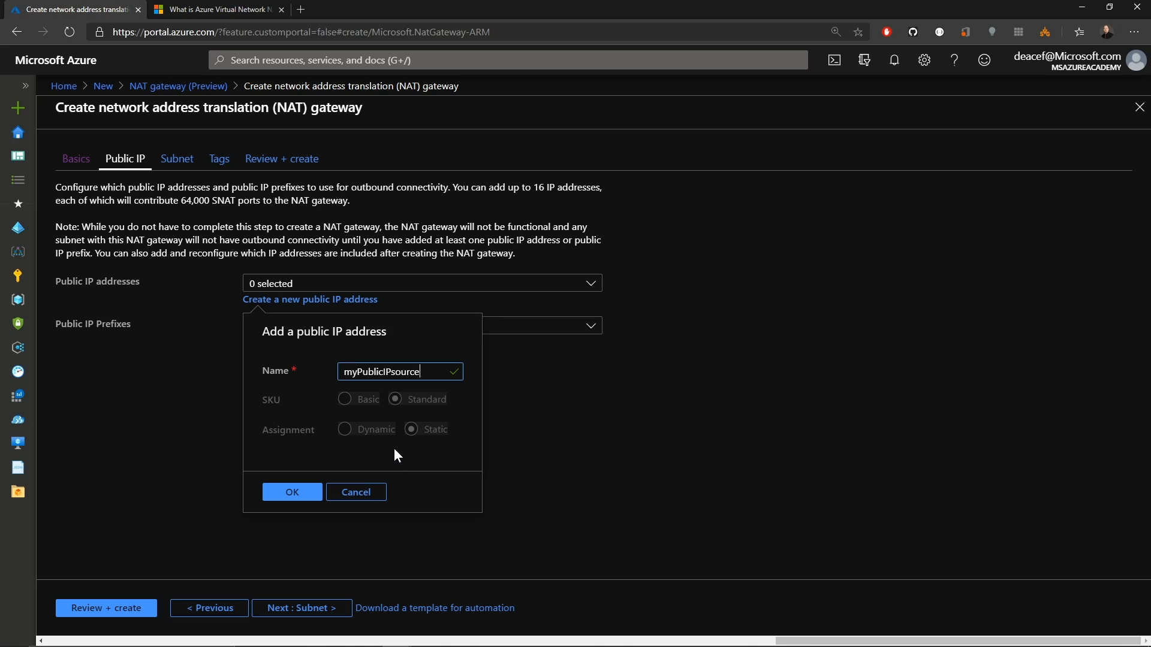
pyautogui.moveTo(399, 415)
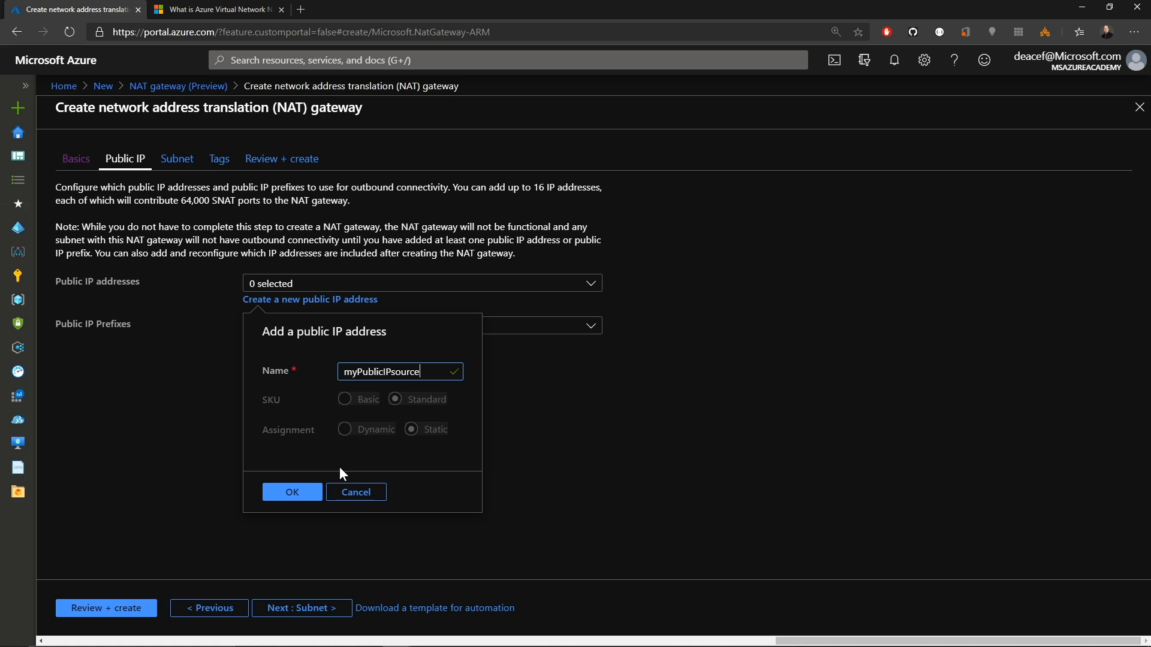
pyautogui.click(291, 491)
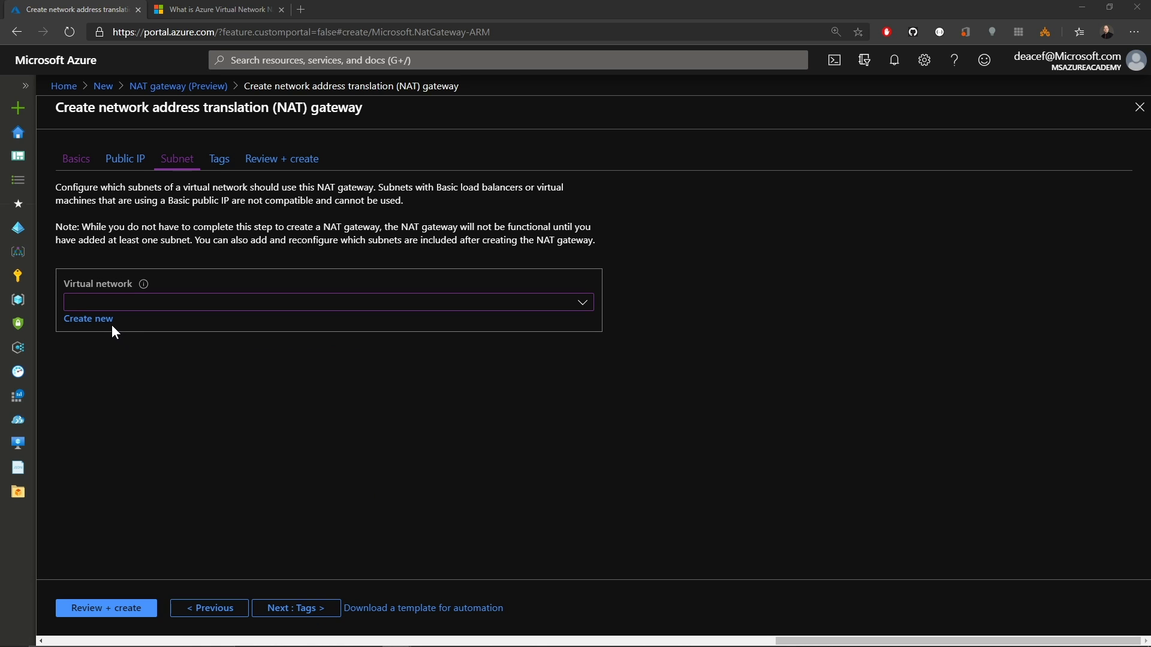
# Discard a new-network draft and select existing myVNetsource with subnet mySubnetsource.
pyautogui.click(88, 318)
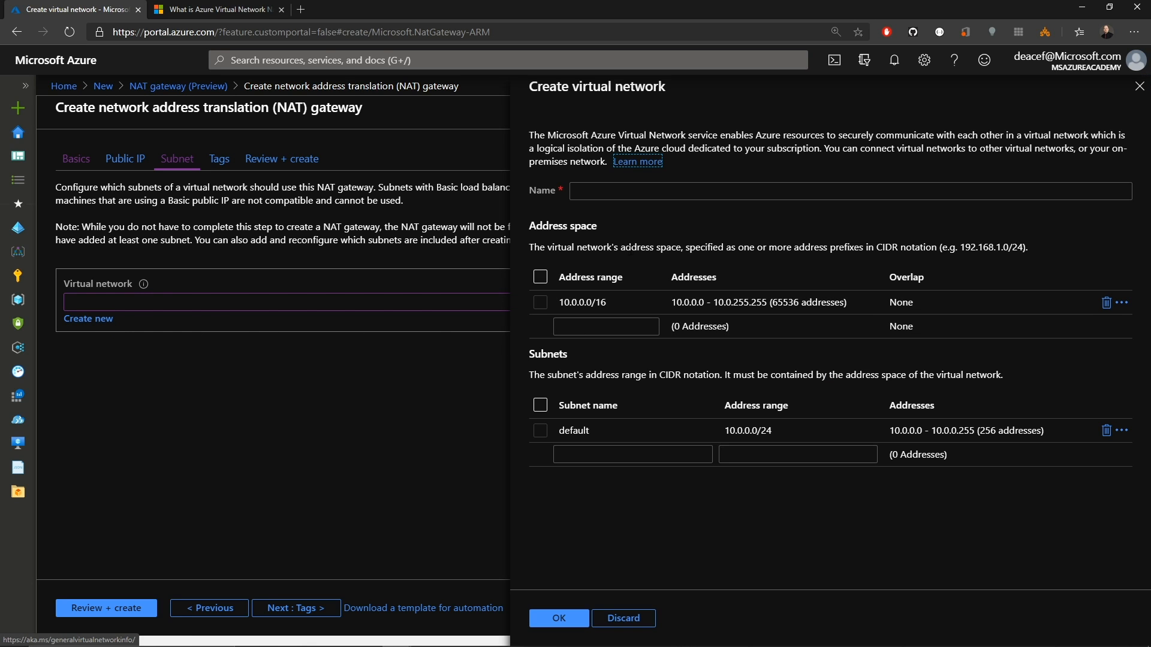
pyautogui.click(622, 618)
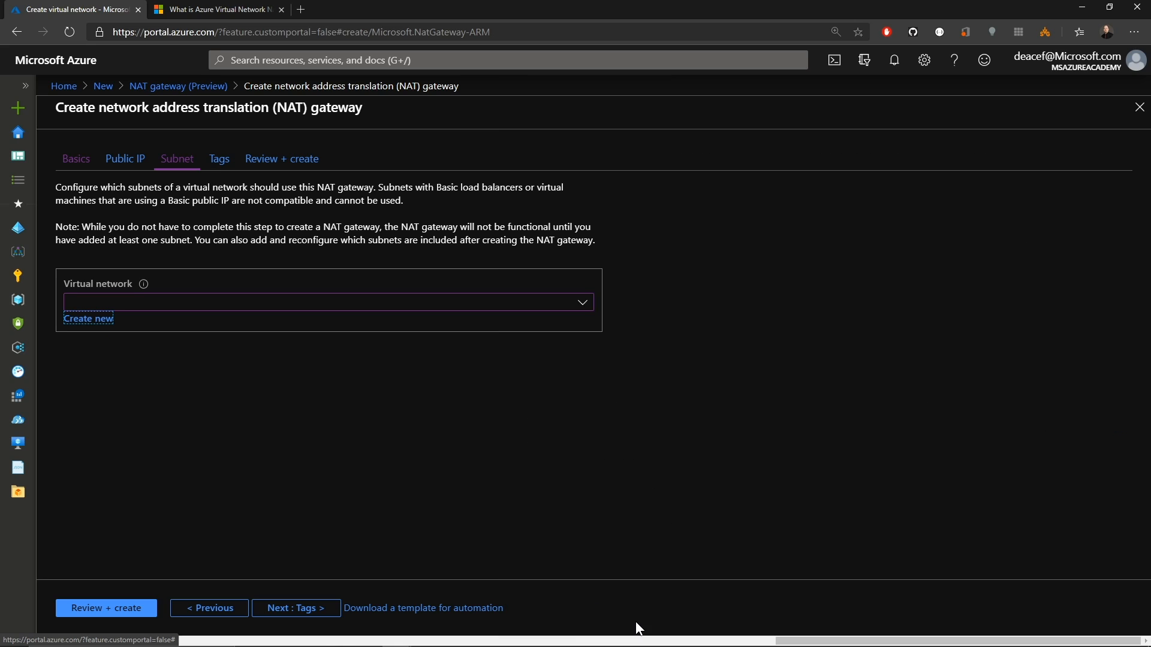
pyautogui.click(581, 302)
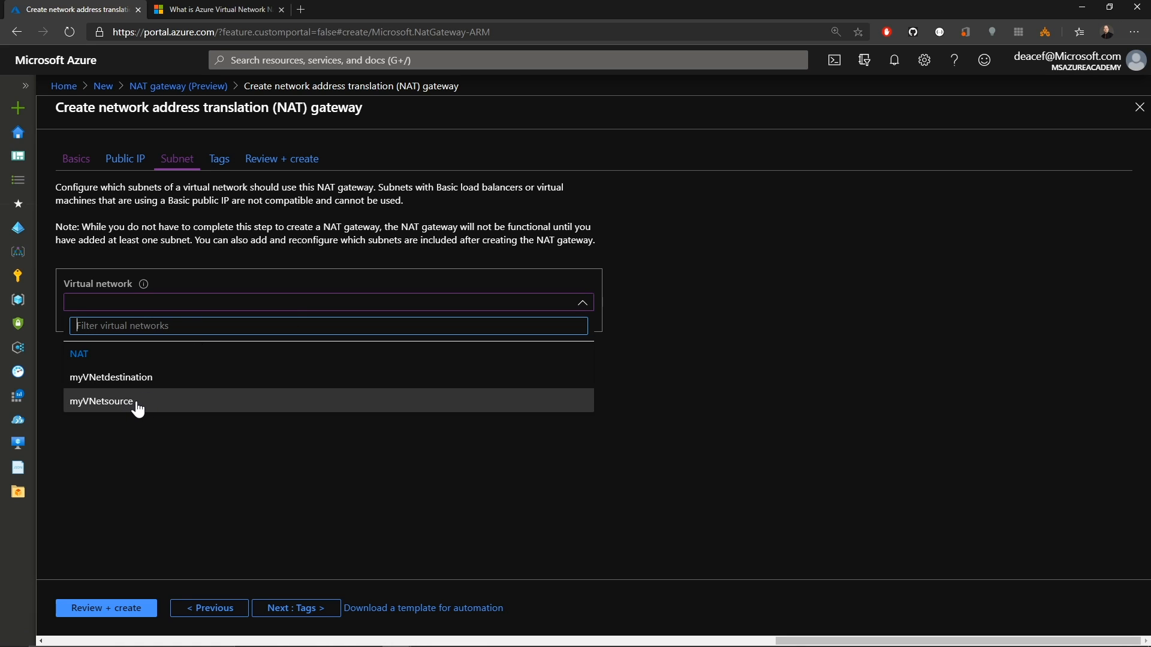
pyautogui.click(101, 401)
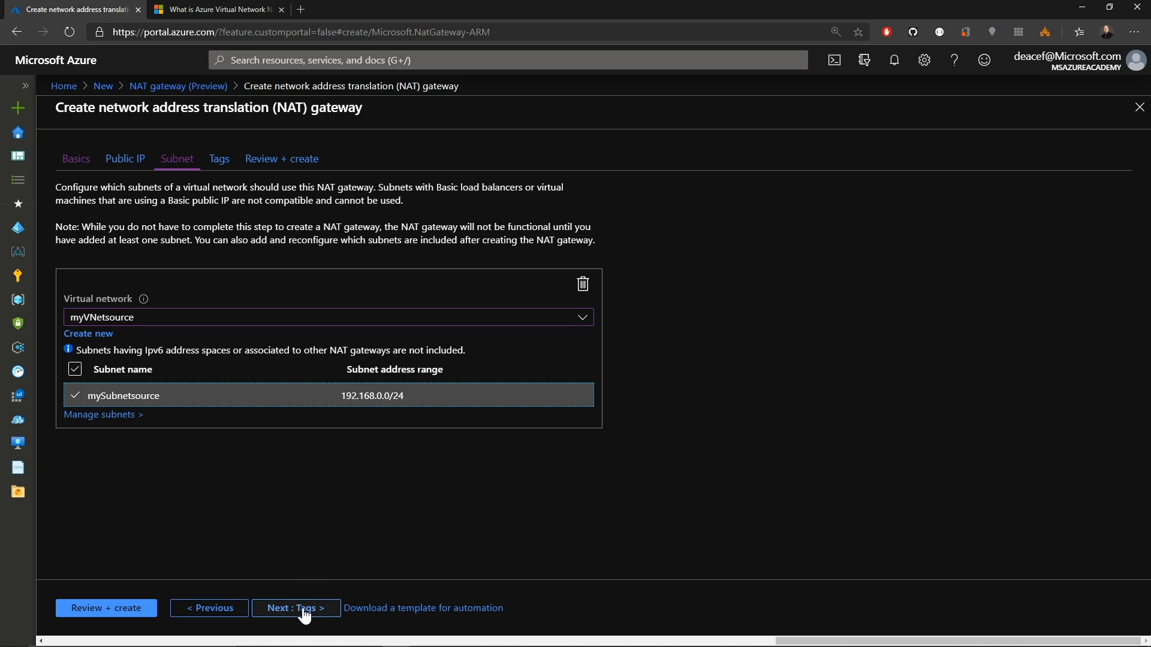
pyautogui.click(294, 608)
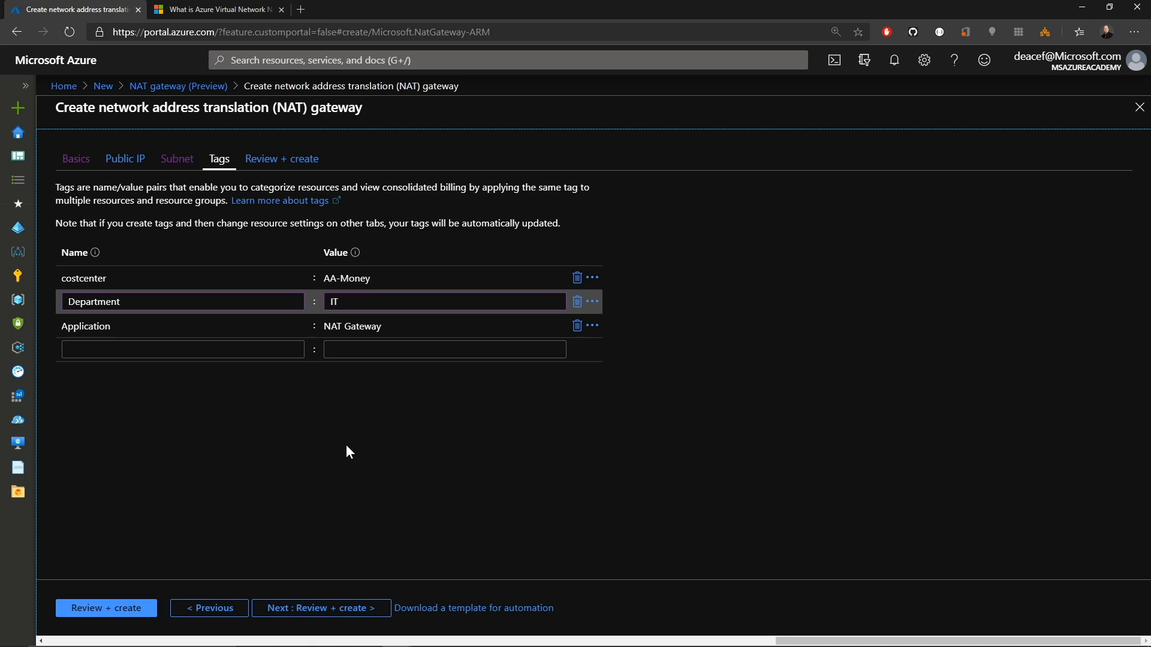
pyautogui.moveTo(346, 464)
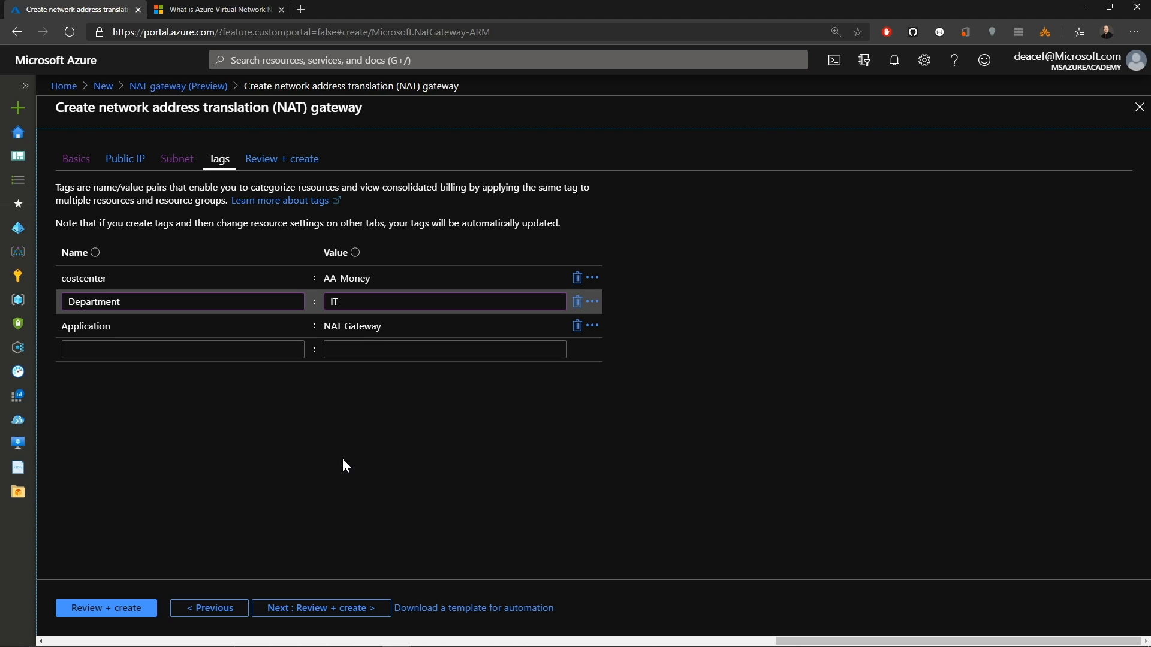
# Validate the myNATgateway settings and submit its creation.
pyautogui.click(320, 608)
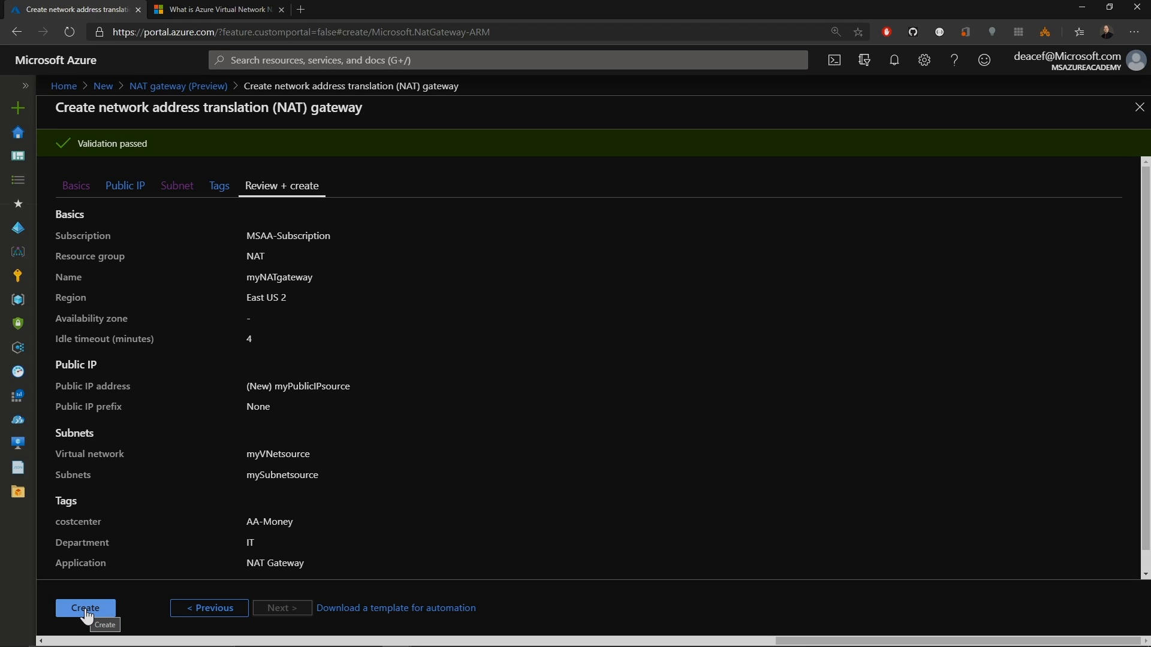
pyautogui.click(84, 607)
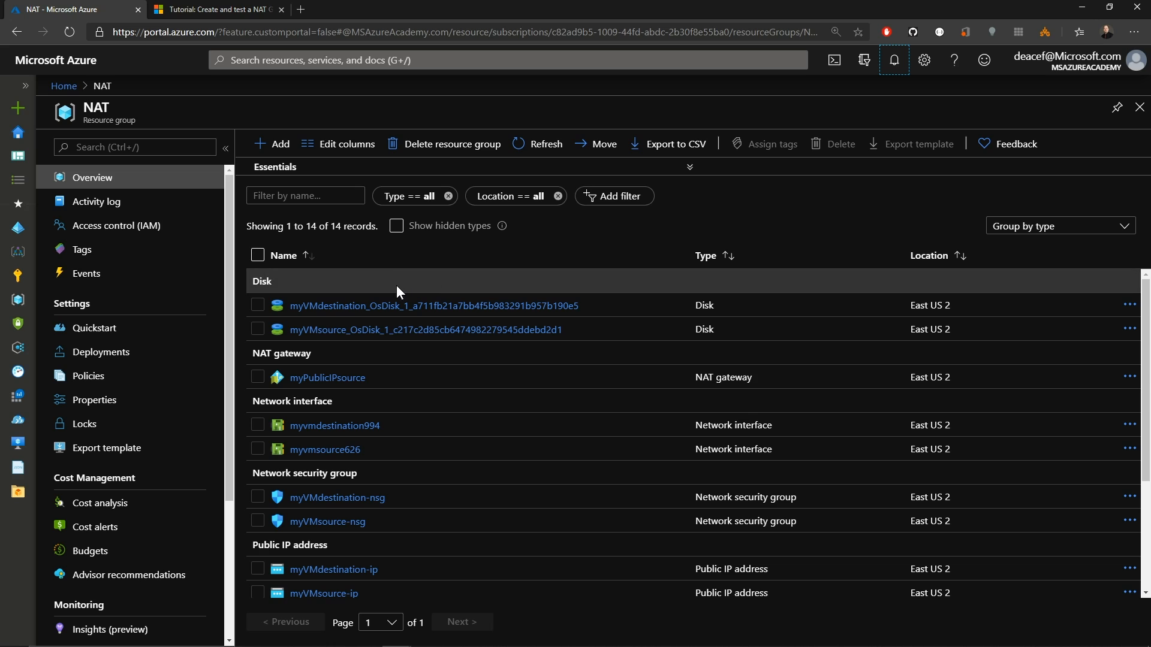
# Check mySubnetsource in myVNetsource shows the NAT gateway, then return to group NAT.
pyautogui.scroll(-3)
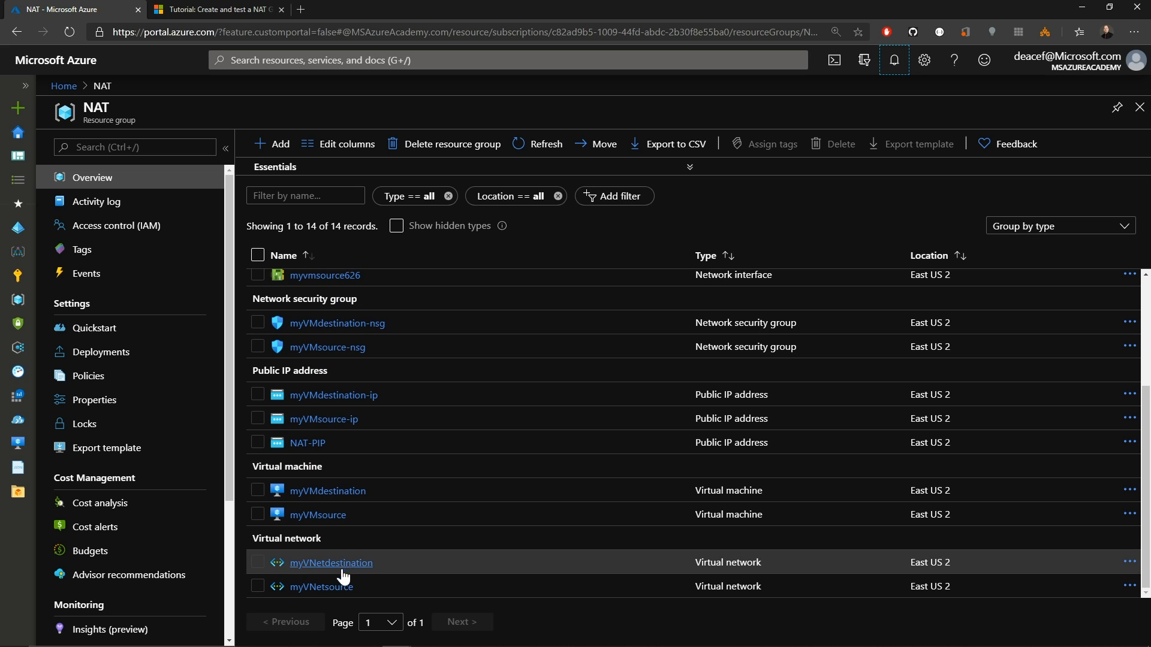
pyautogui.moveTo(320, 587)
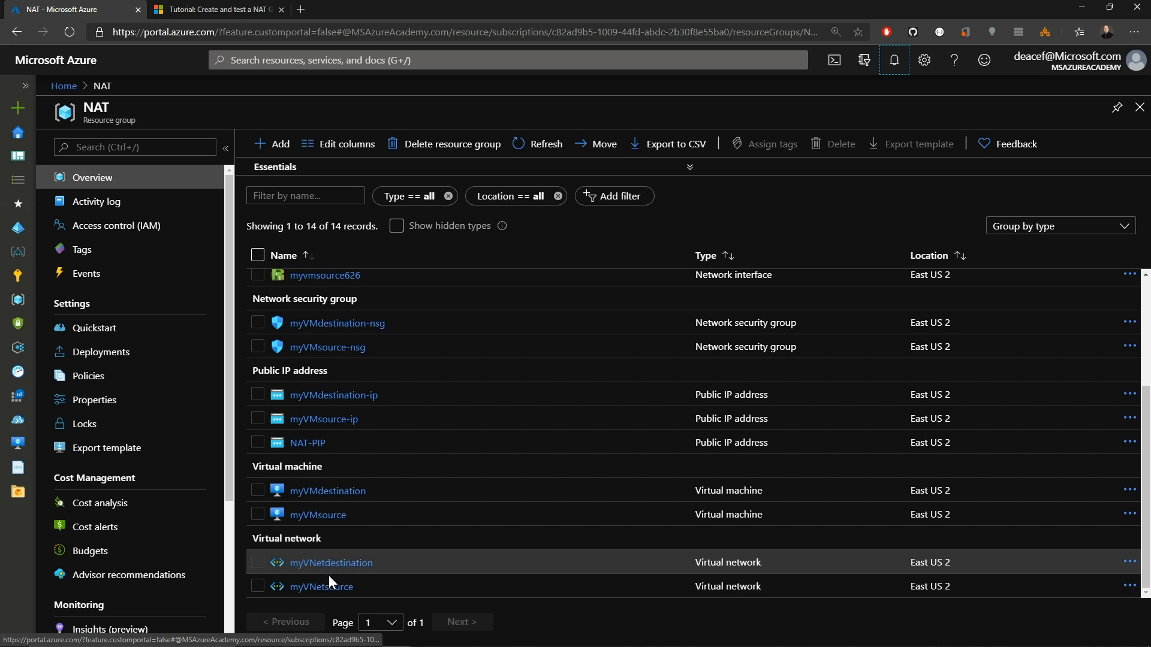
pyautogui.click(321, 586)
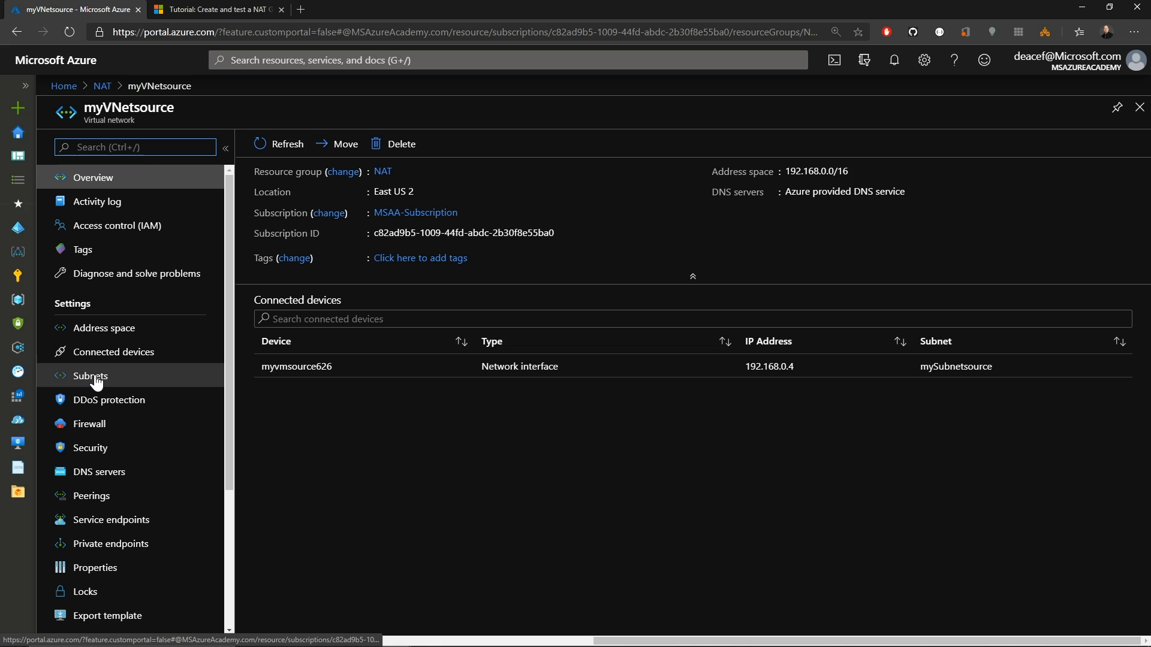
pyautogui.click(89, 375)
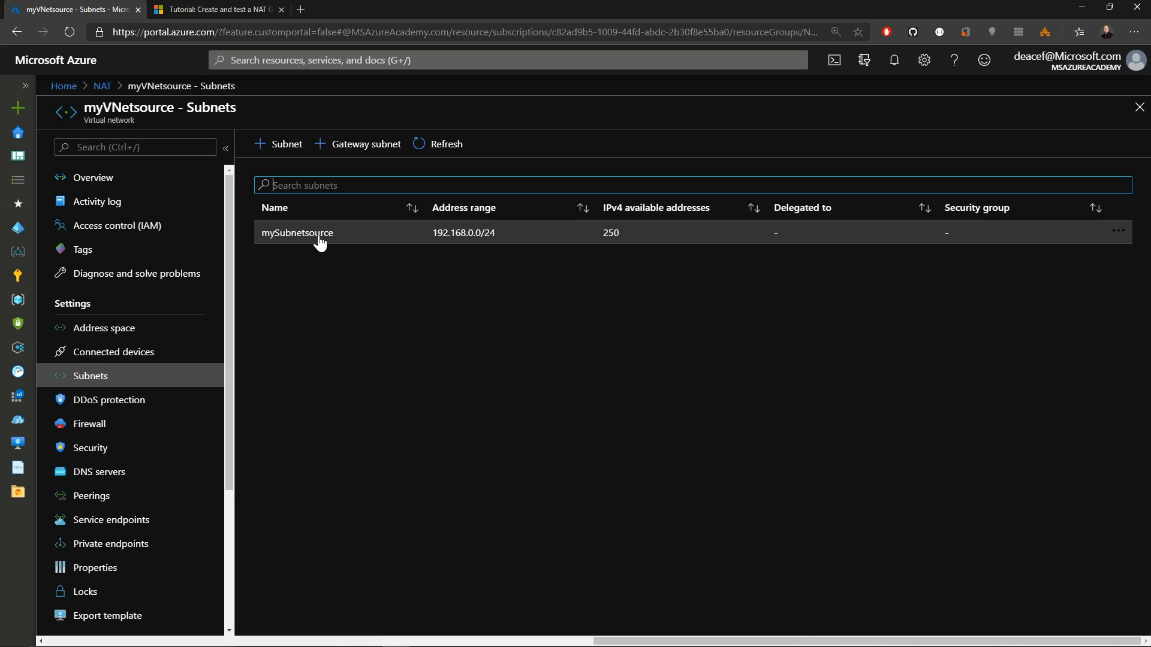
pyautogui.click(297, 232)
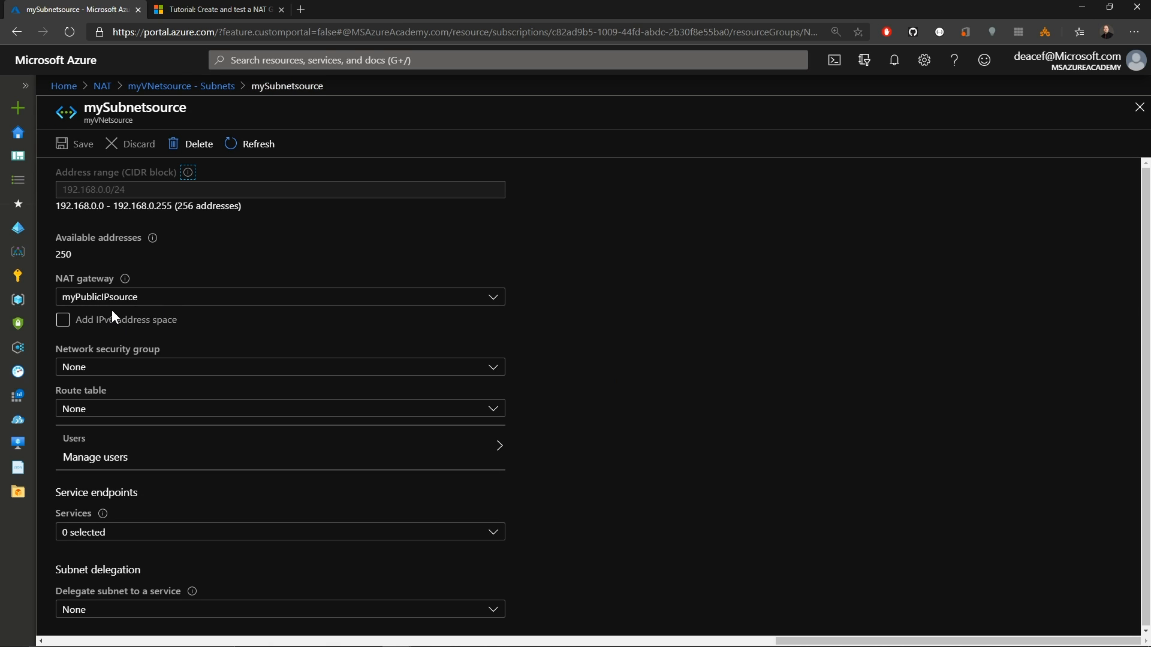
pyautogui.moveTo(176, 325)
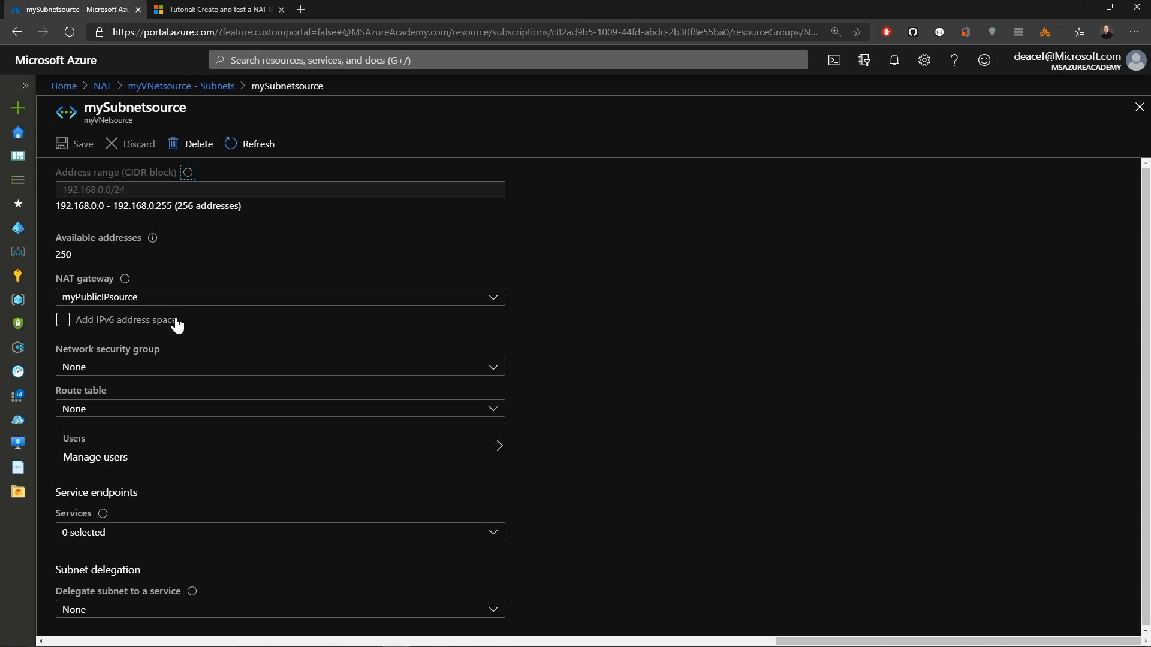
pyautogui.click(101, 85)
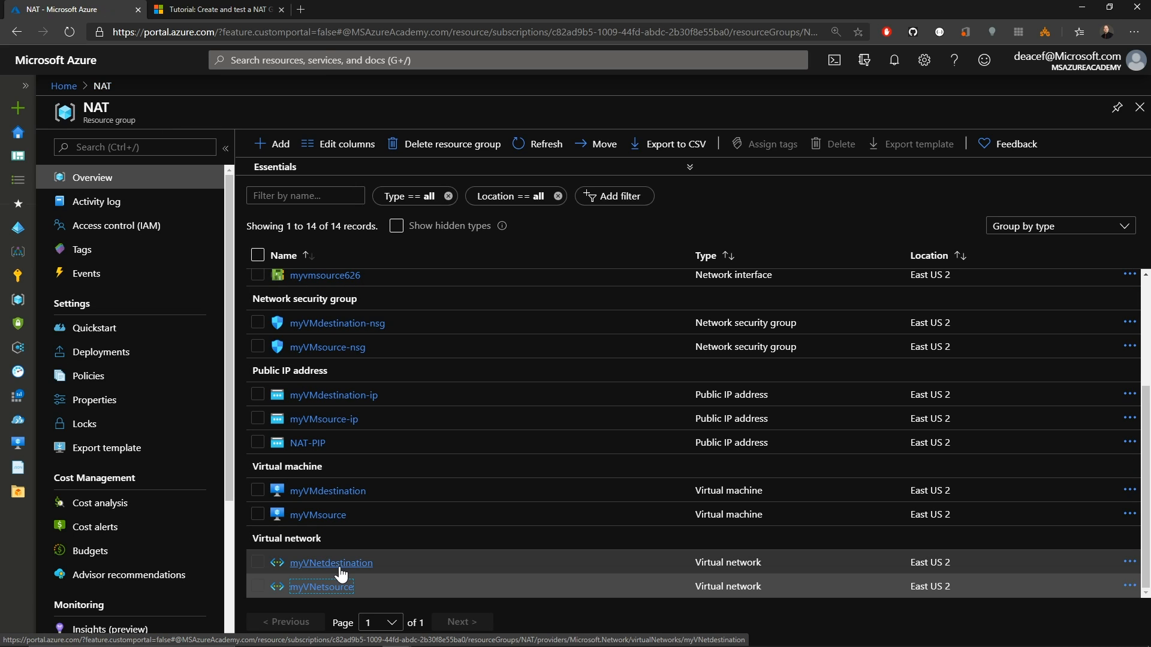
pyautogui.click(330, 563)
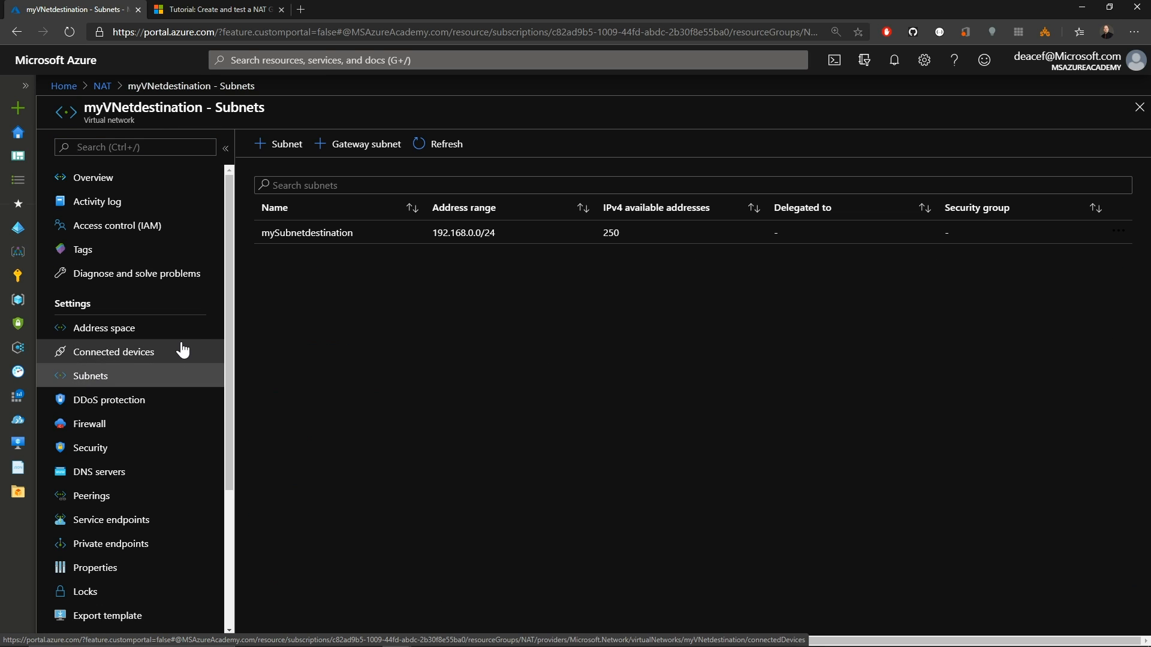
pyautogui.click(306, 232)
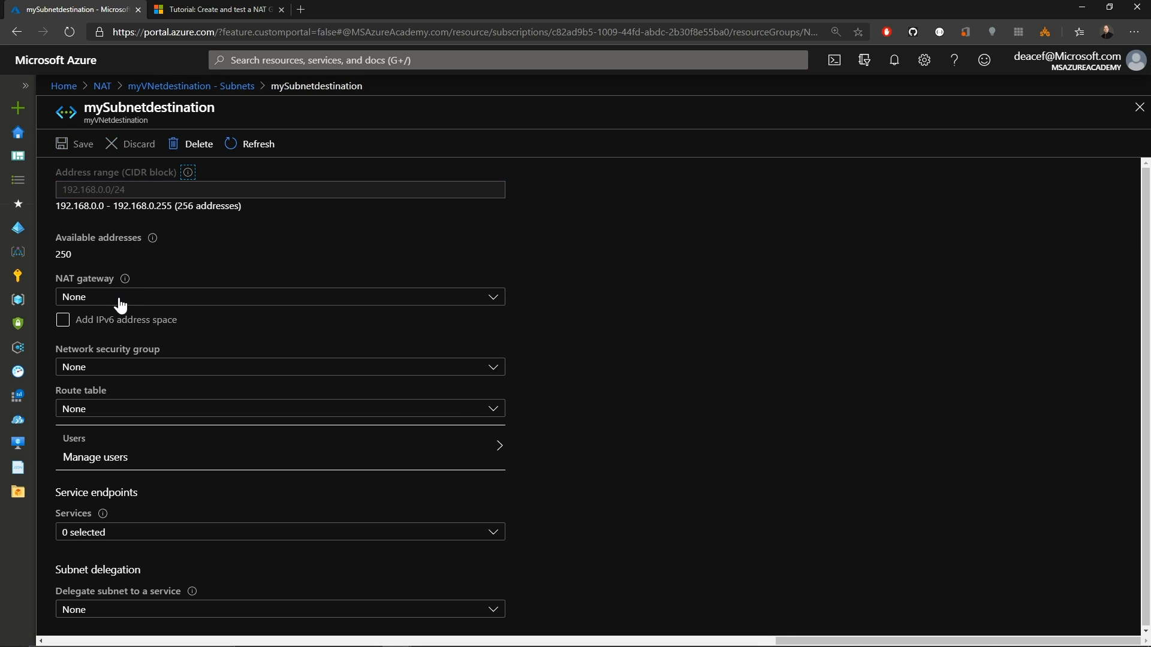
pyautogui.moveTo(292, 335)
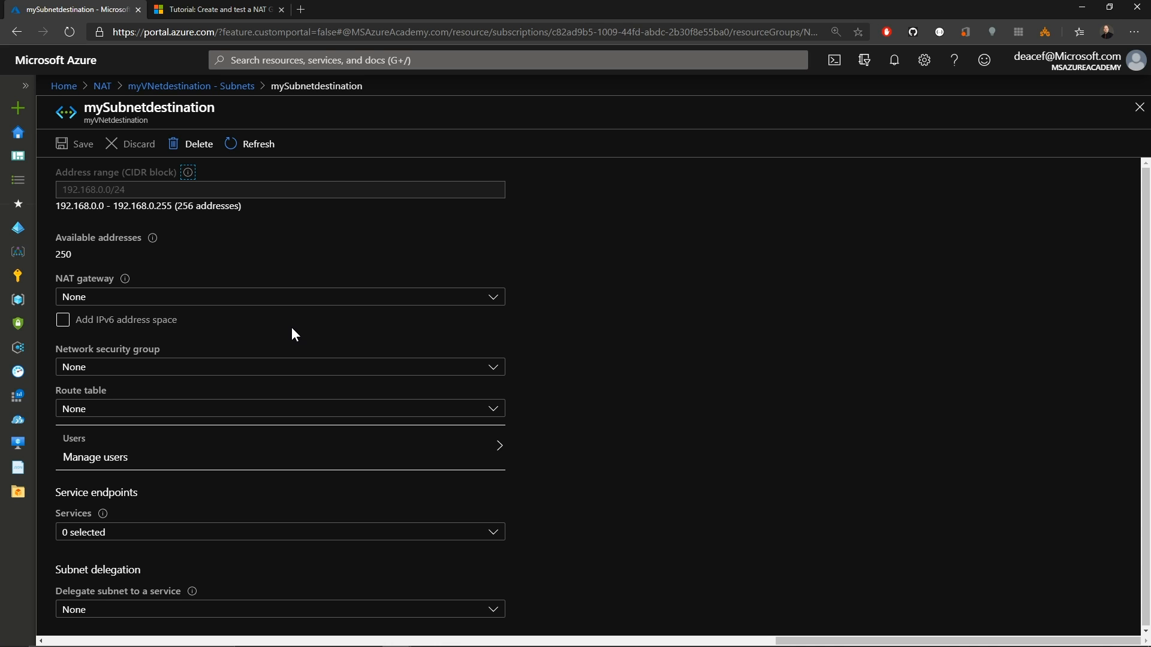
pyautogui.click(102, 85)
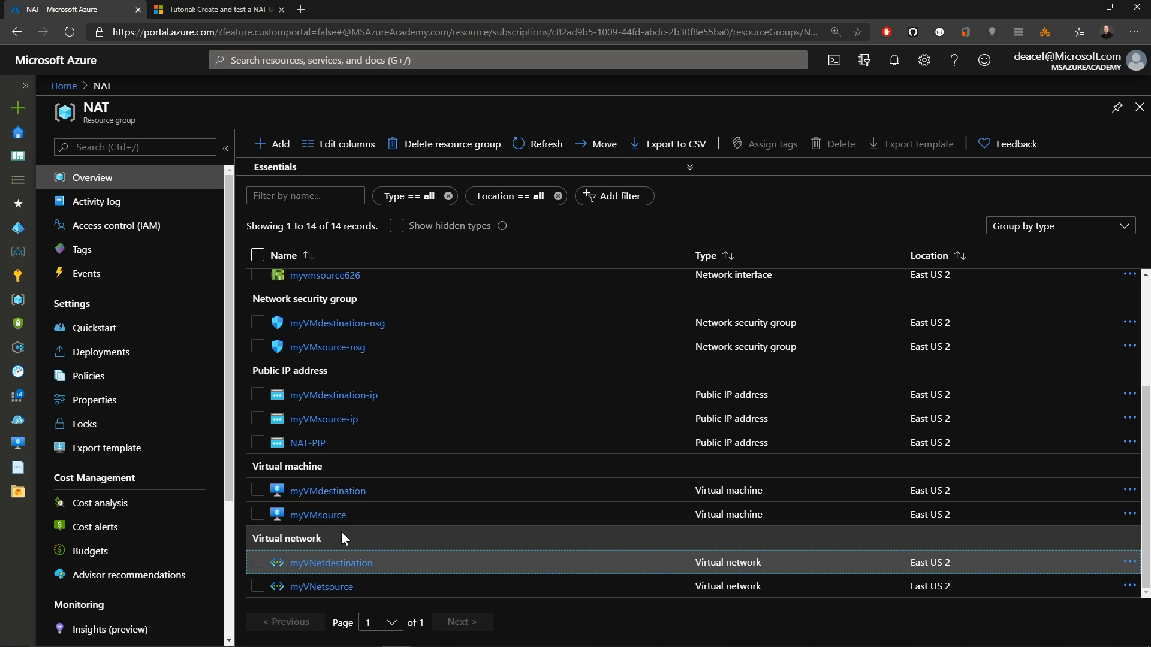
pyautogui.moveTo(328, 517)
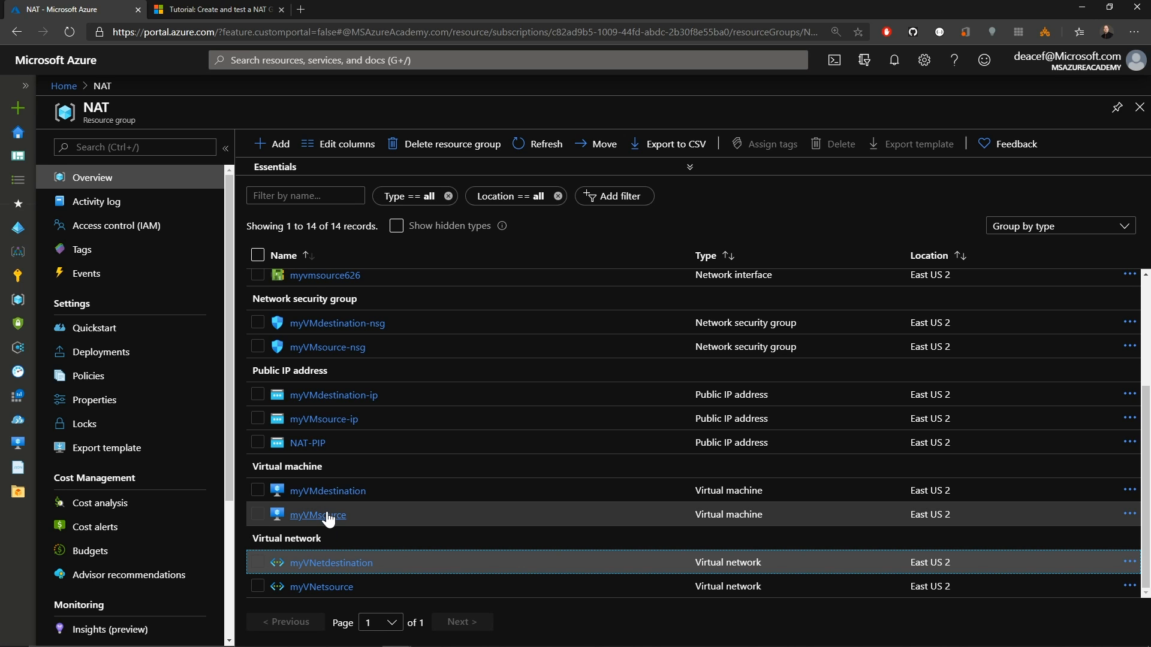
pyautogui.click(317, 515)
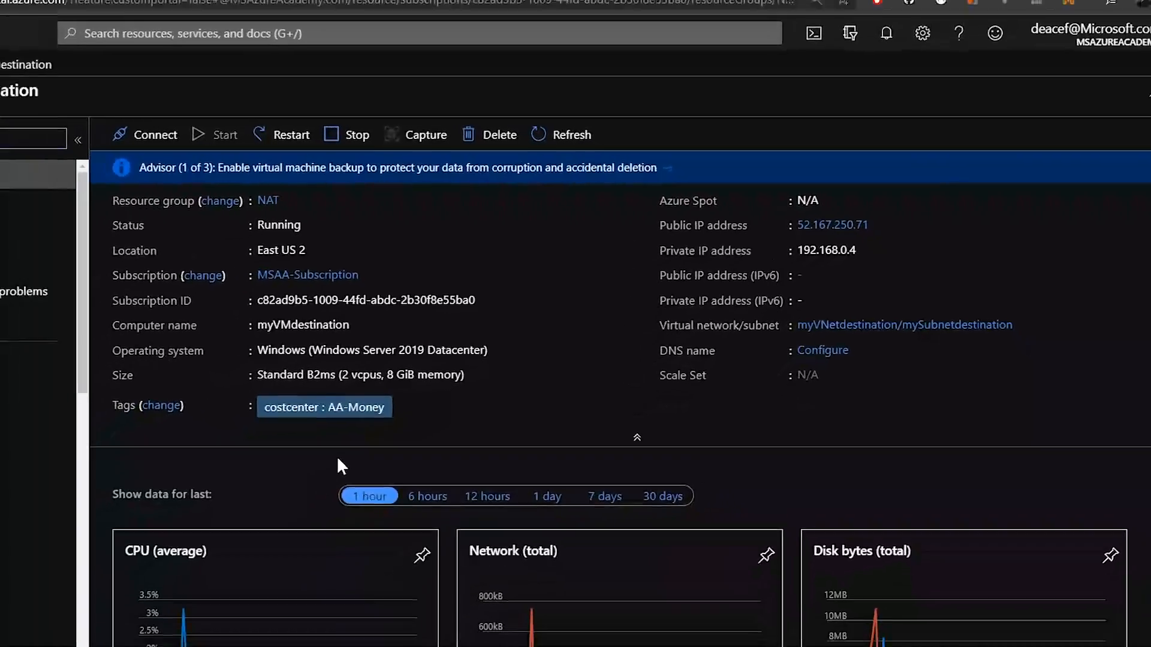
pyautogui.click(268, 201)
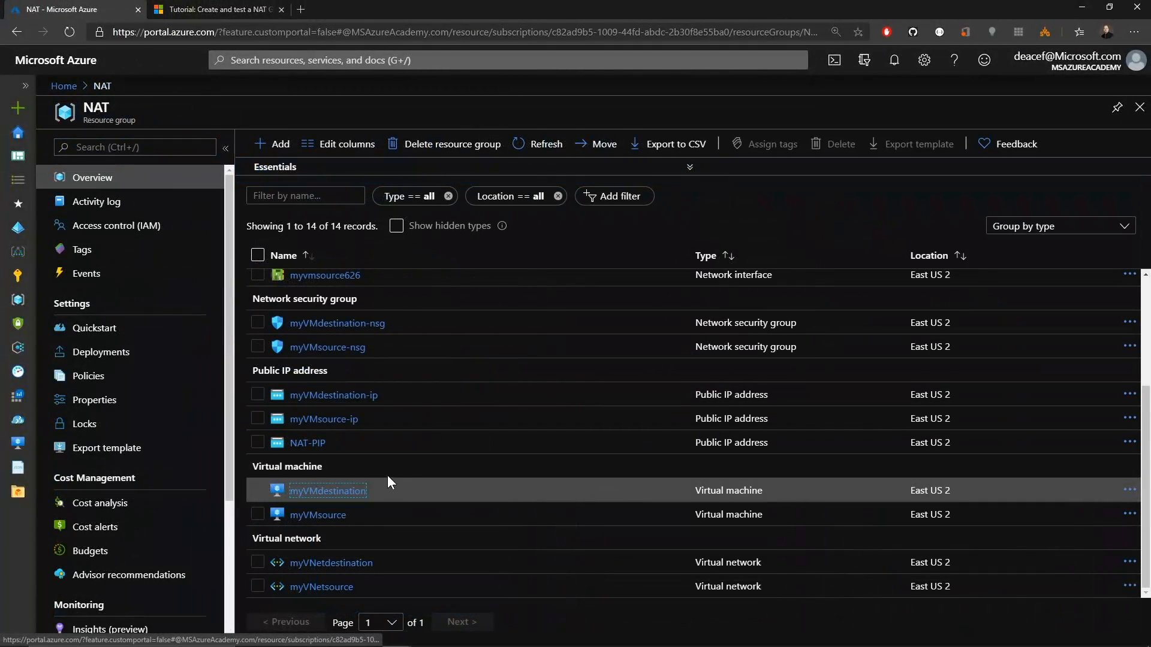
# Scroll up the resource list and open the myPublicIPsource NAT gateway overview.
pyautogui.scroll(3)
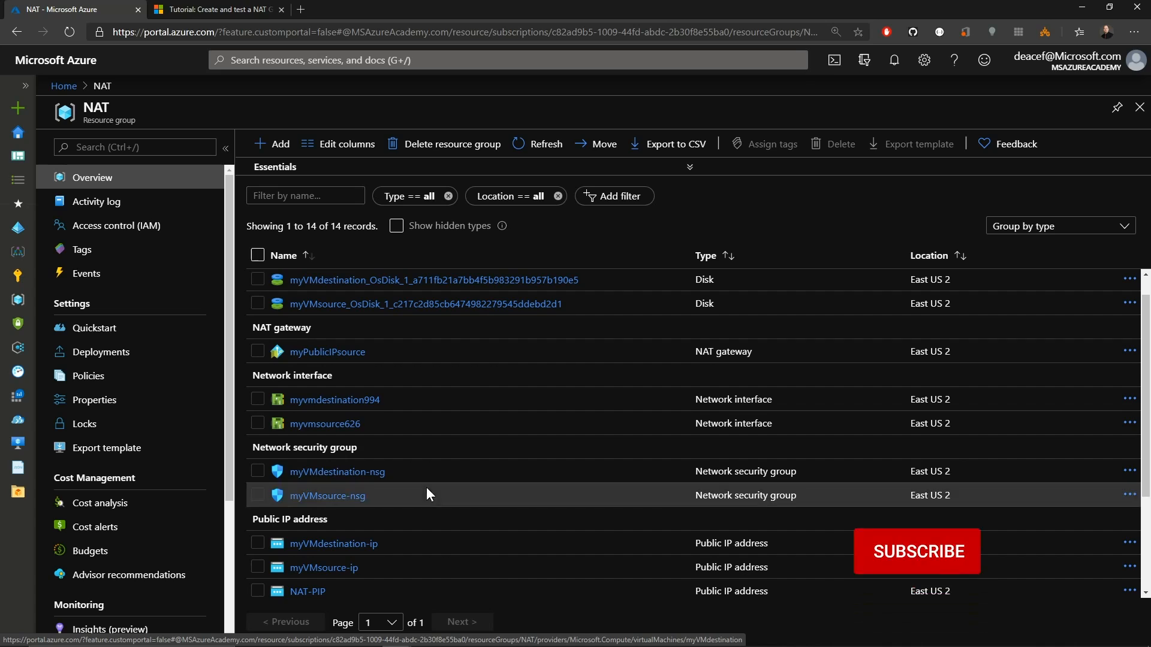
pyautogui.moveTo(327, 352)
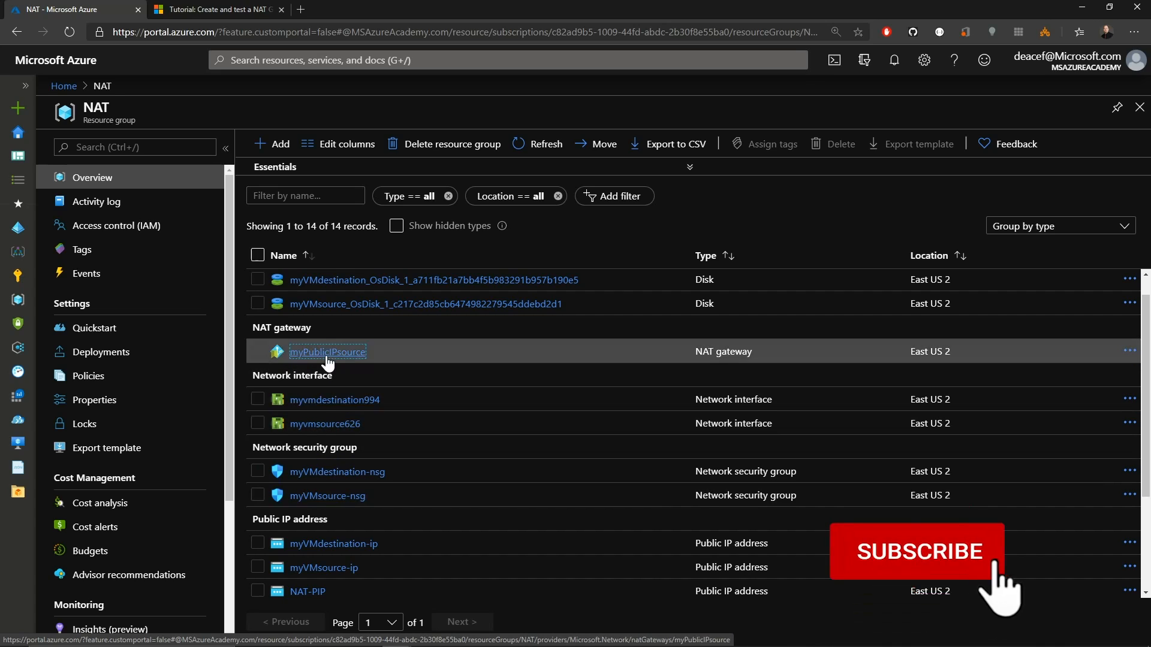
pyautogui.click(327, 352)
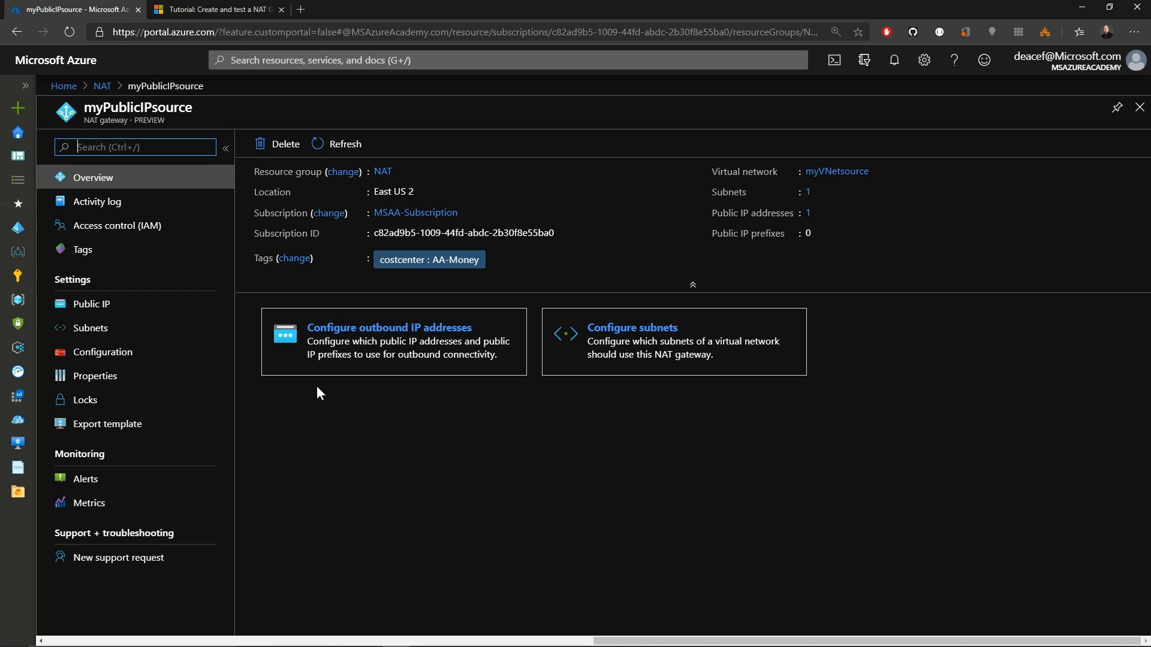
pyautogui.moveTo(236, 376)
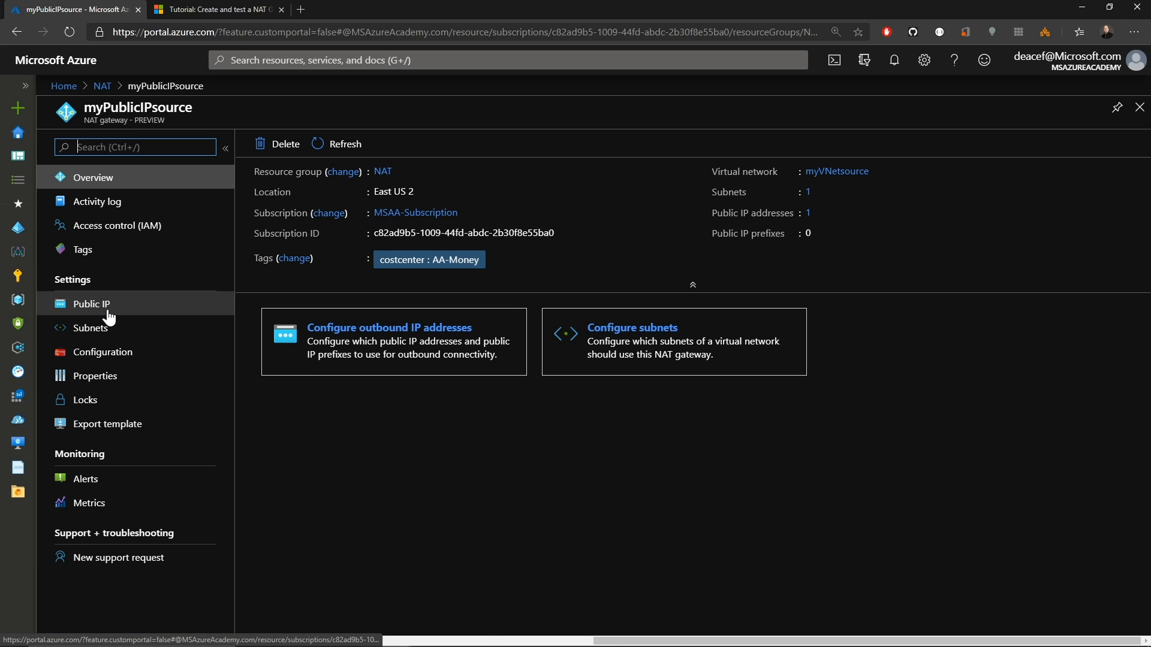
# Show the gateway's Public IP settings, listing NAT-PIP at 52.167.64.57.
pyautogui.click(91, 303)
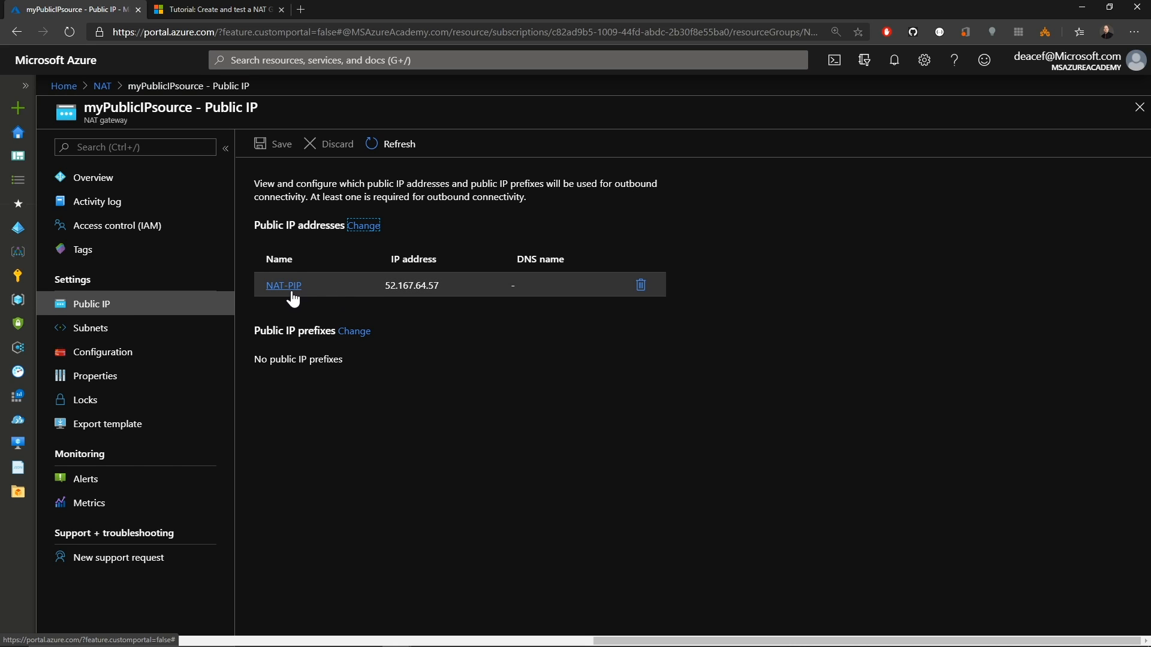
pyautogui.moveTo(298, 297)
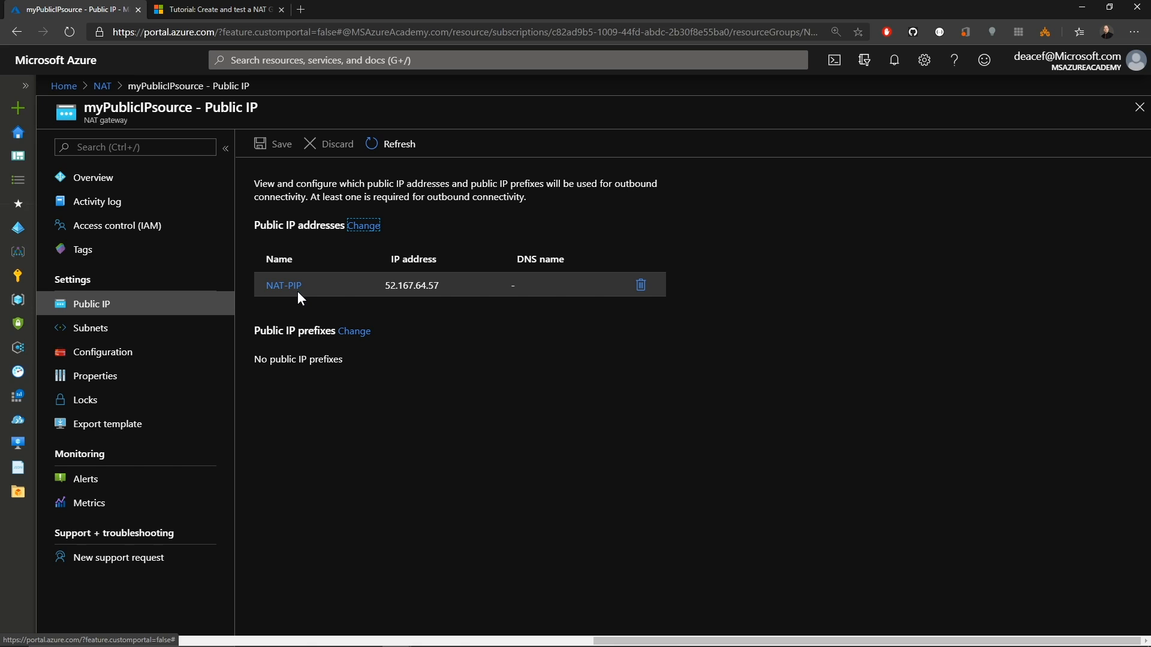
pyautogui.moveTo(399, 310)
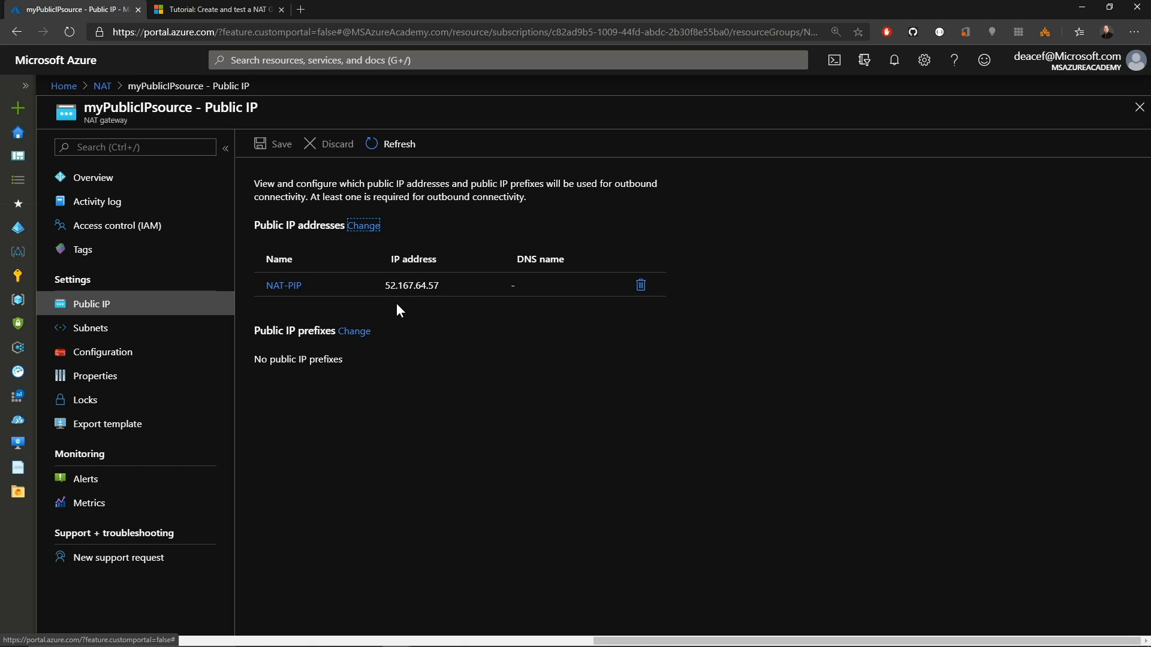
pyautogui.moveTo(366, 259)
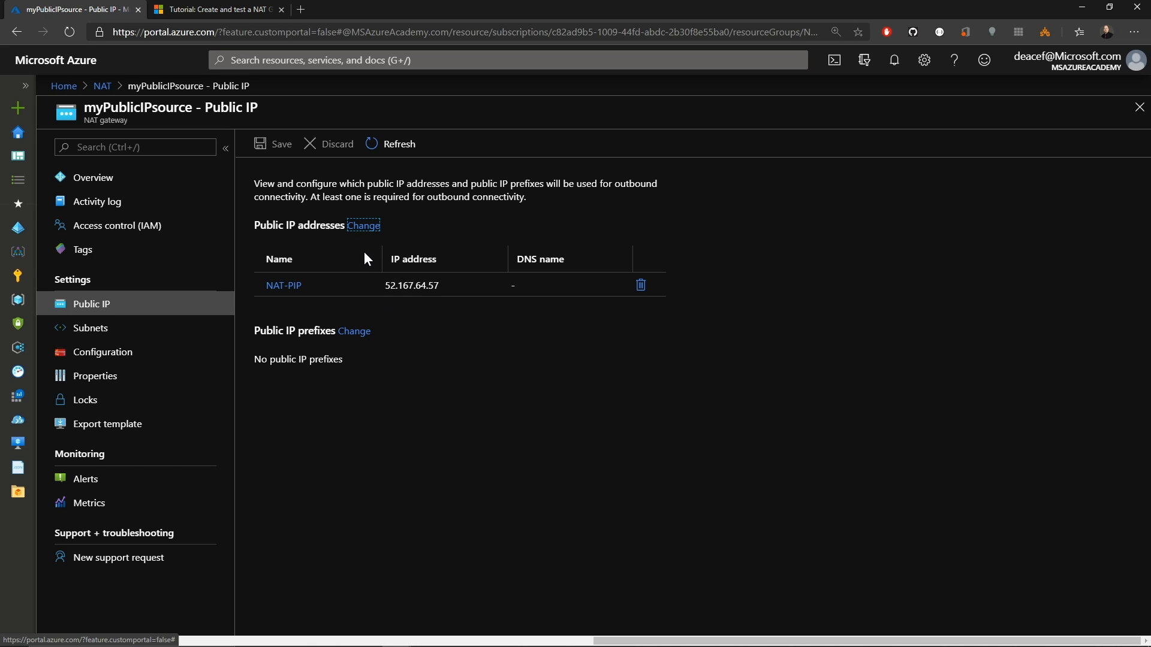
pyautogui.moveTo(363, 232)
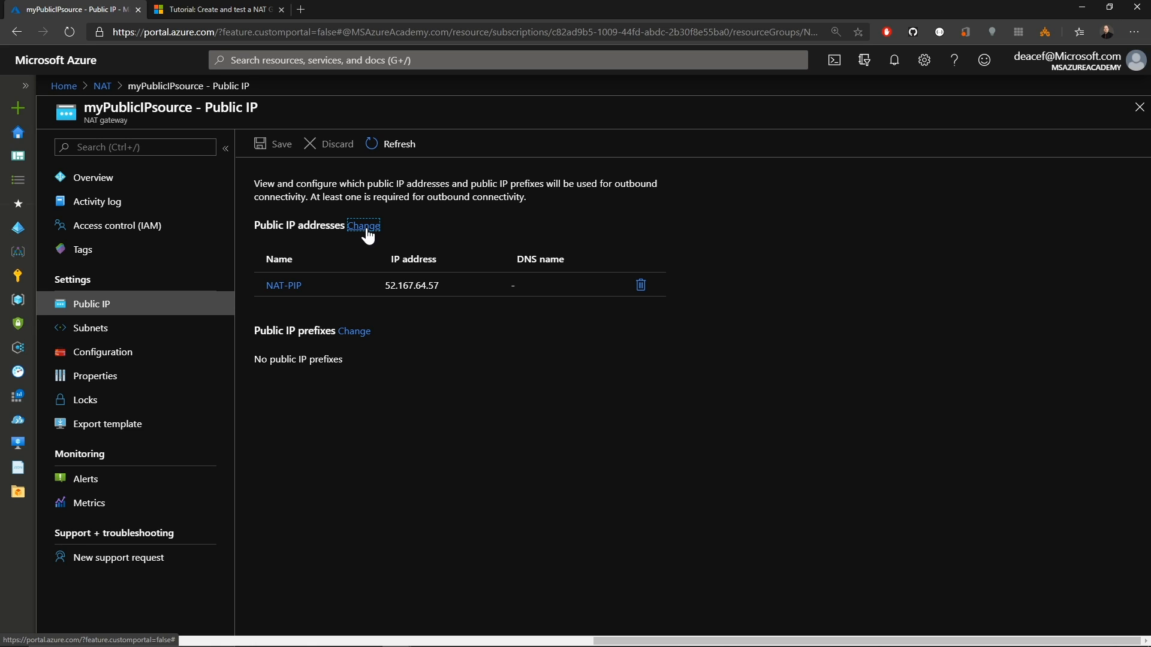
# Open the Change pane and inspect the addresses (NAT-PIP) and empty prefixes dropdowns.
pyautogui.click(363, 225)
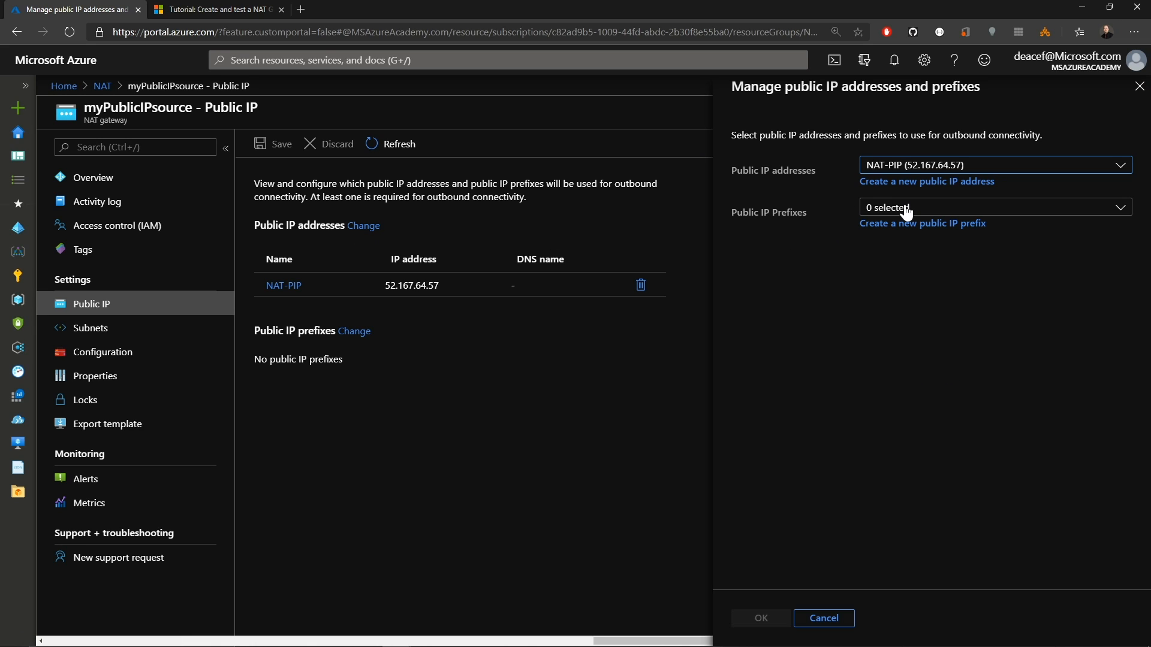
pyautogui.click(993, 166)
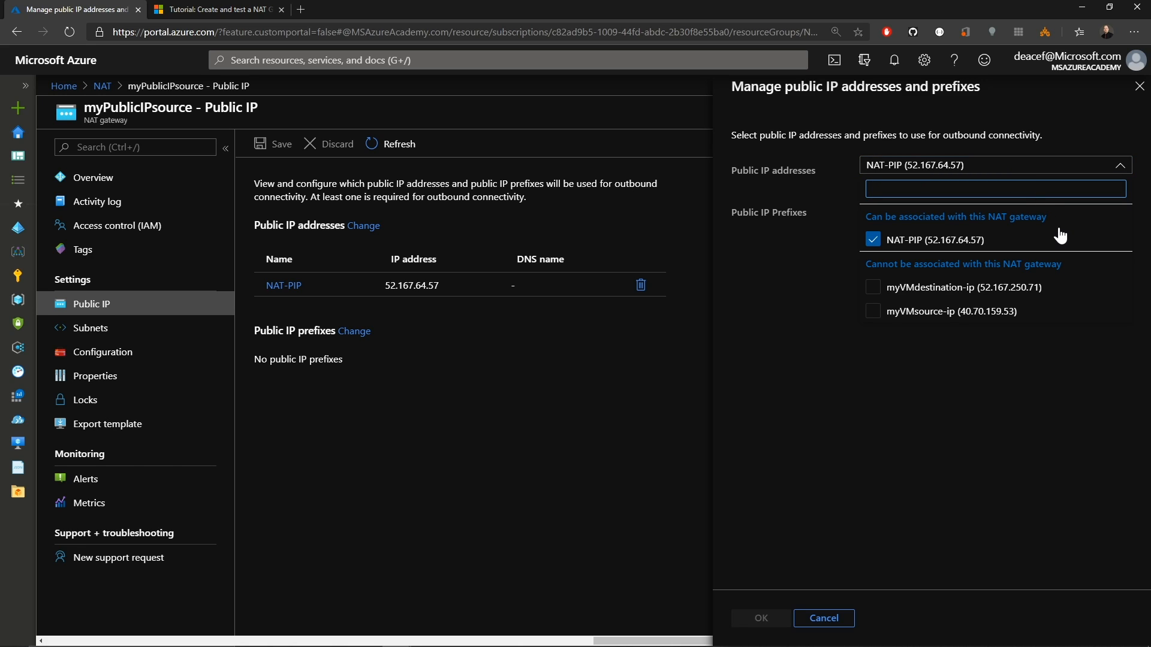
pyautogui.click(994, 189)
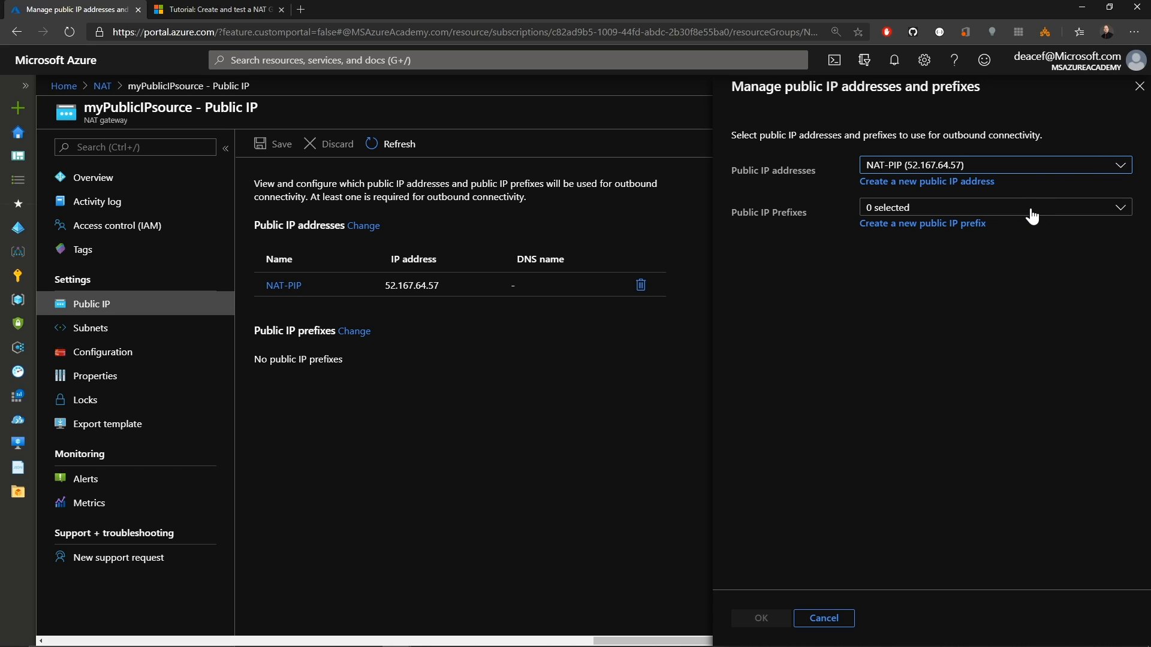
pyautogui.click(992, 207)
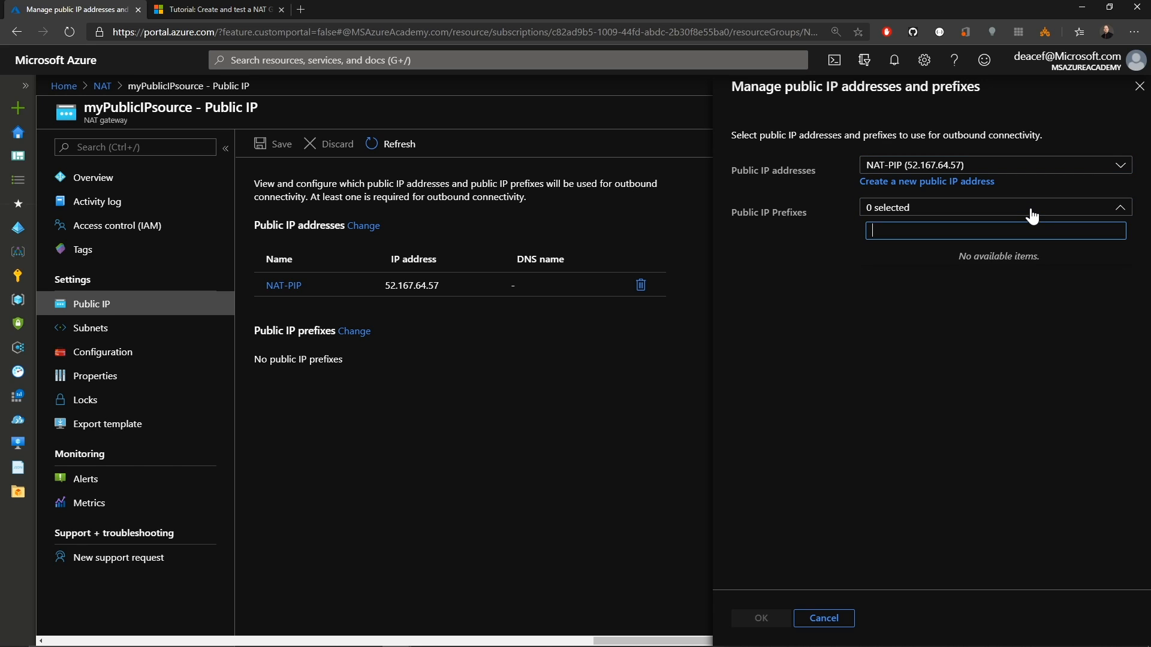
pyautogui.moveTo(947, 312)
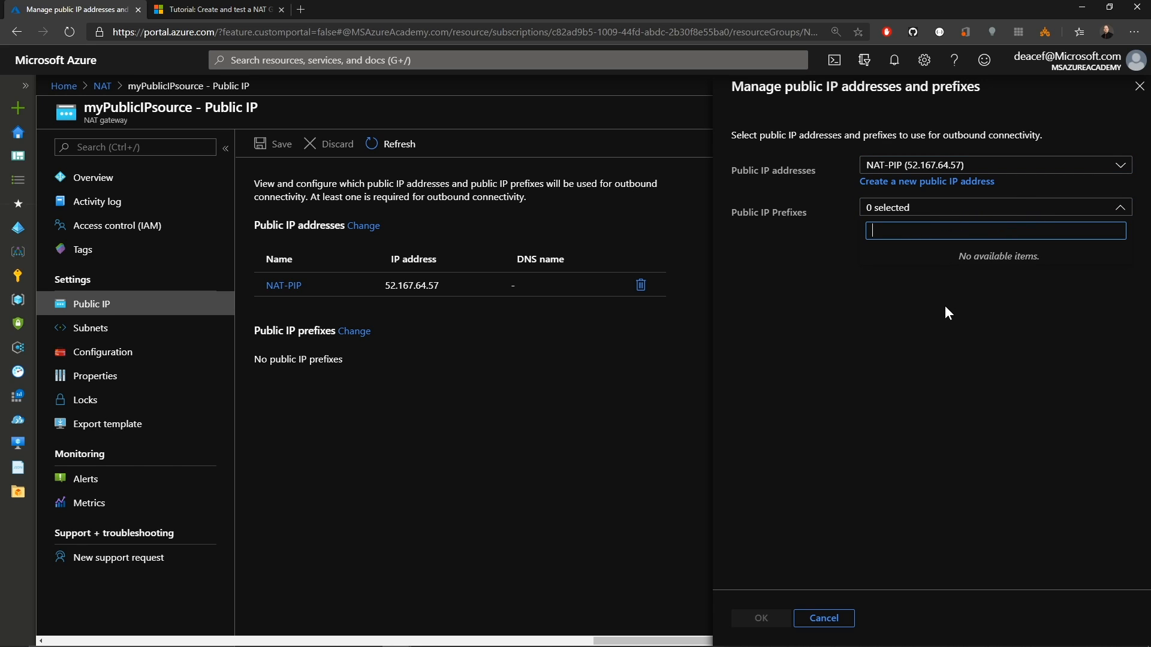
pyautogui.click(994, 207)
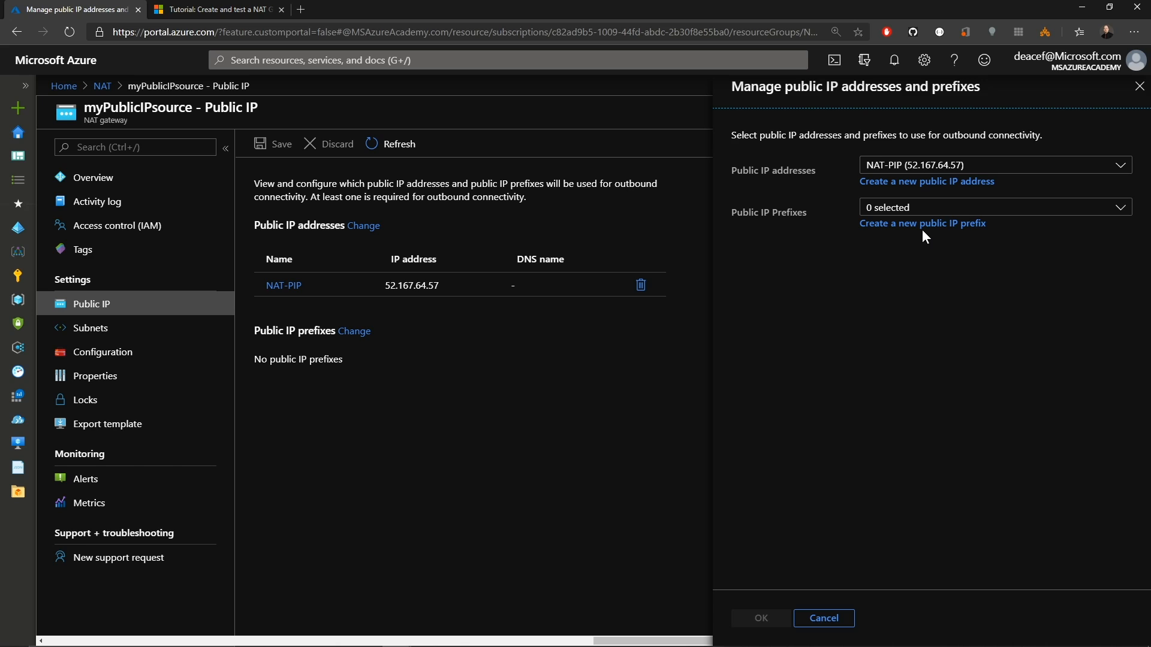
# Create a /31 public IP prefix Nat-Prefix-PIP and save it to the gateway.
pyautogui.click(921, 223)
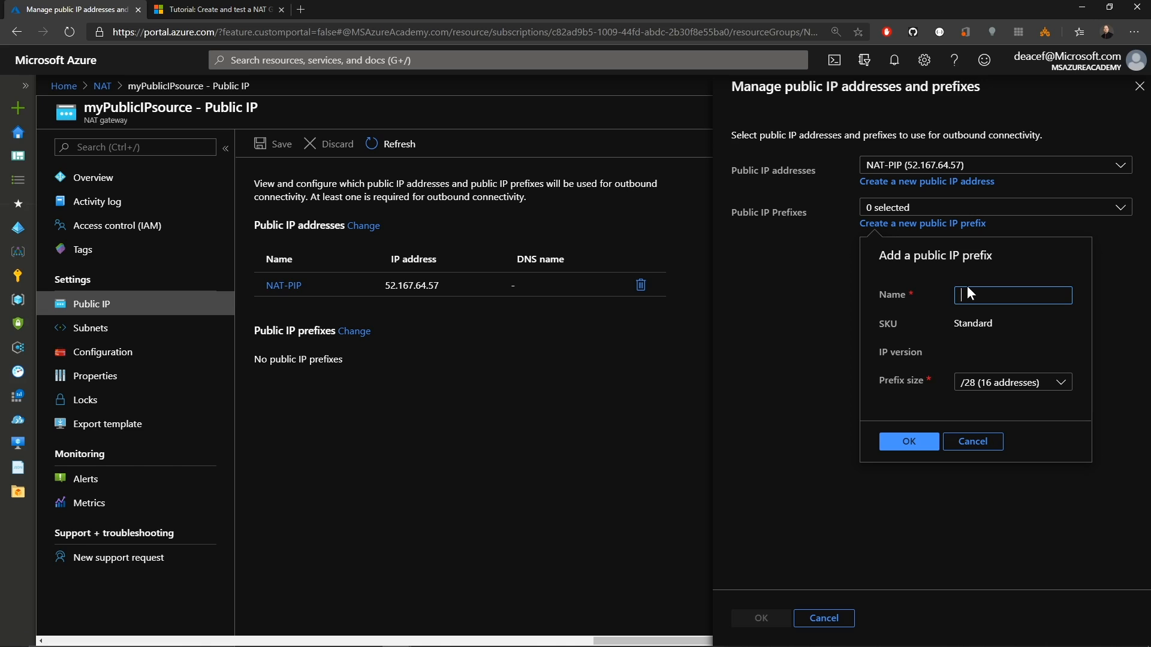
pyautogui.write('Nat-Prefix-PIP')
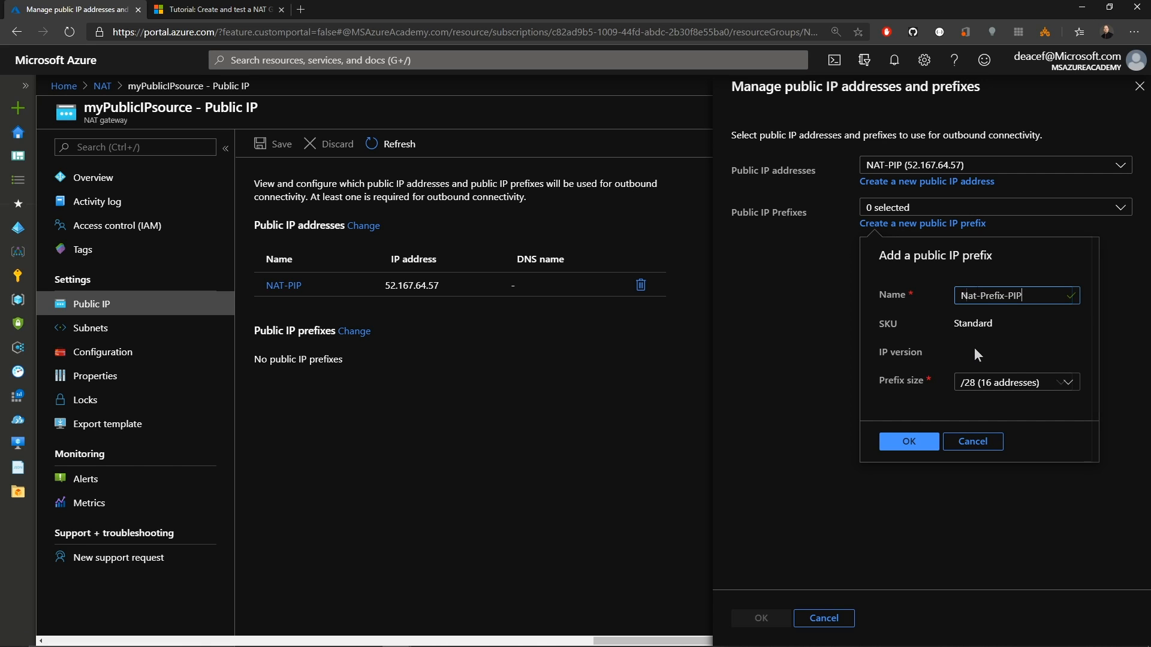
pyautogui.moveTo(1025, 394)
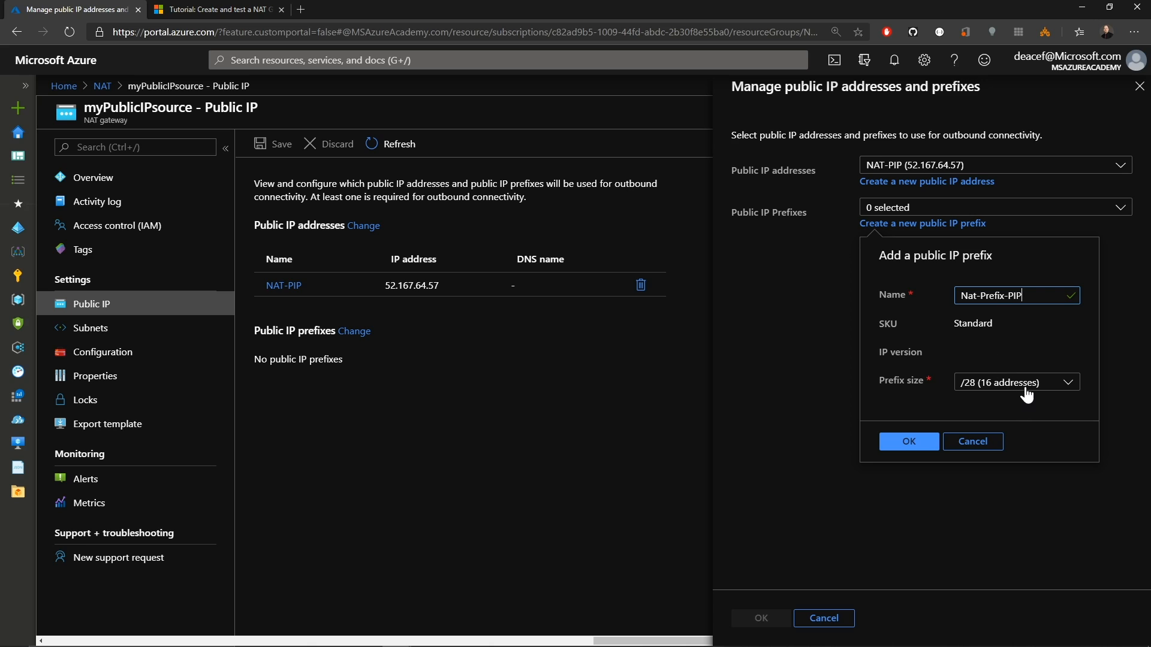
pyautogui.click(1015, 382)
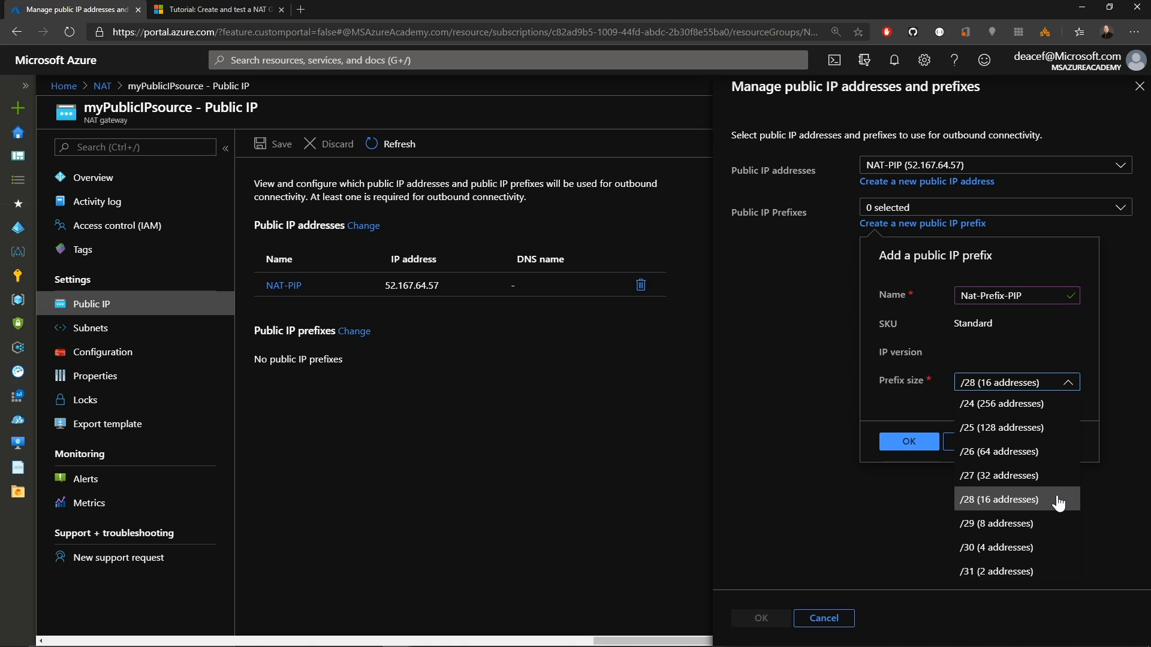
pyautogui.moveTo(1016, 571)
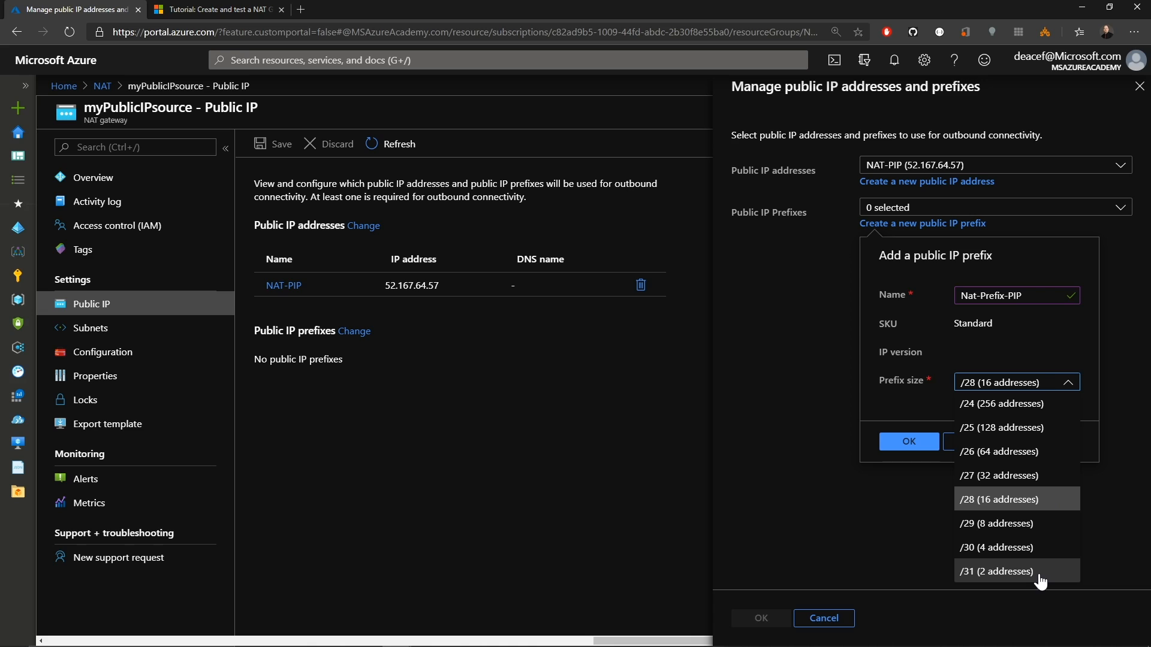
pyautogui.click(995, 572)
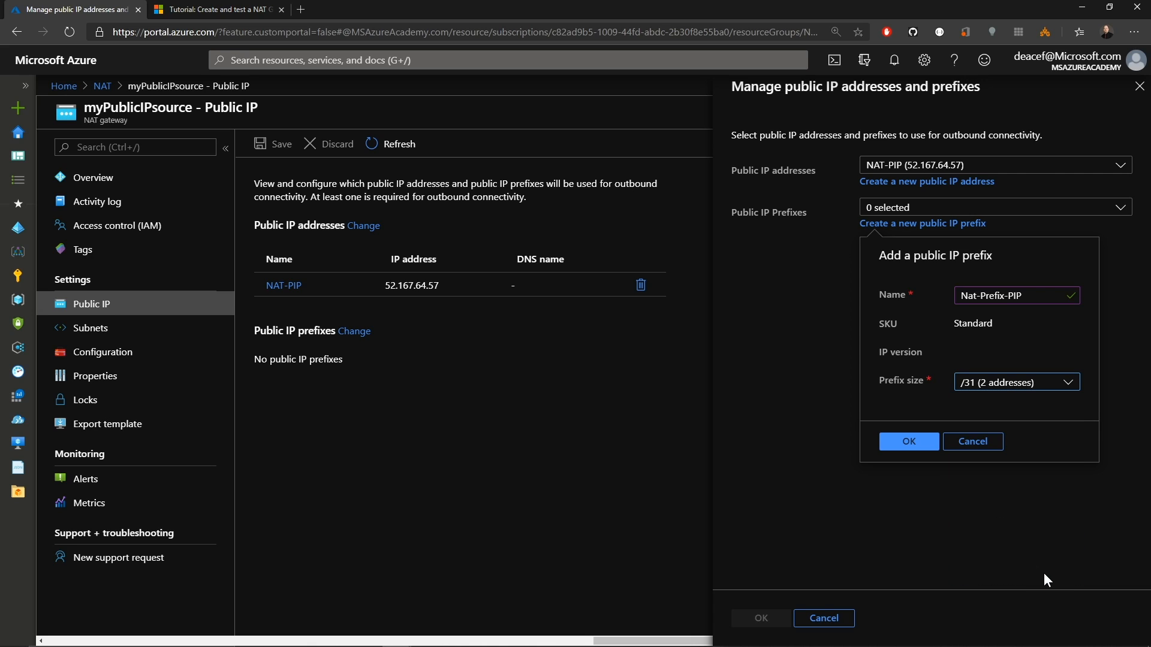
pyautogui.click(908, 441)
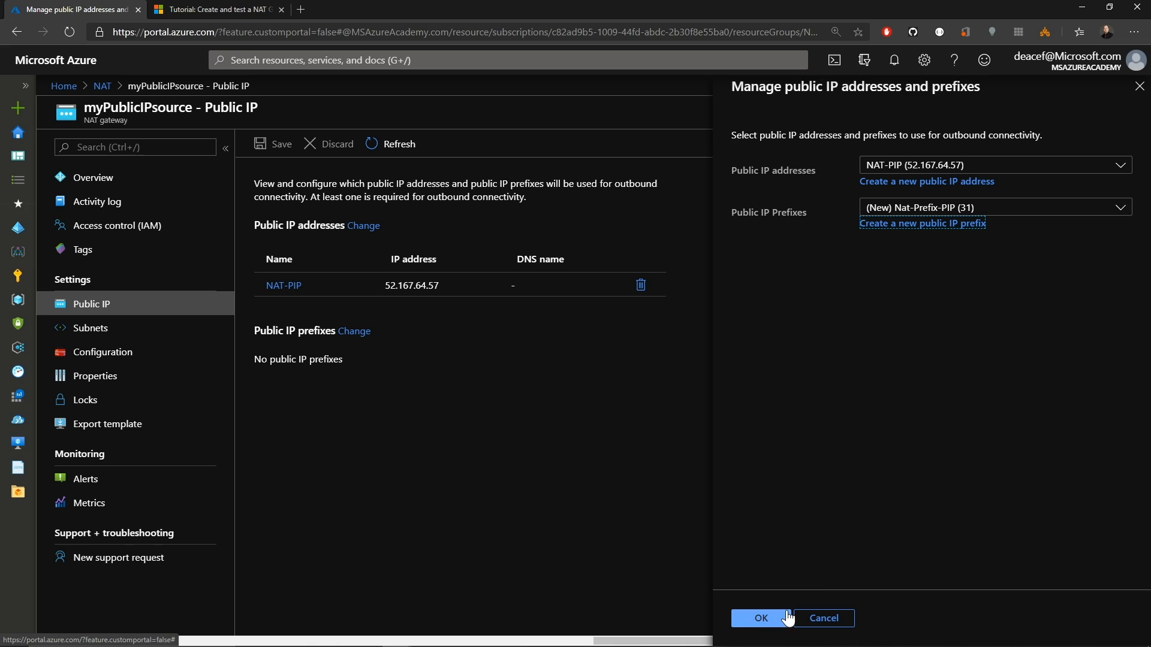
pyautogui.click(761, 618)
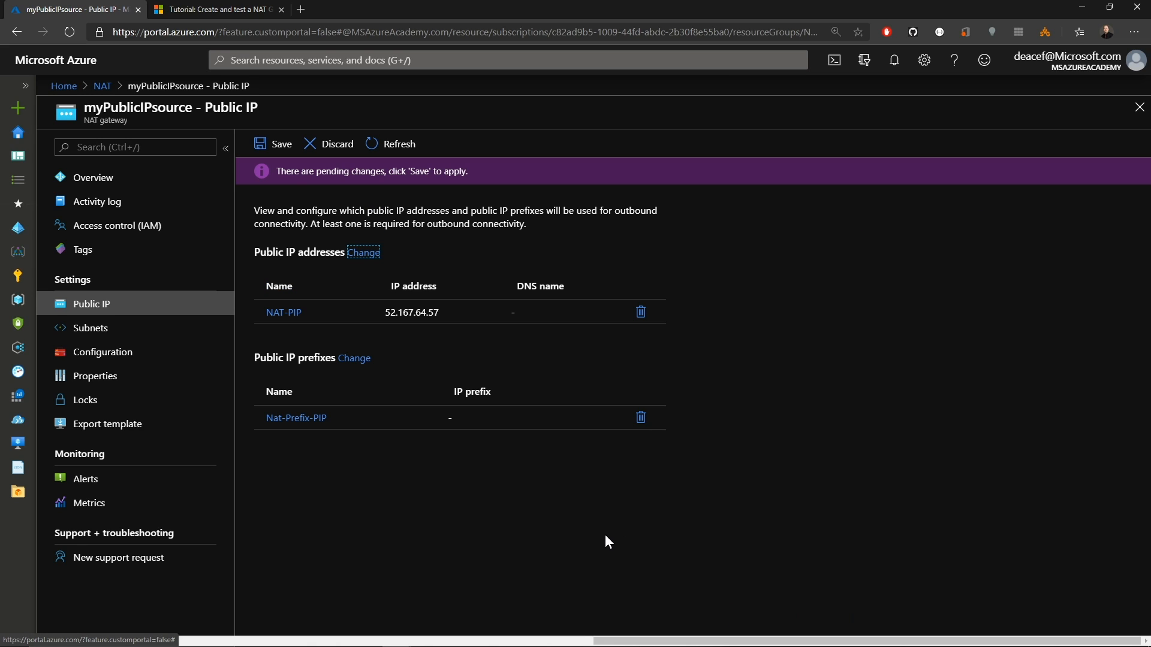
pyautogui.click(280, 143)
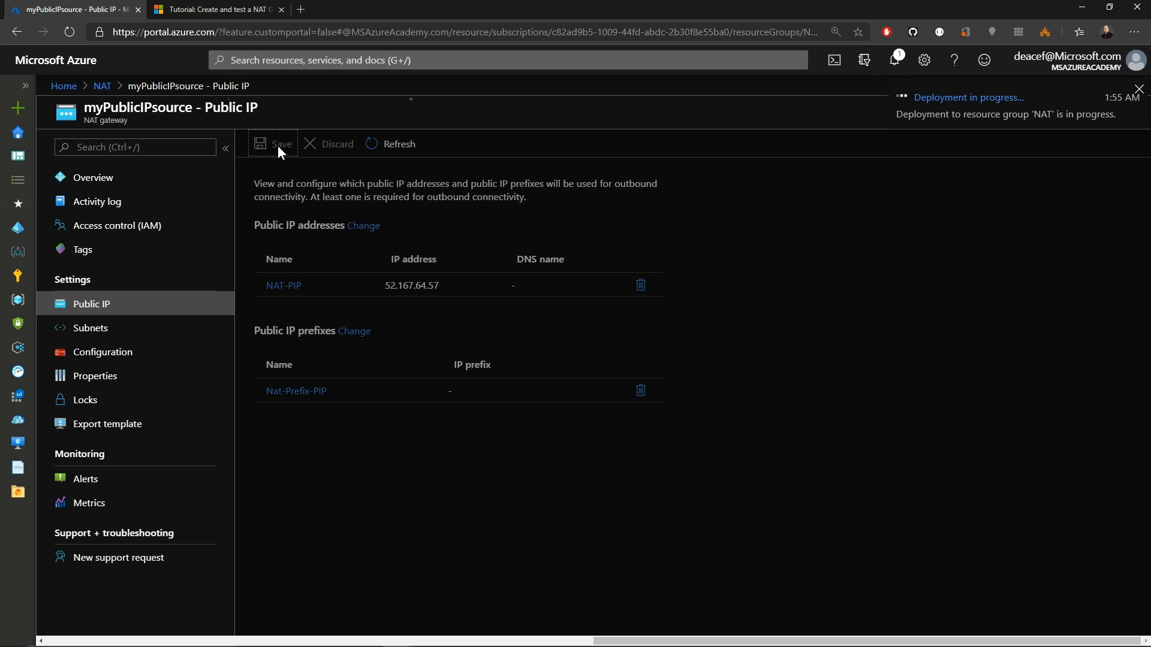
pyautogui.moveTo(102, 352)
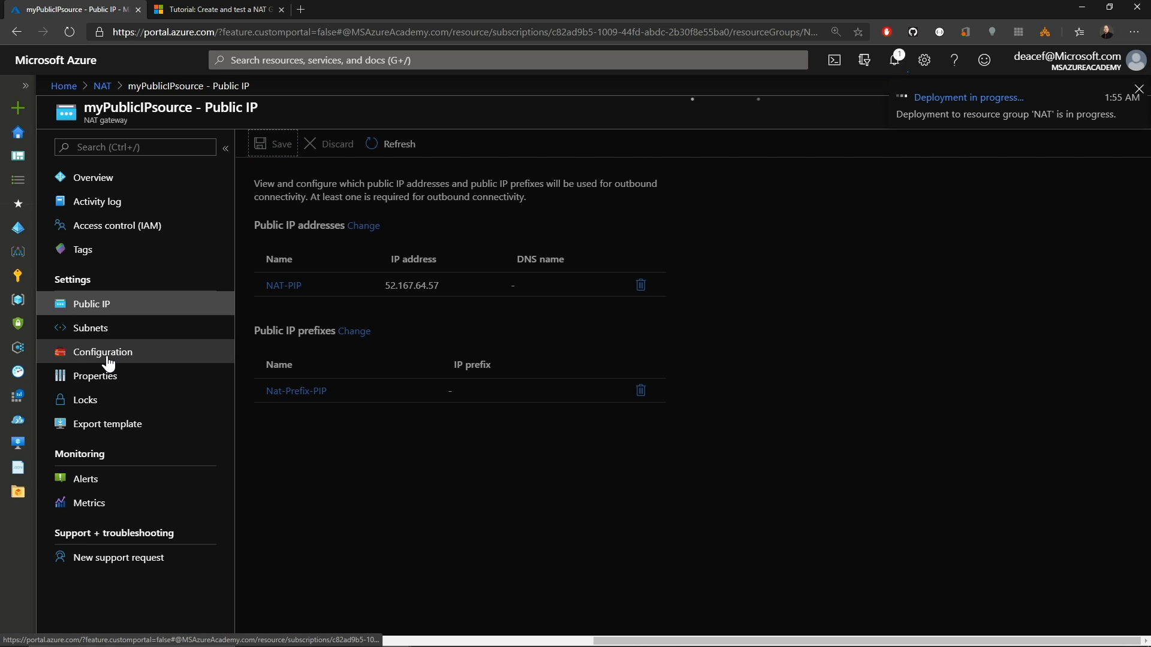
# Check the 4-minute idle timeout, then view Standard SKU and East US 2 properties.
pyautogui.click(102, 352)
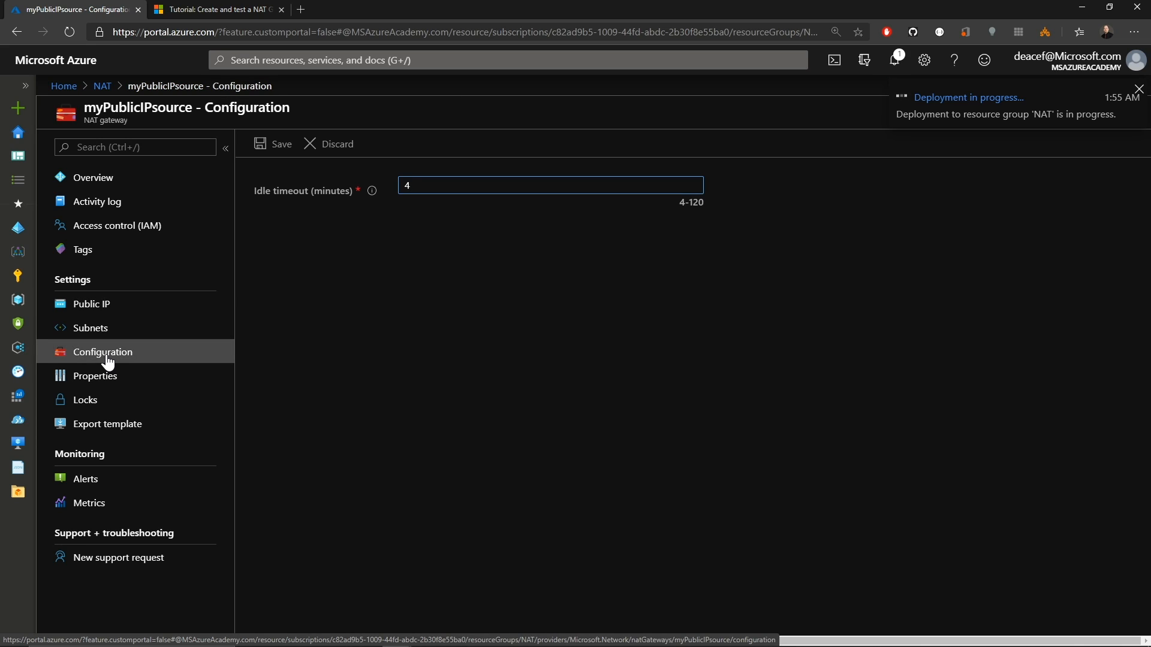
pyautogui.click(1138, 108)
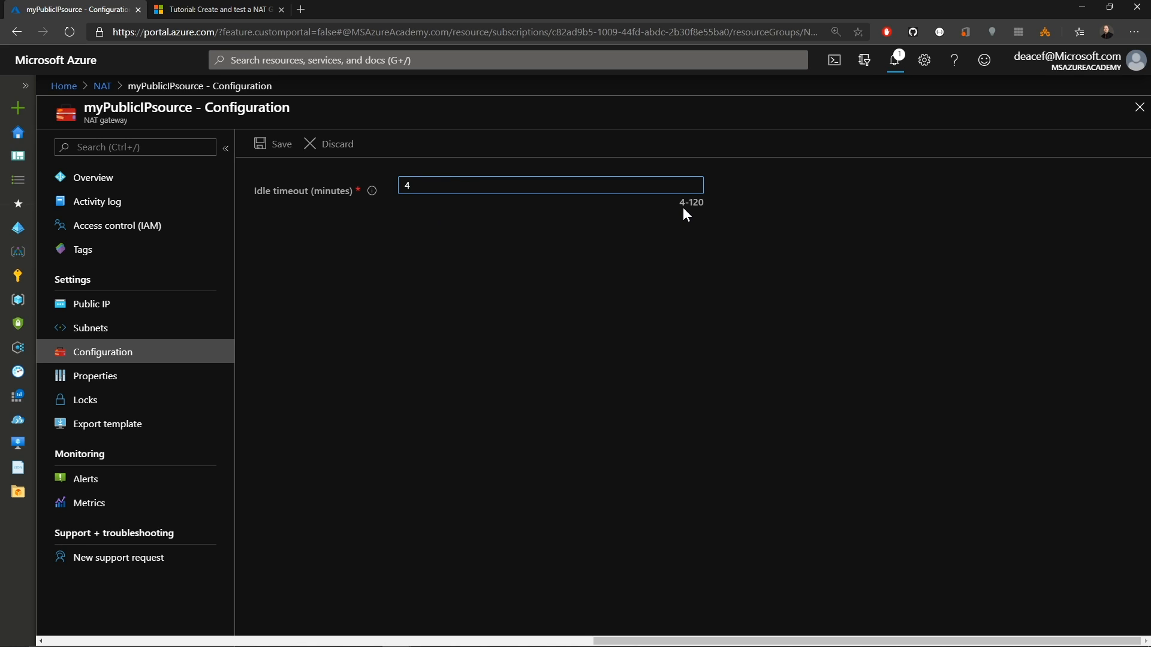
pyautogui.moveTo(510, 219)
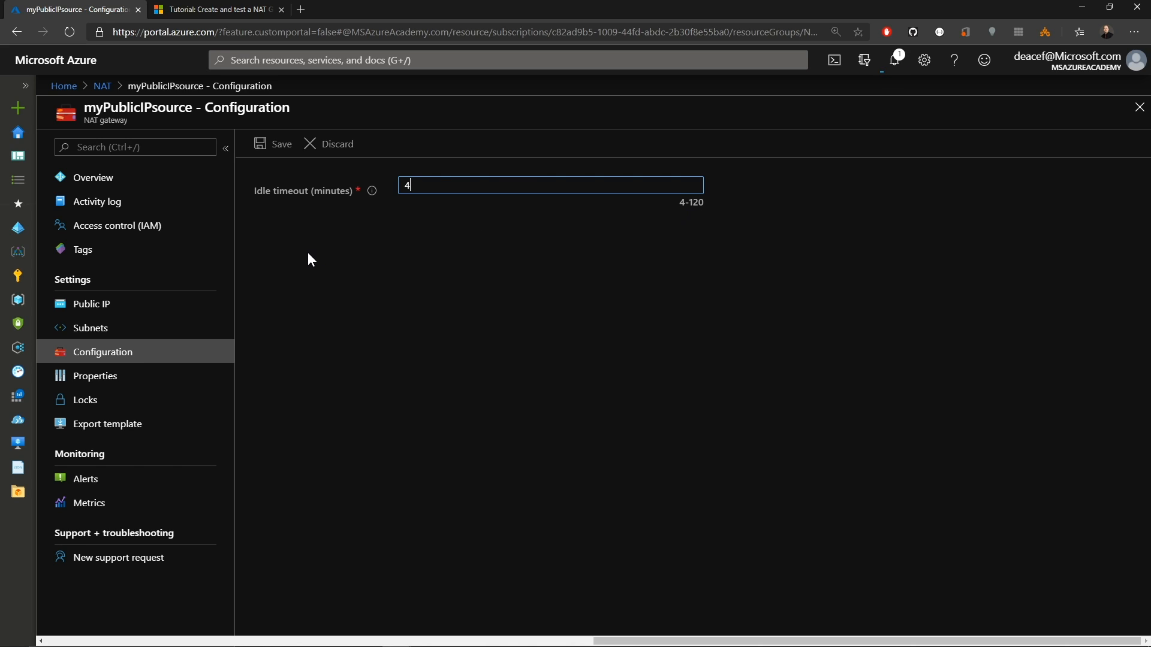
pyautogui.moveTo(220, 282)
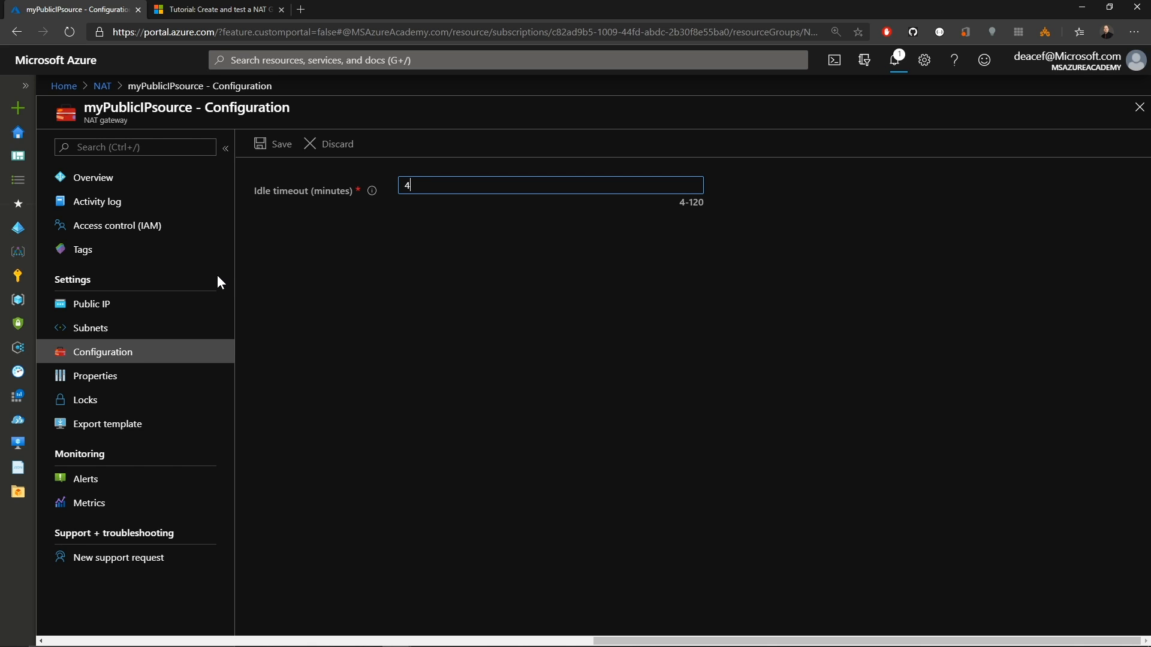
pyautogui.moveTo(123, 380)
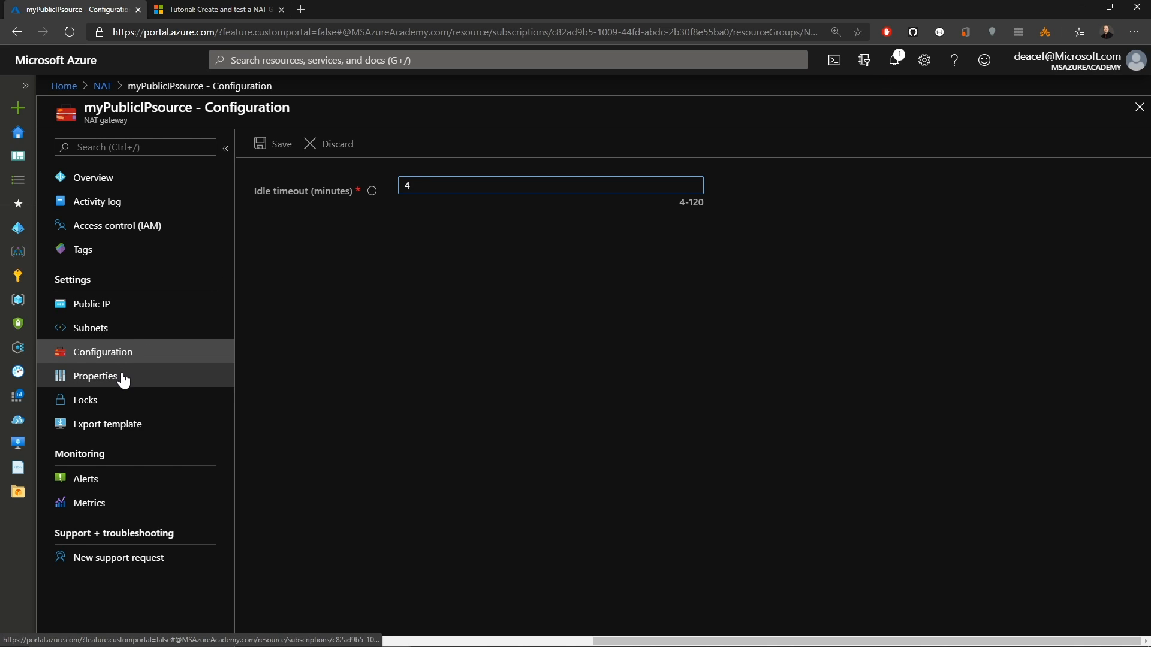
pyautogui.click(95, 376)
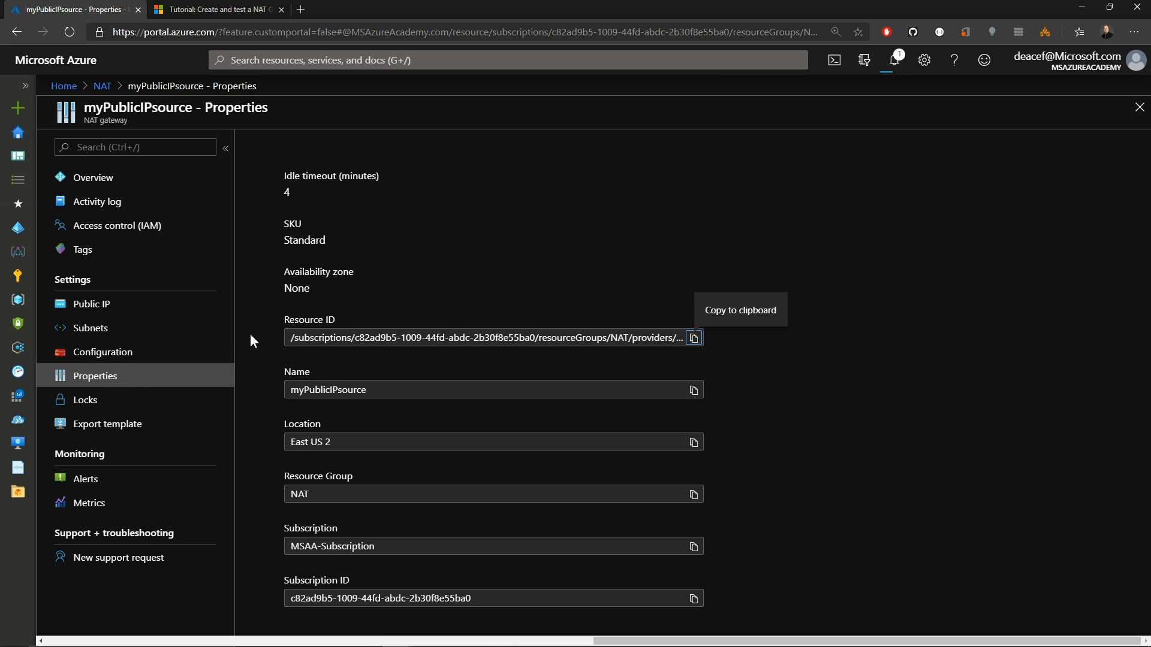
pyautogui.moveTo(253, 356)
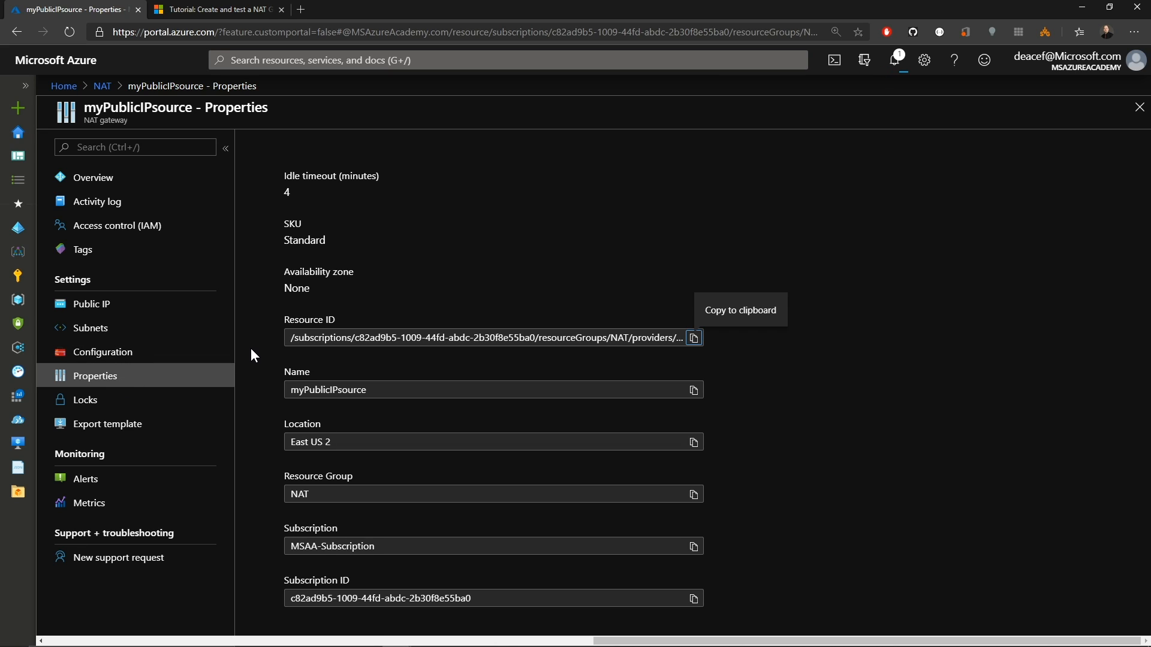
# Confirm the gateway has no locks and view its exported deployment template JSON.
pyautogui.click(85, 399)
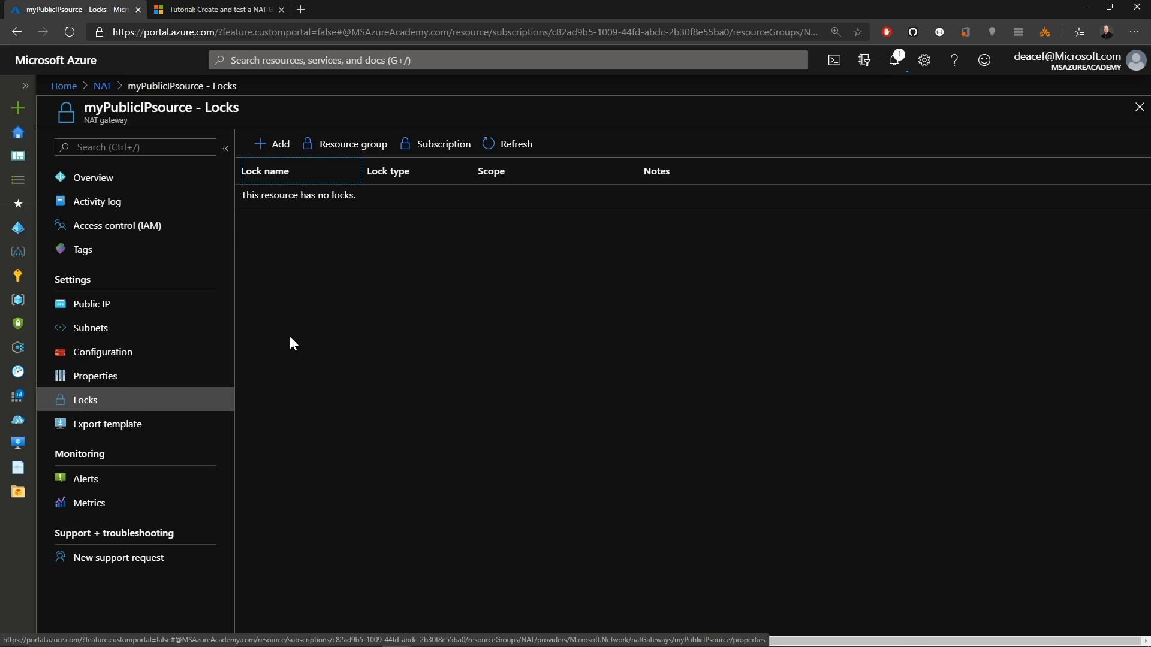
pyautogui.moveTo(318, 295)
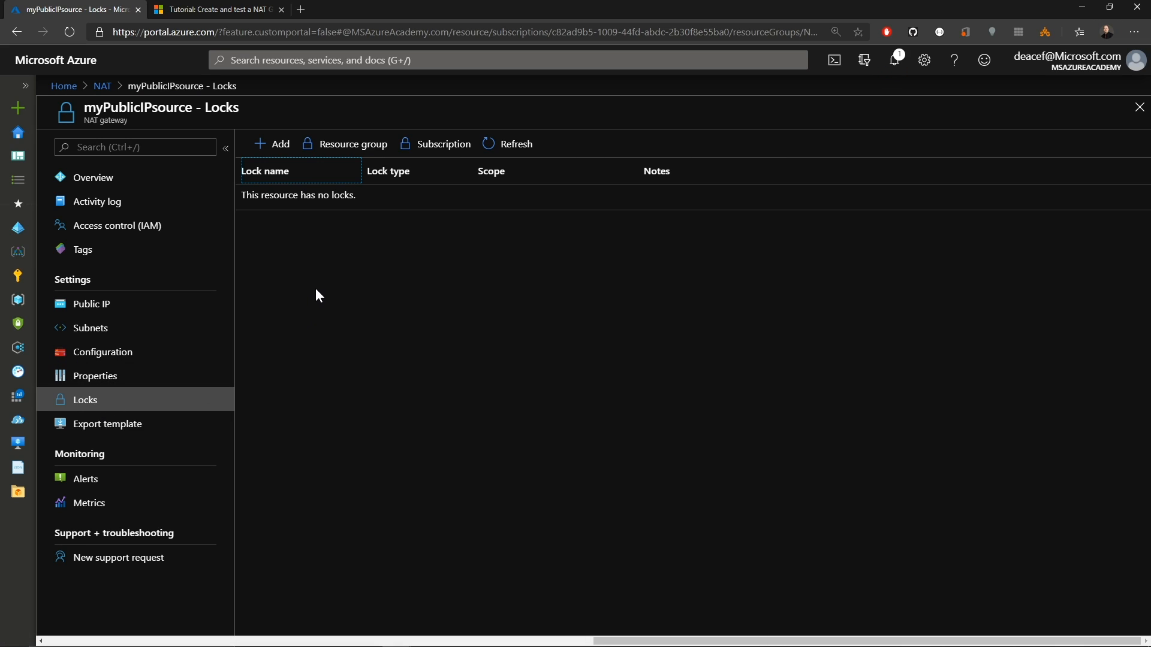
pyautogui.moveTo(314, 283)
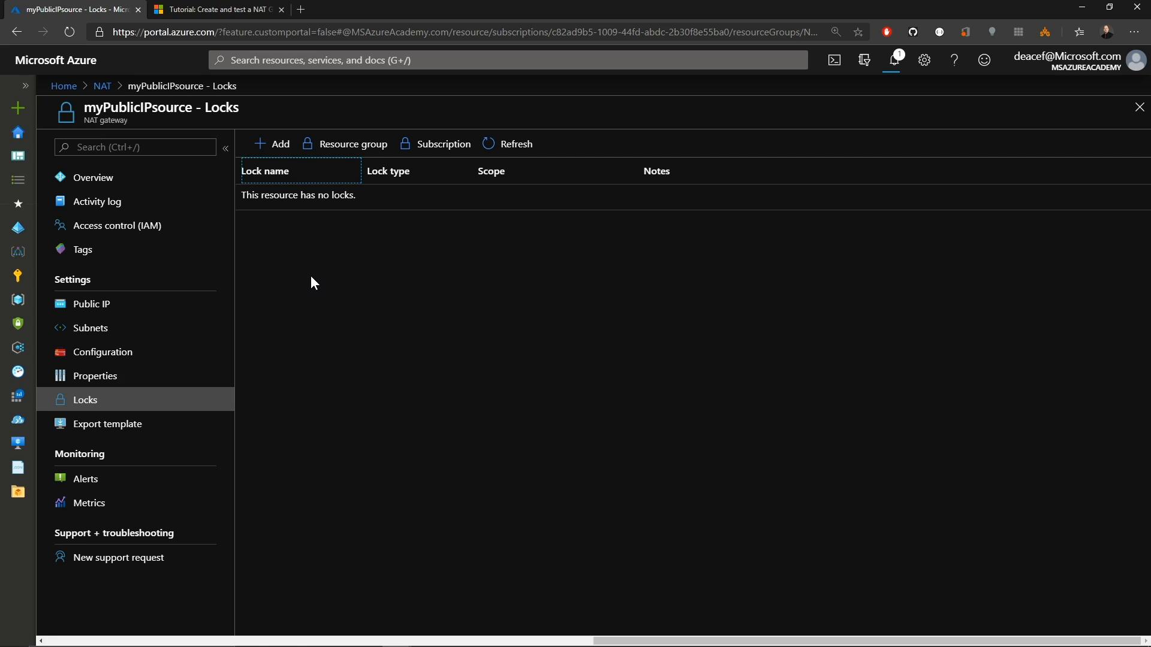
pyautogui.click(107, 423)
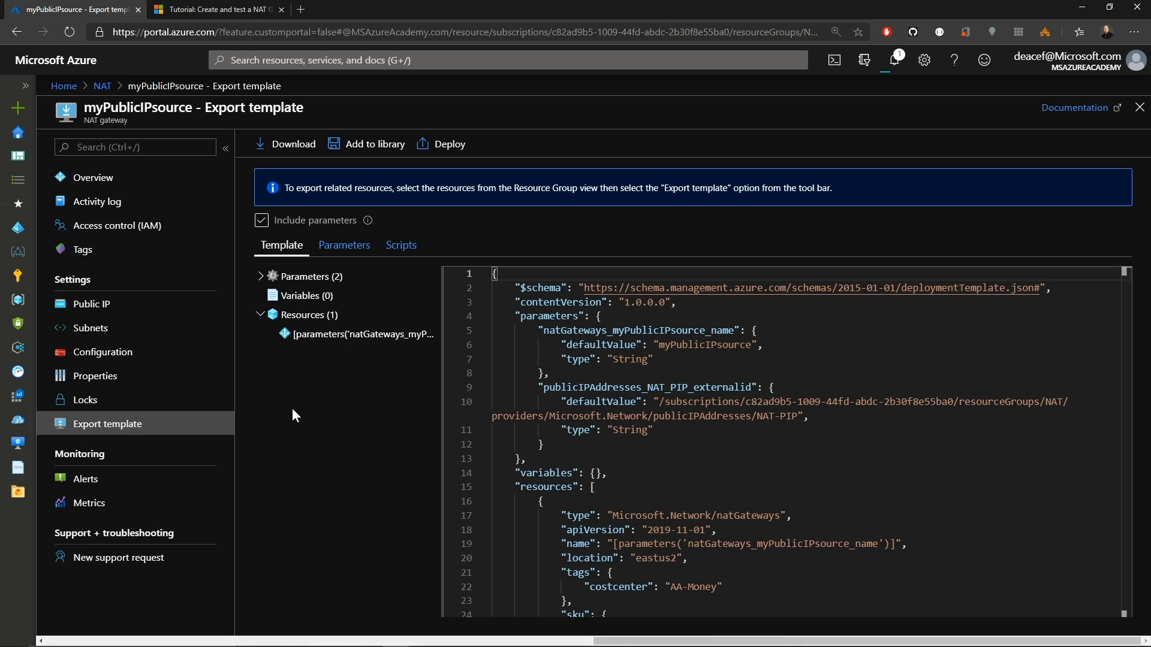
pyautogui.moveTo(401, 416)
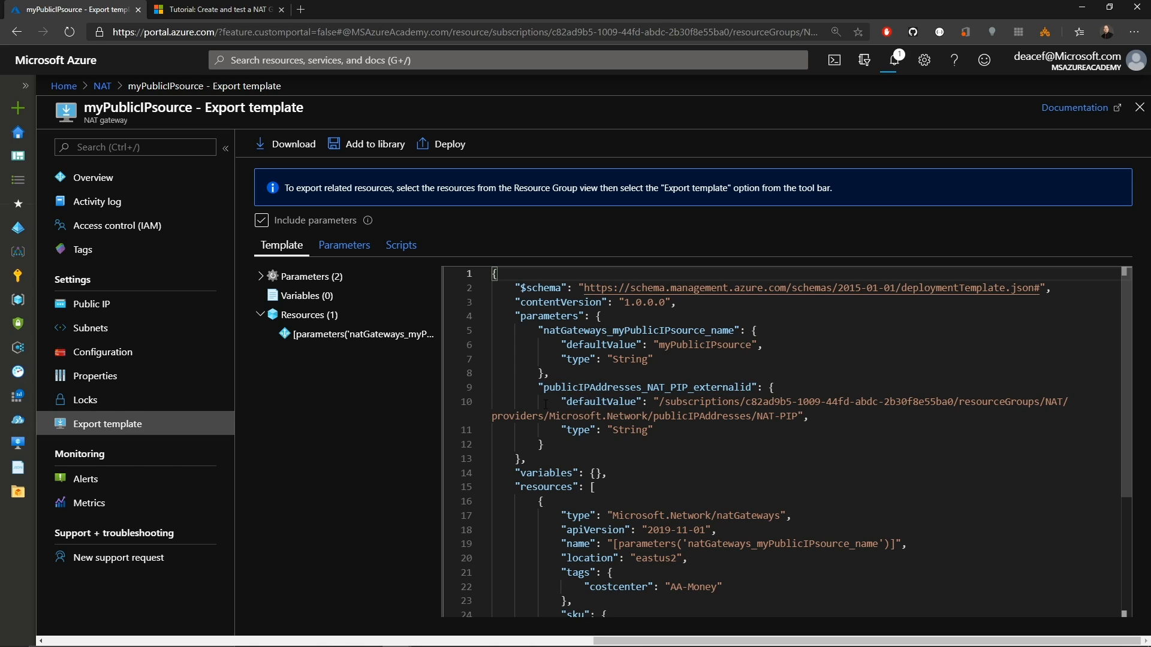
pyautogui.moveTo(300, 421)
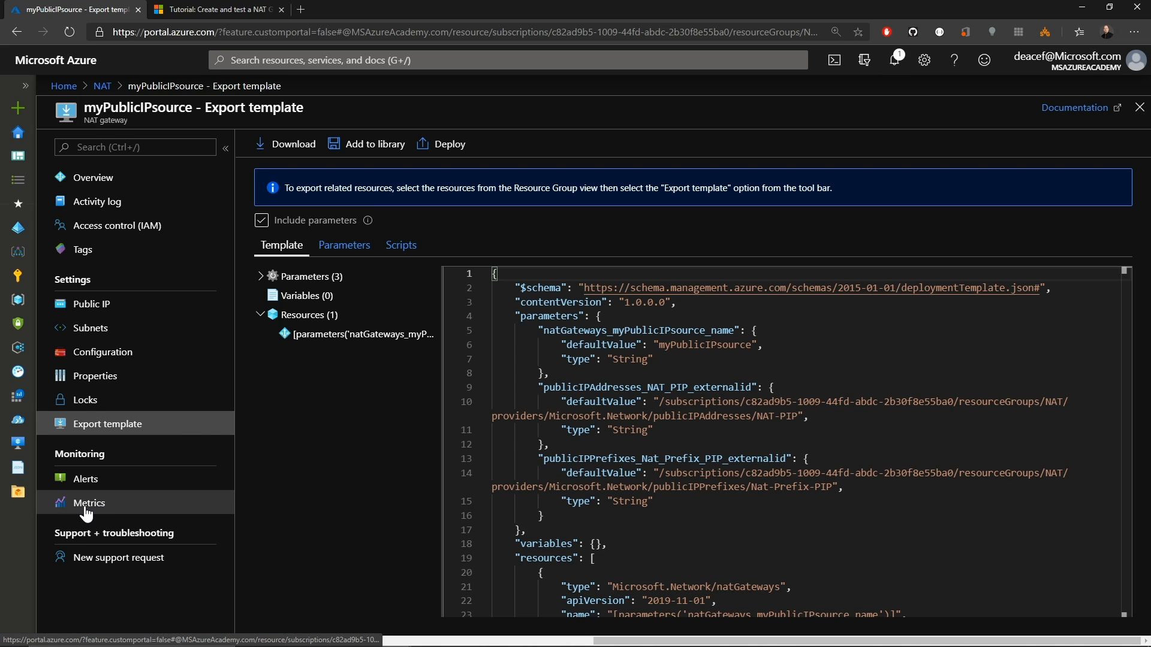
# Chart byte count, then summed Total SNAT Connection Count, in the gateway's Metrics.
pyautogui.click(89, 503)
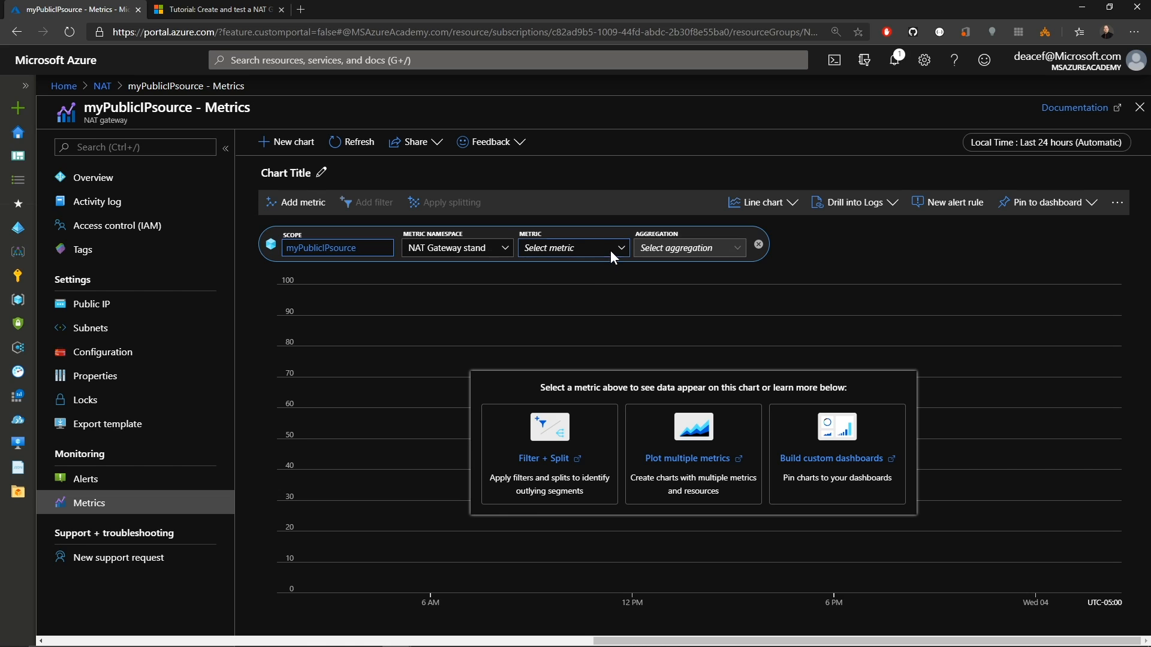
pyautogui.click(572, 248)
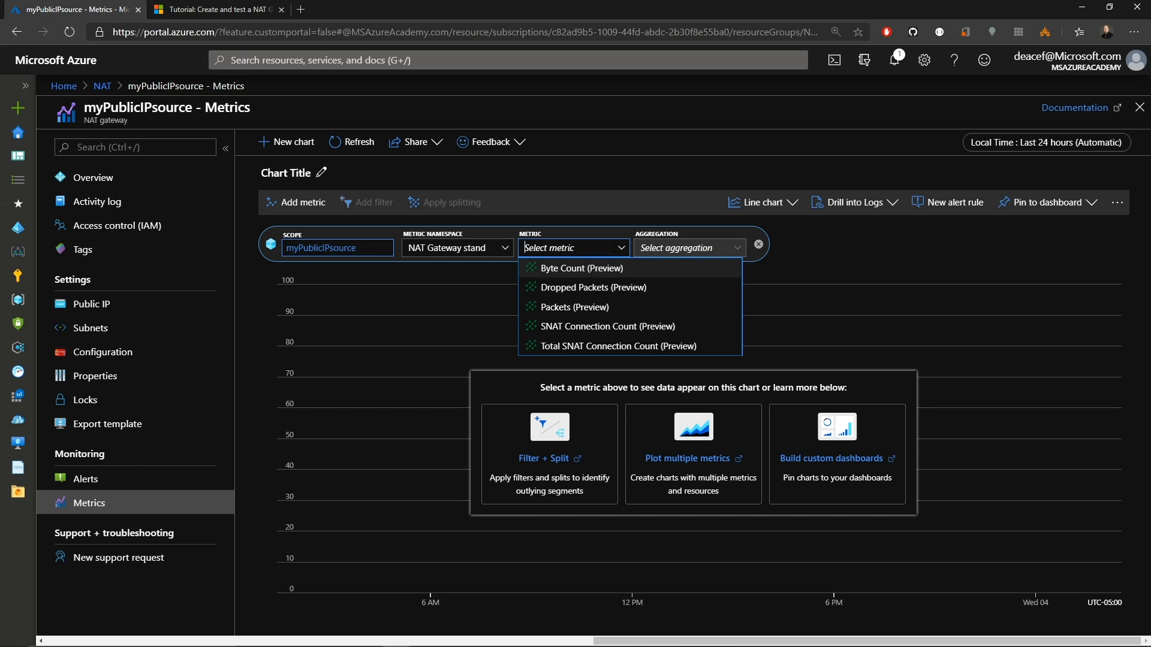
pyautogui.moveTo(614, 287)
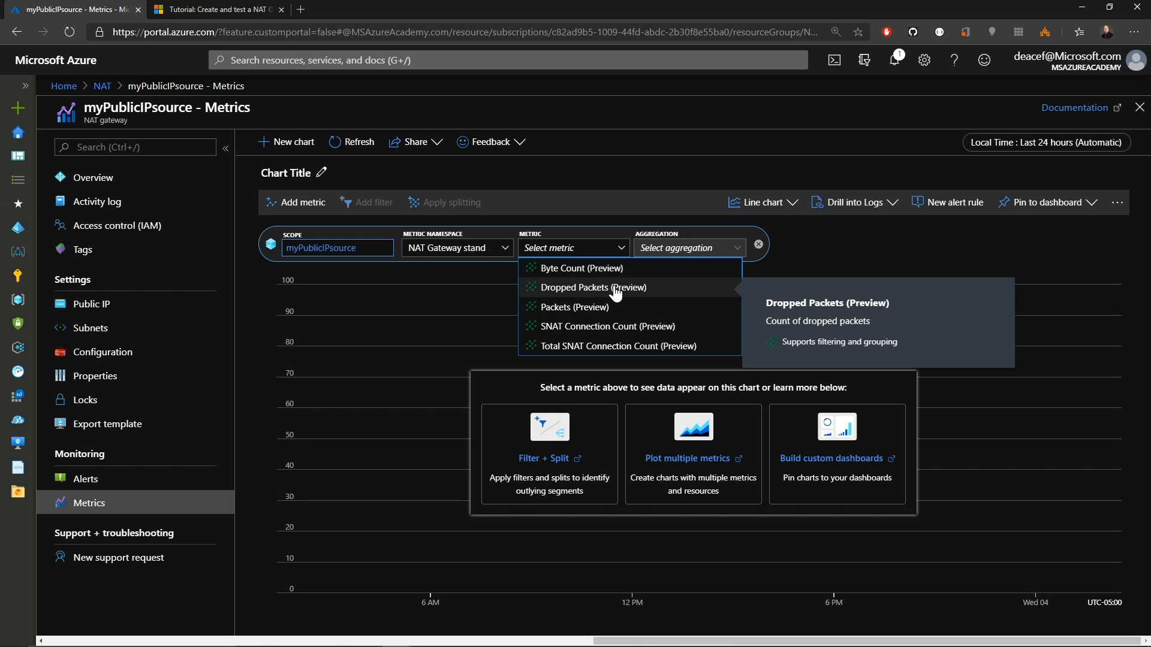
pyautogui.moveTo(625, 331)
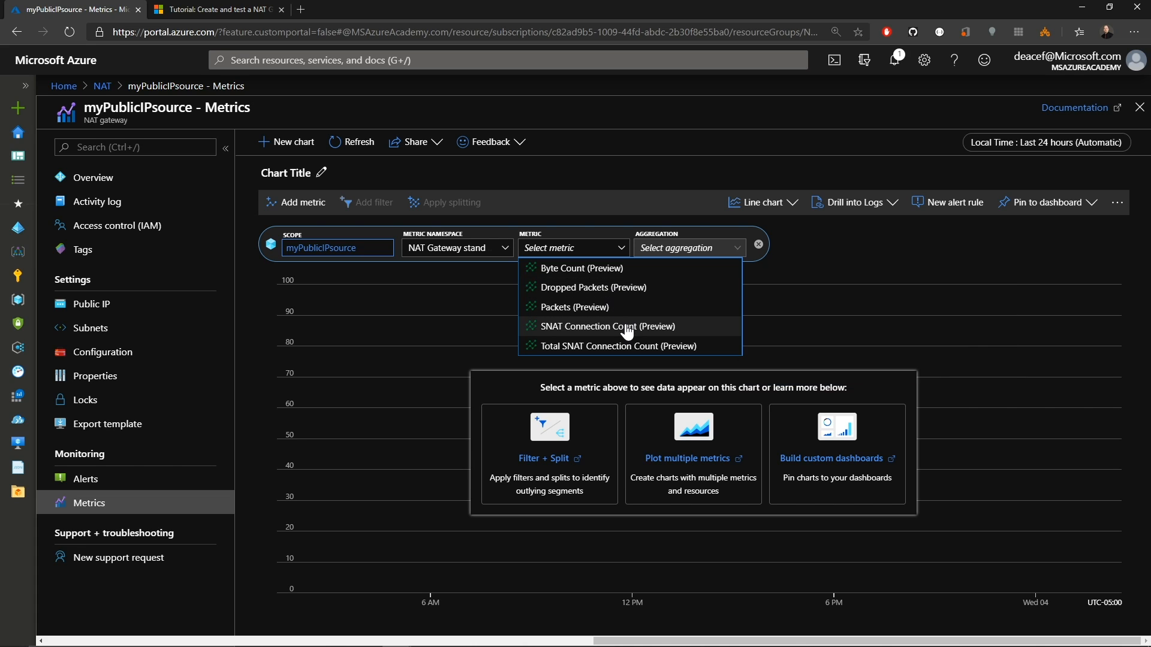
pyautogui.moveTo(617, 345)
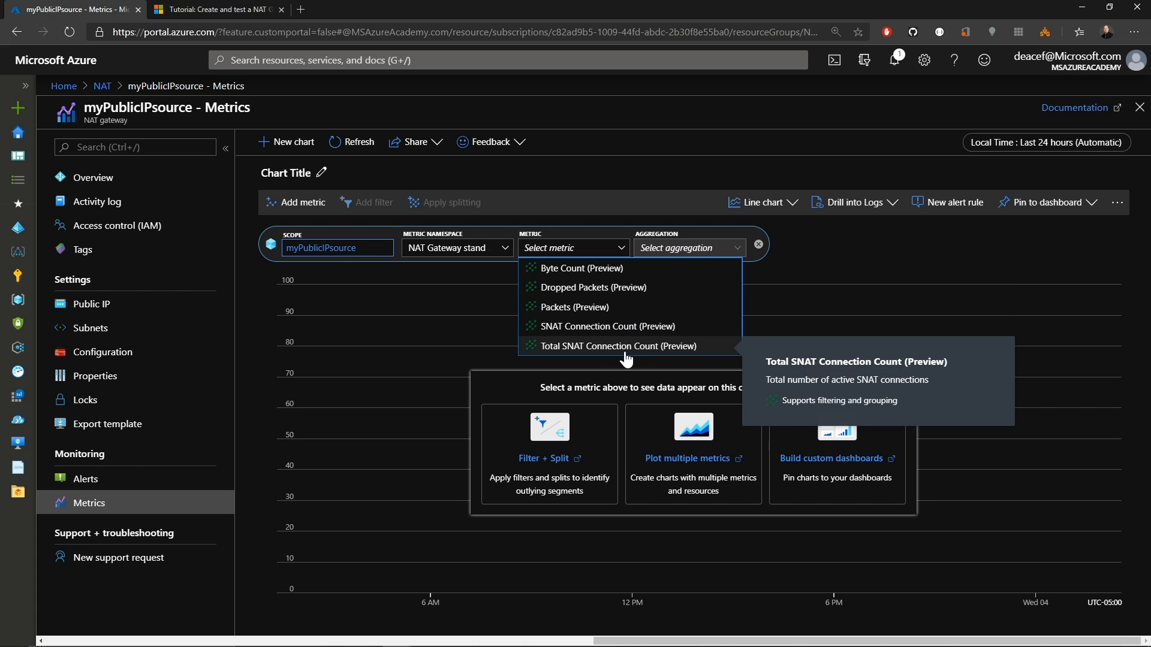
pyautogui.click(582, 268)
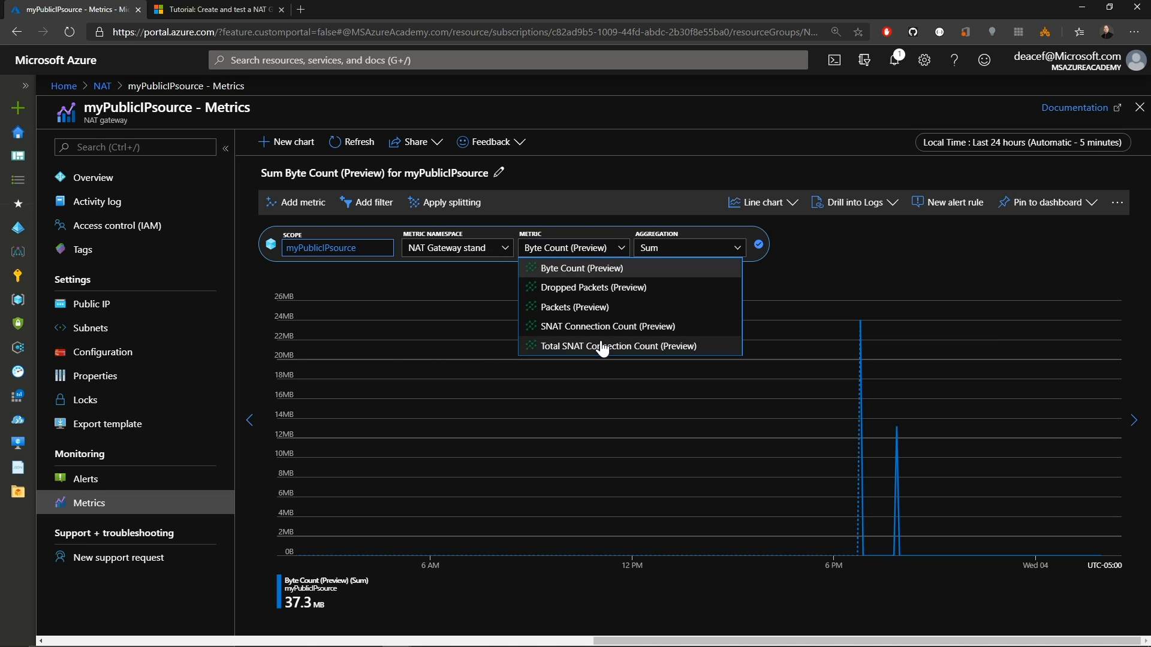
pyautogui.click(618, 346)
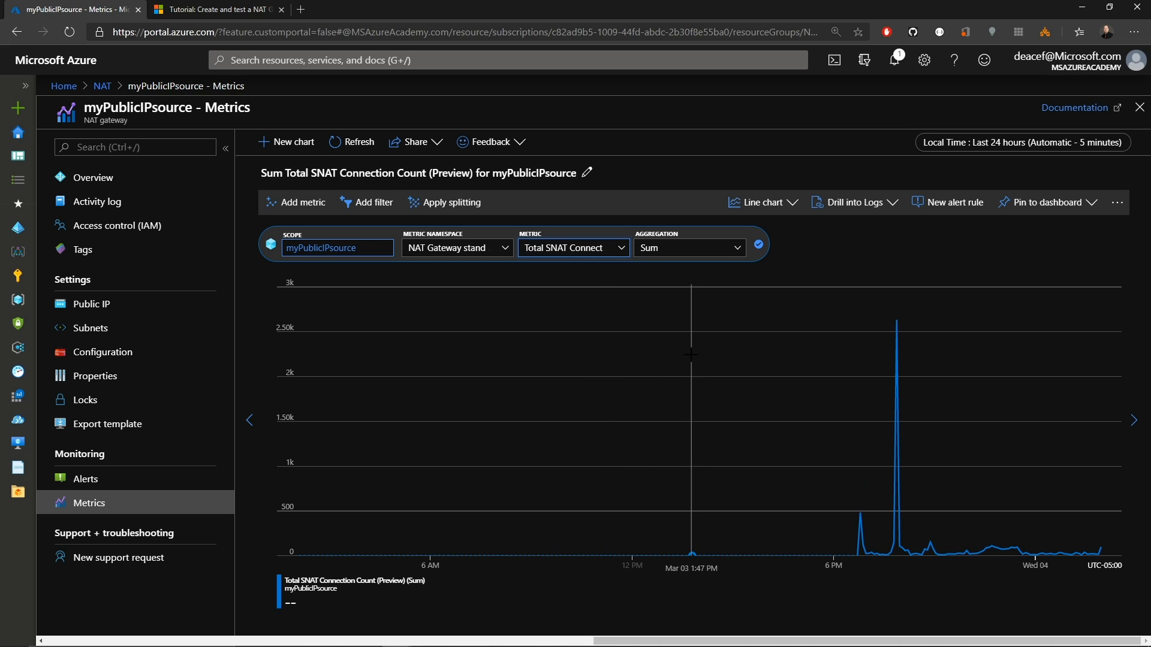
pyautogui.moveTo(893, 383)
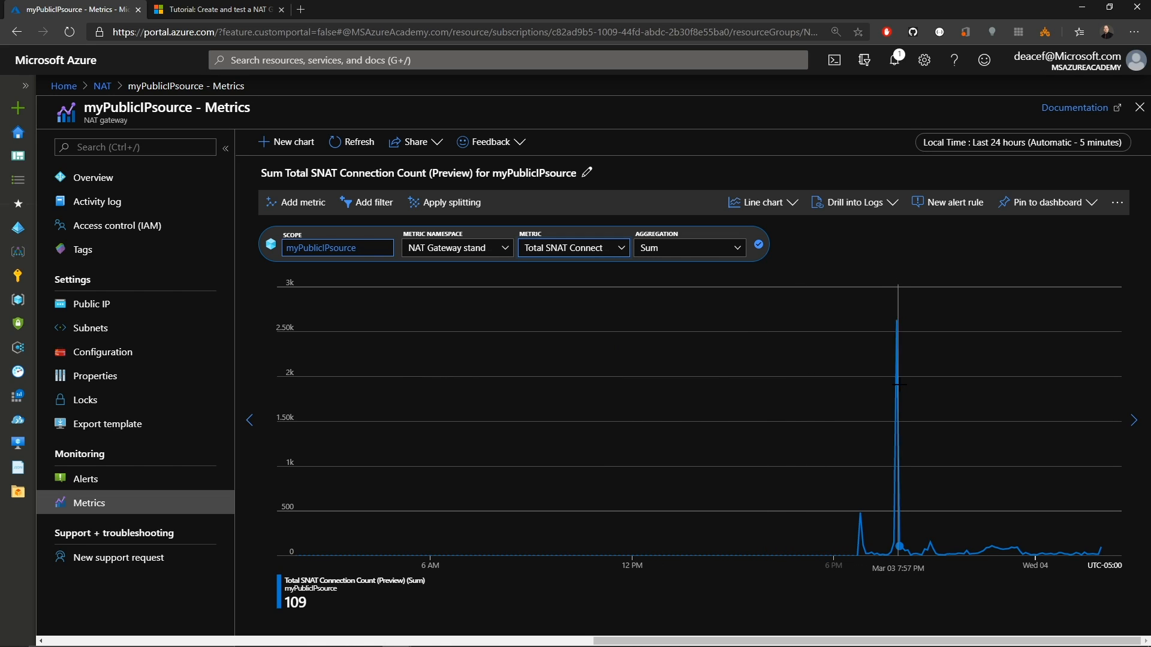
pyautogui.moveTo(793, 397)
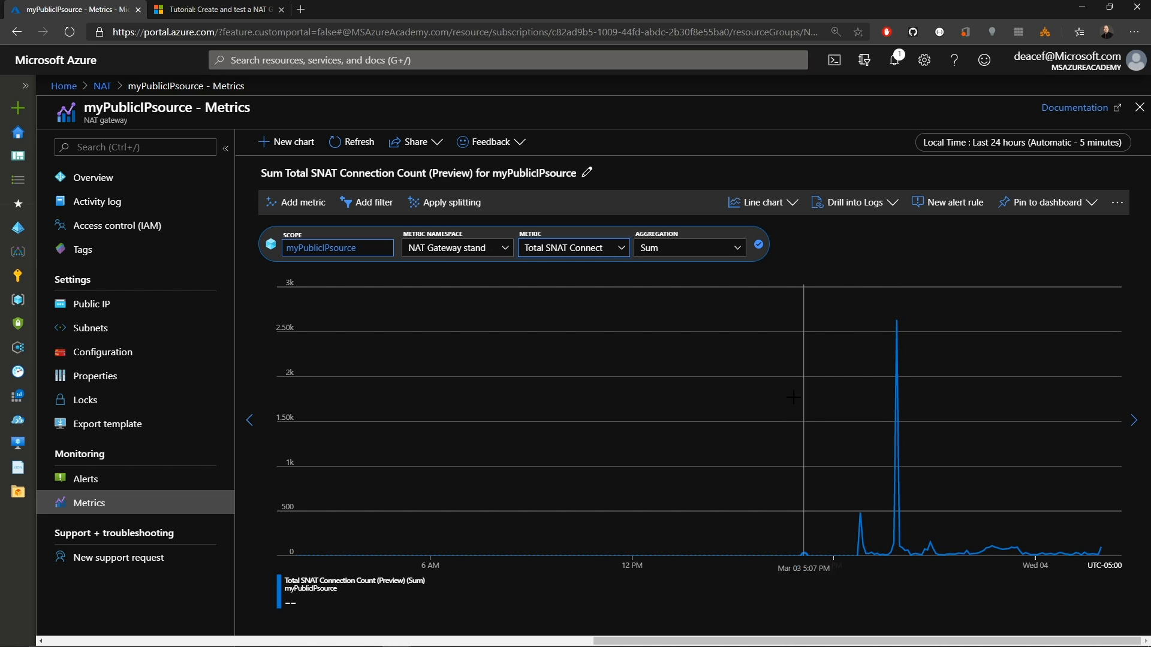
pyautogui.moveTo(1094, 290)
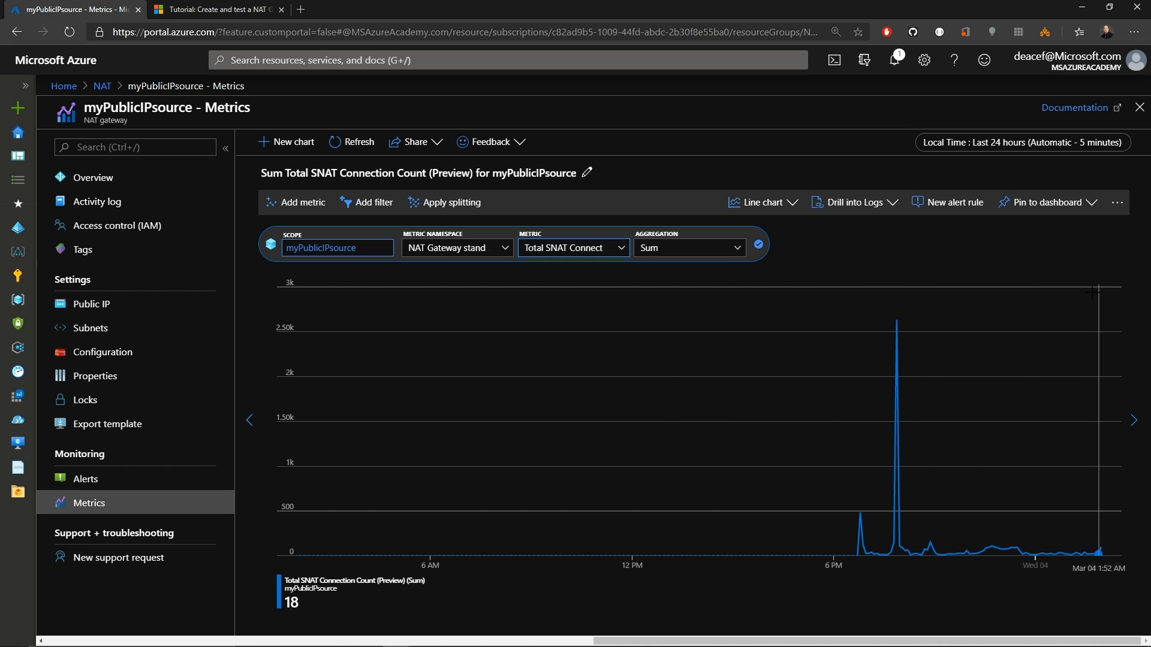
pyautogui.moveTo(984, 252)
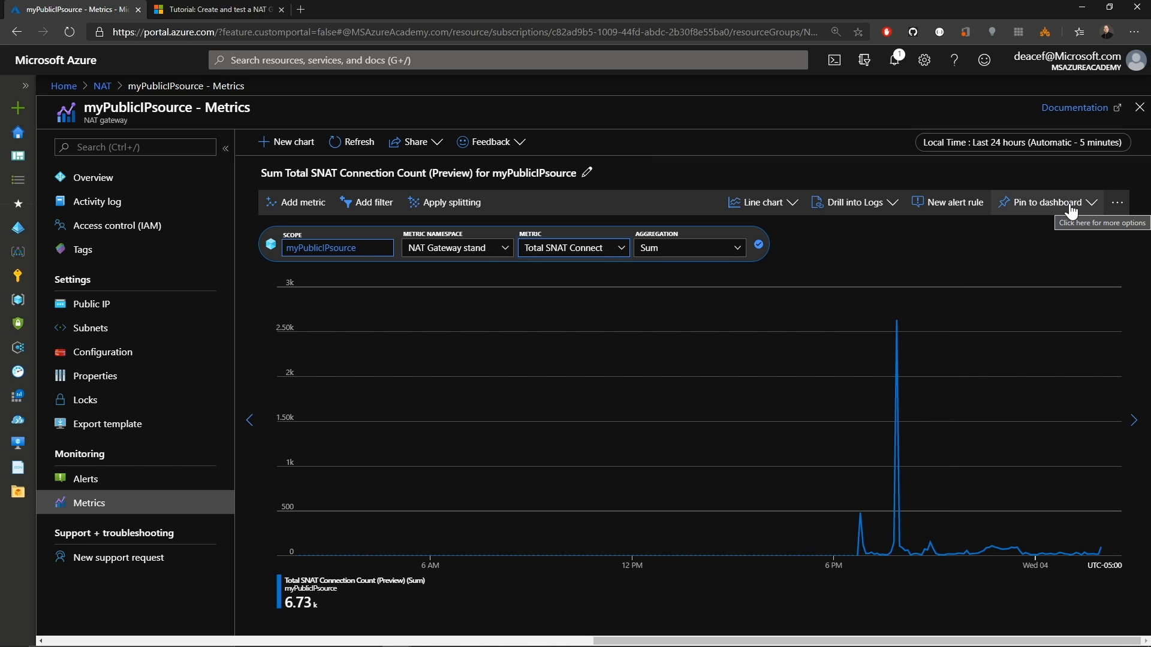
pyautogui.moveTo(355, 385)
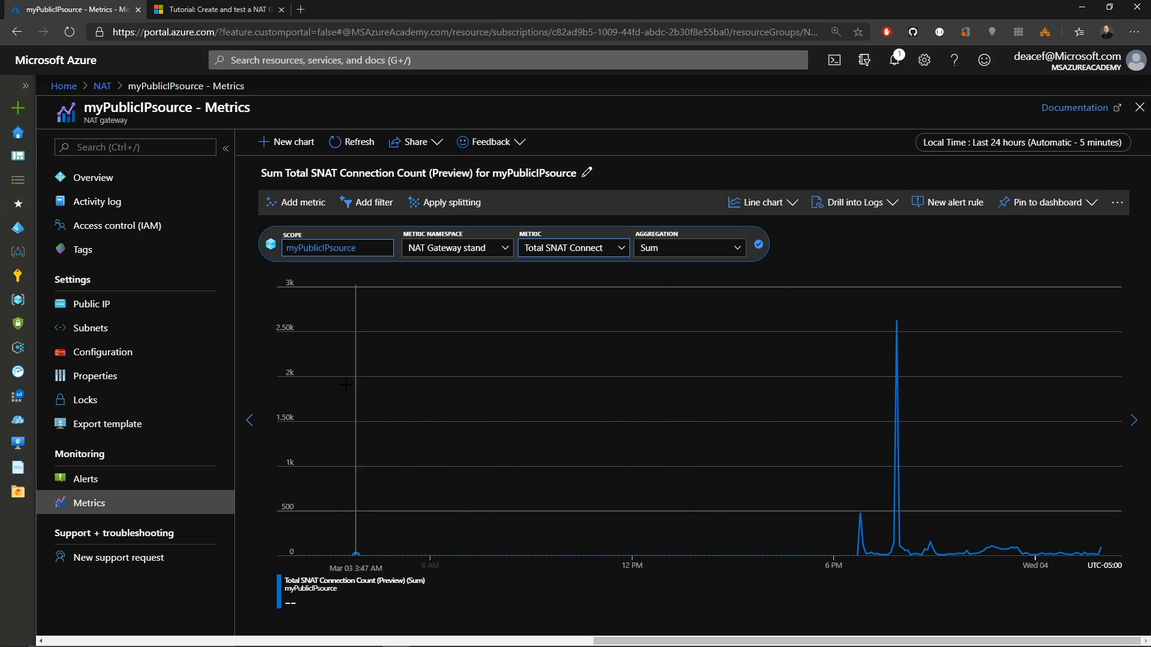
pyautogui.click(101, 86)
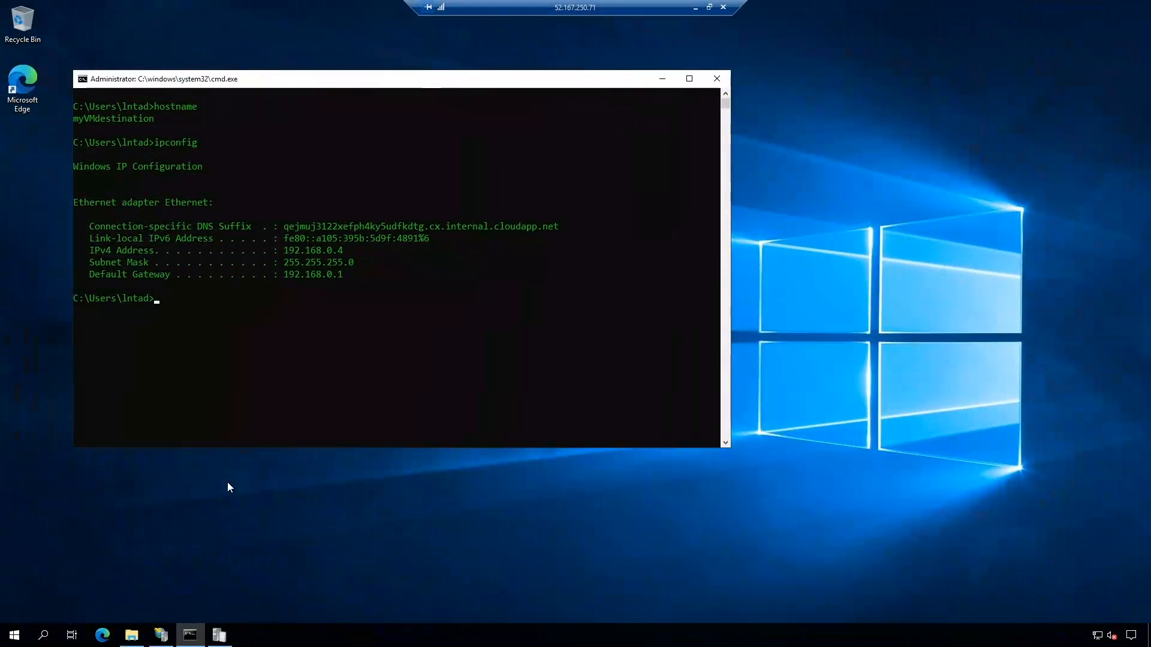
pyautogui.click(102, 635)
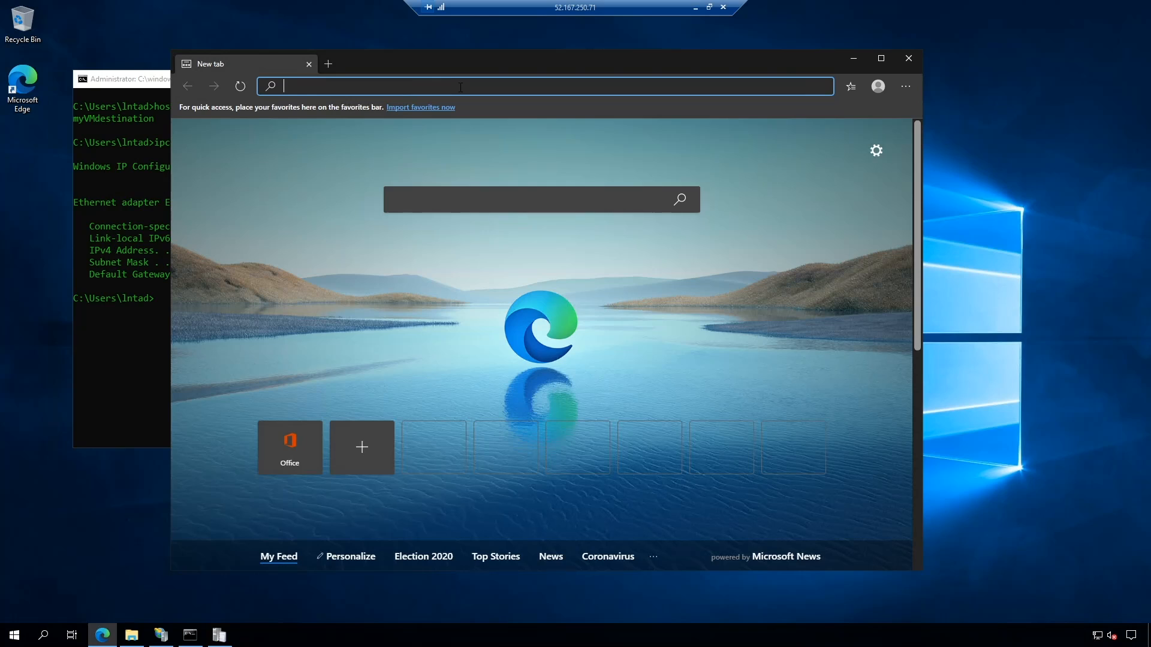
pyautogui.write('http://localhost/')
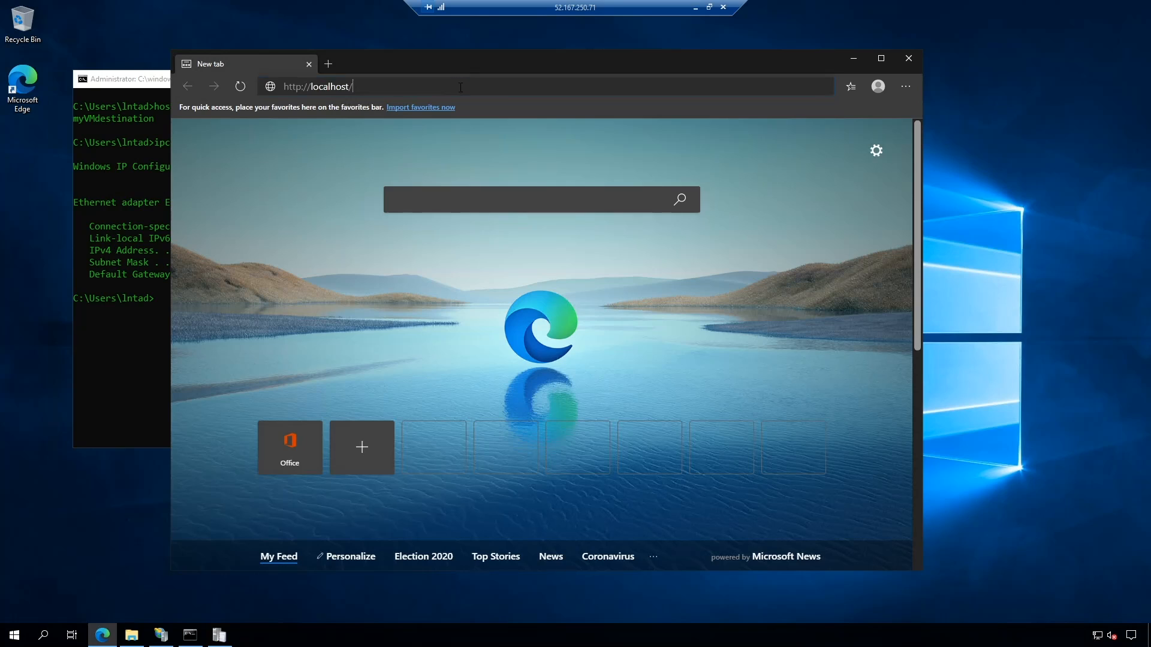
pyautogui.press('Return')
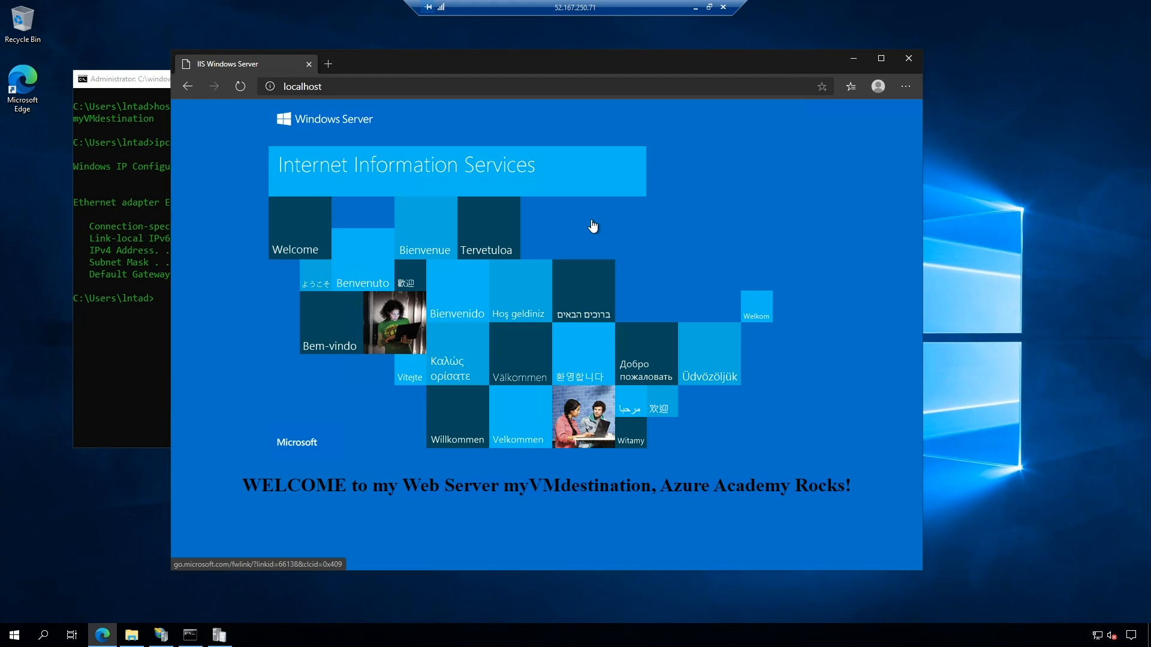
pyautogui.moveTo(590, 231)
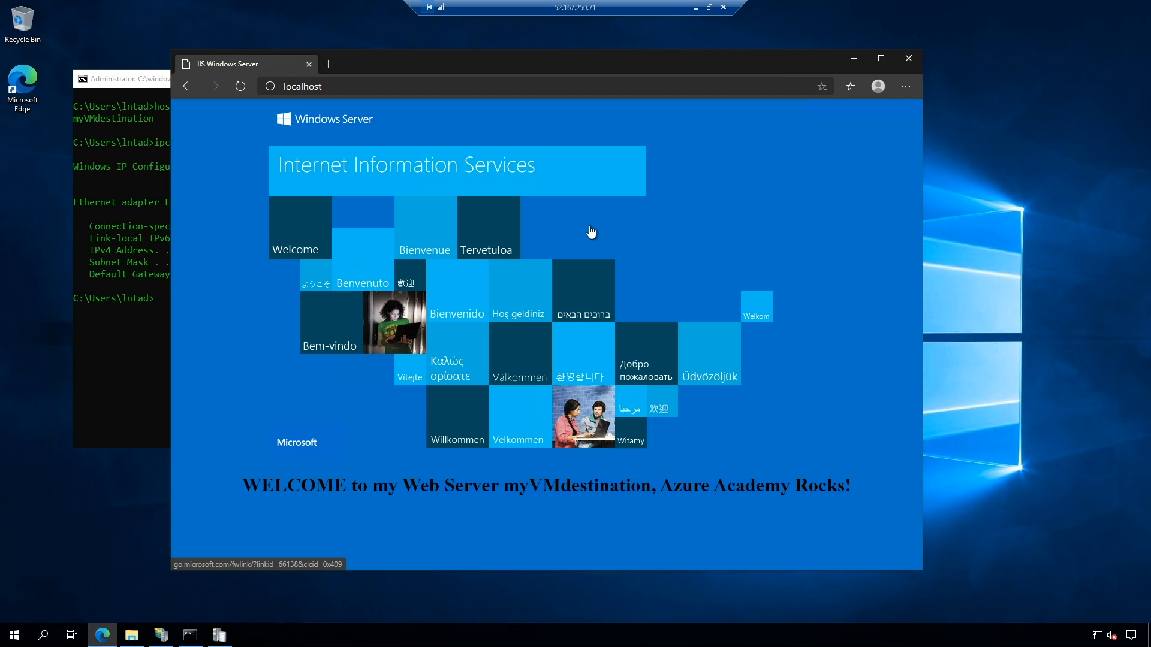
pyautogui.click(218, 634)
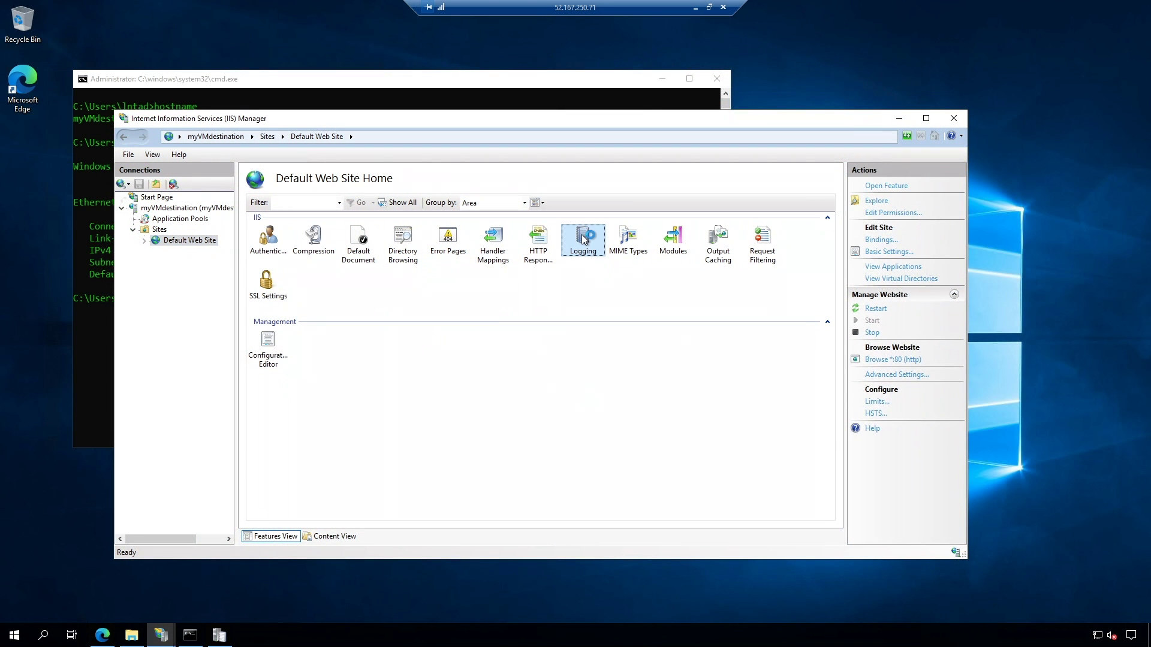
# Open Default Web Site Logging and view checked W3C fields: Date, Time, Client IP, Server IP.
pyautogui.doubleClick(582, 239)
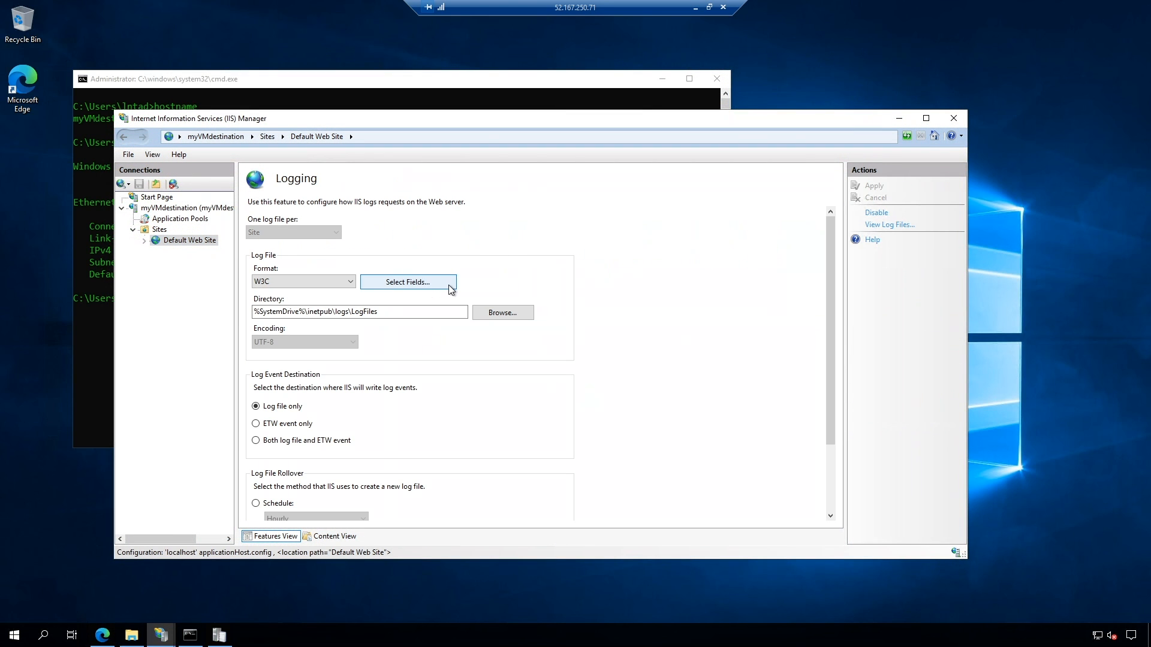
pyautogui.click(409, 282)
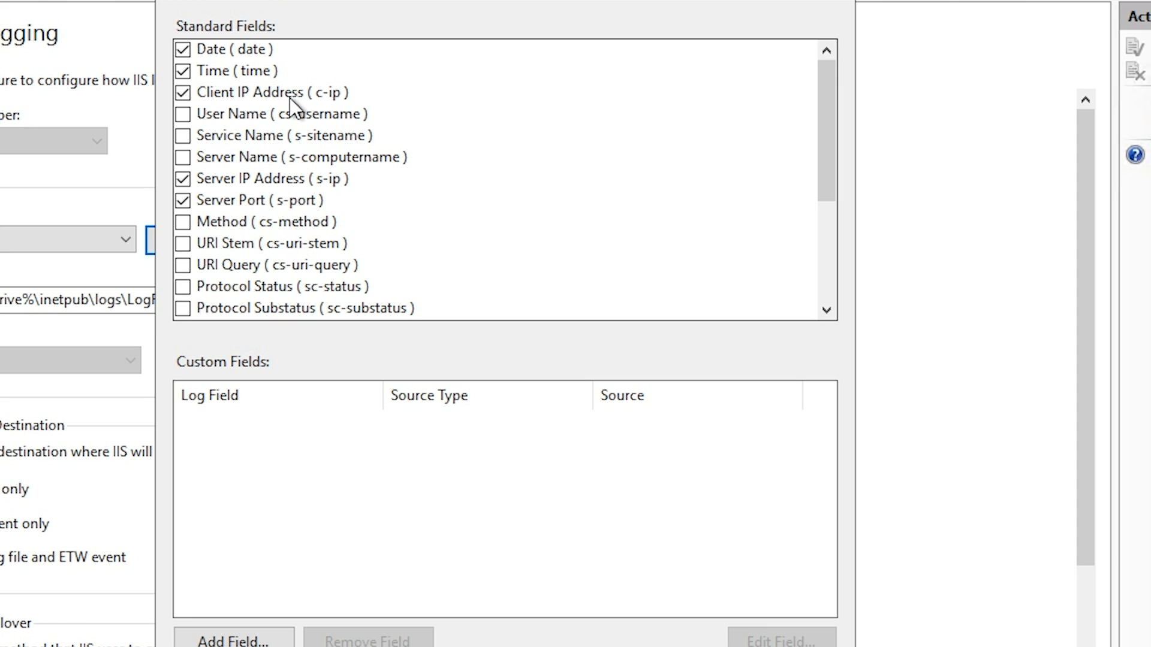
pyautogui.moveTo(253, 190)
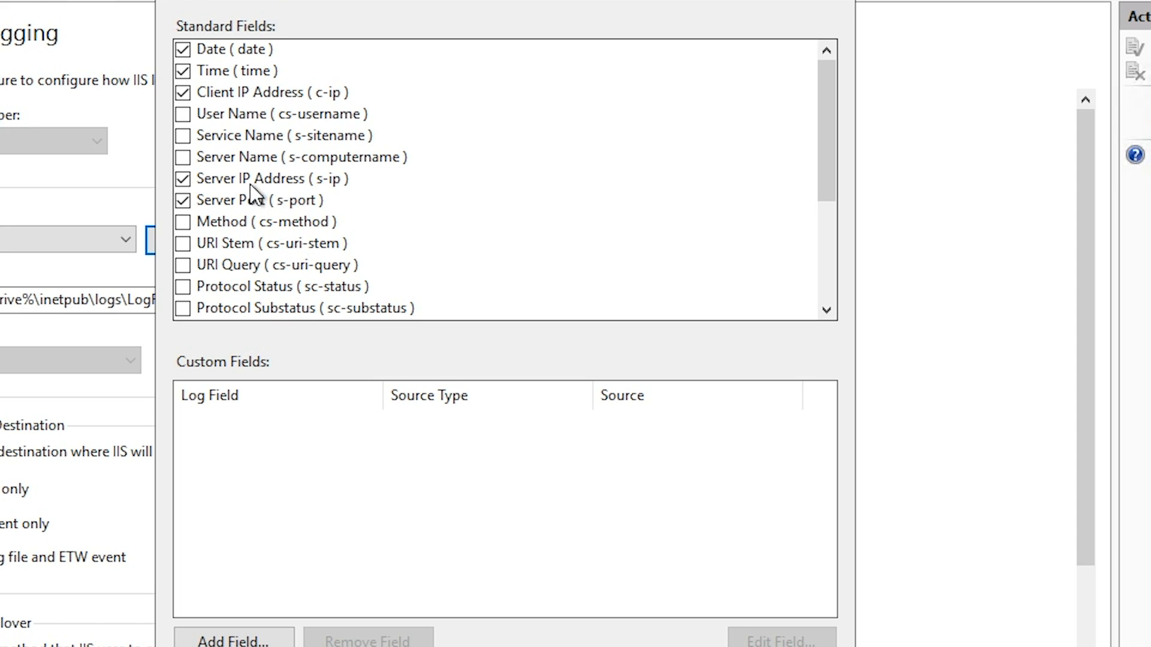
pyautogui.moveTo(327, 209)
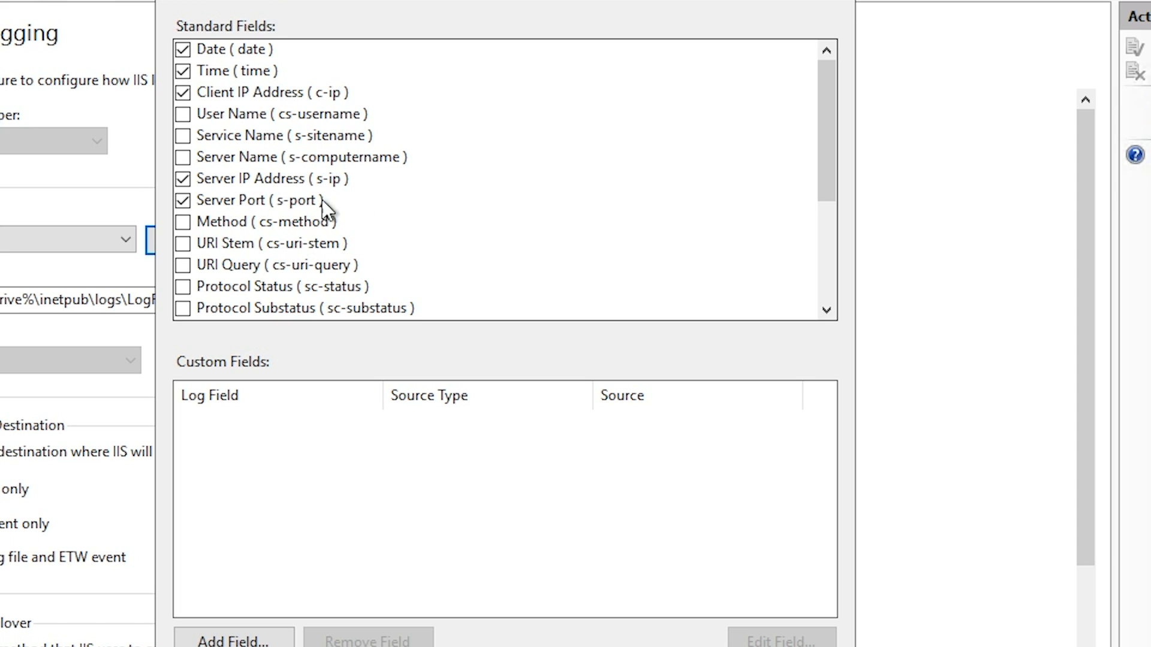
pyautogui.moveTo(259, 212)
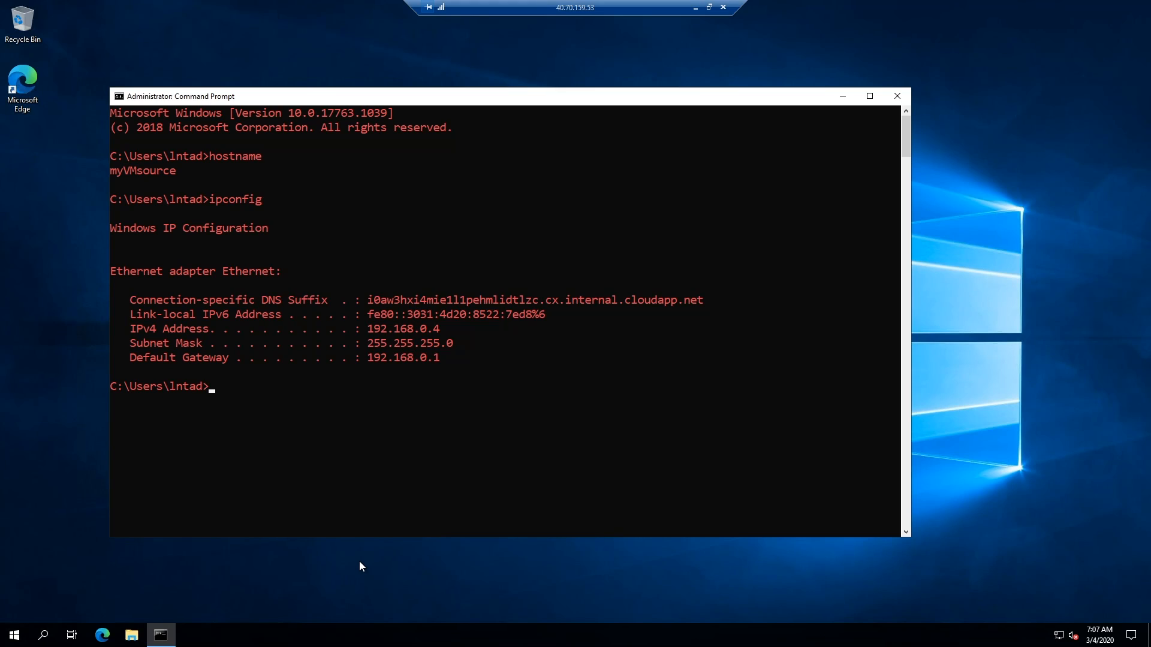
# Launch Edge from the taskbar on the source VM myVMsource.
pyautogui.click(102, 634)
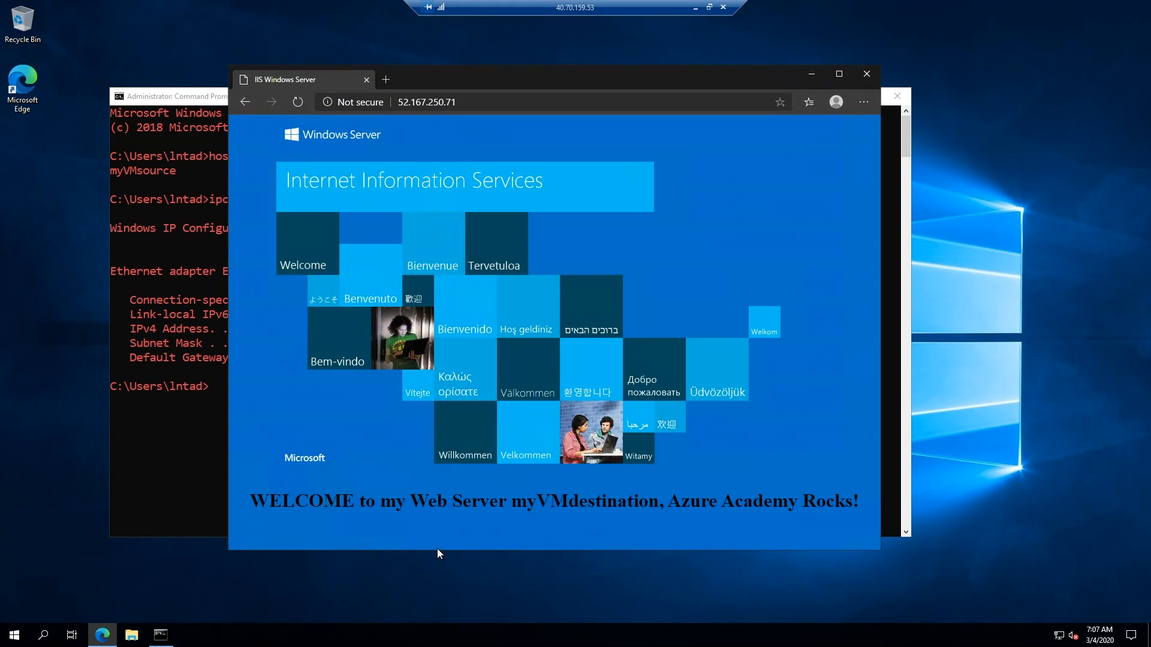
pyautogui.moveTo(551, 522)
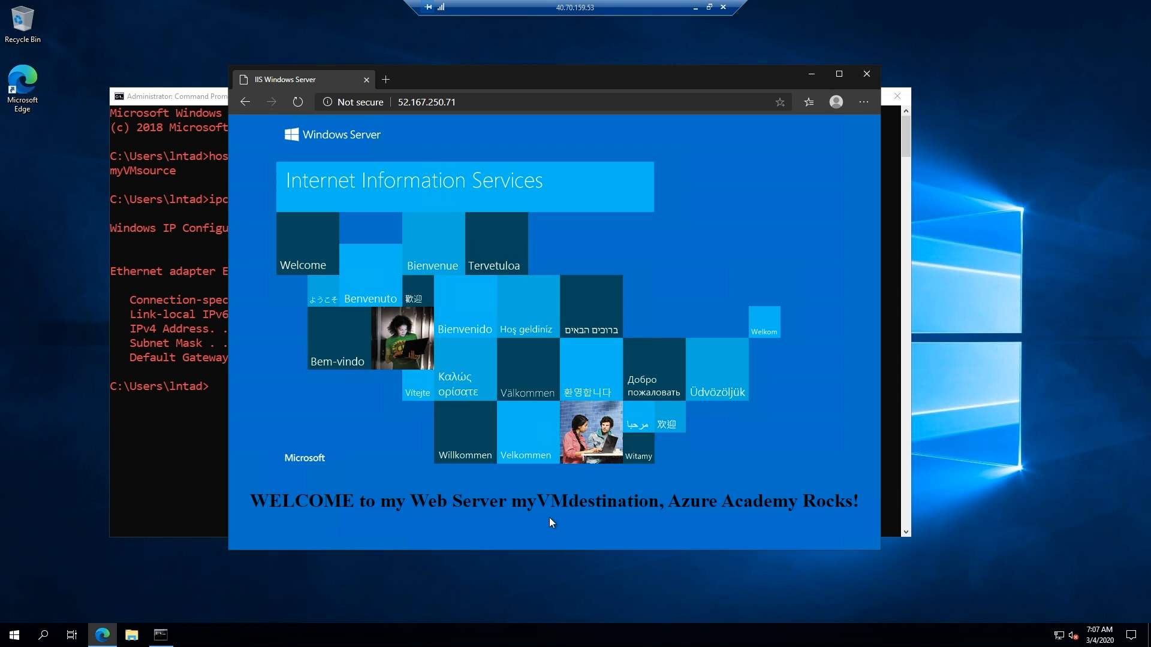
pyautogui.moveTo(689, 457)
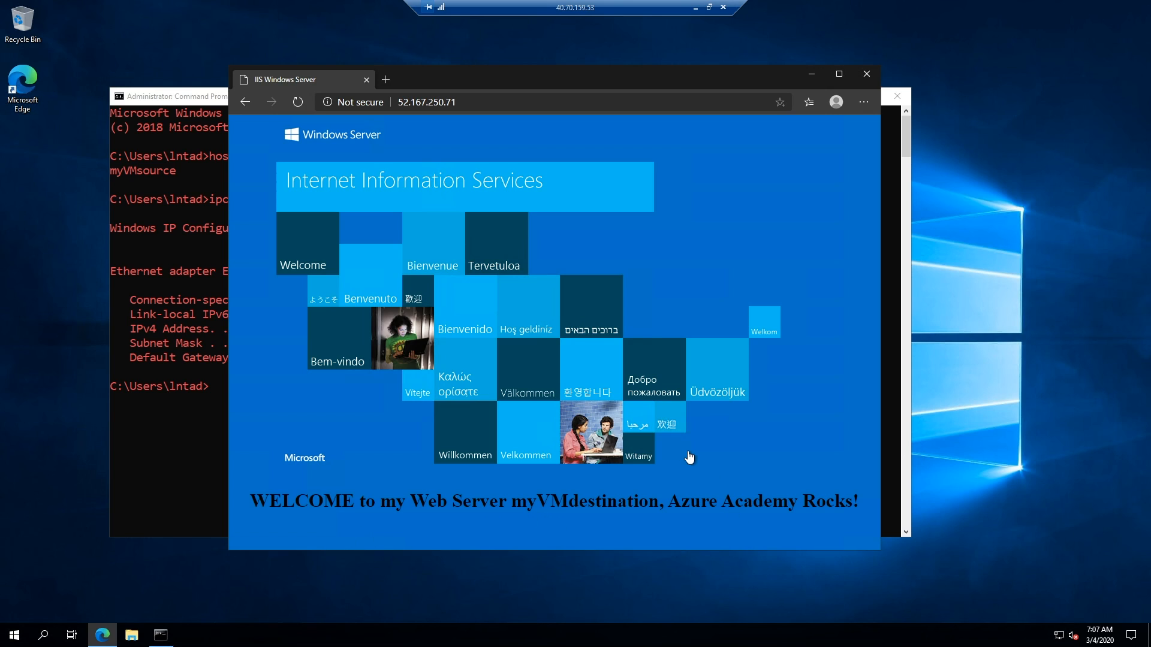
pyautogui.moveTo(665, 293)
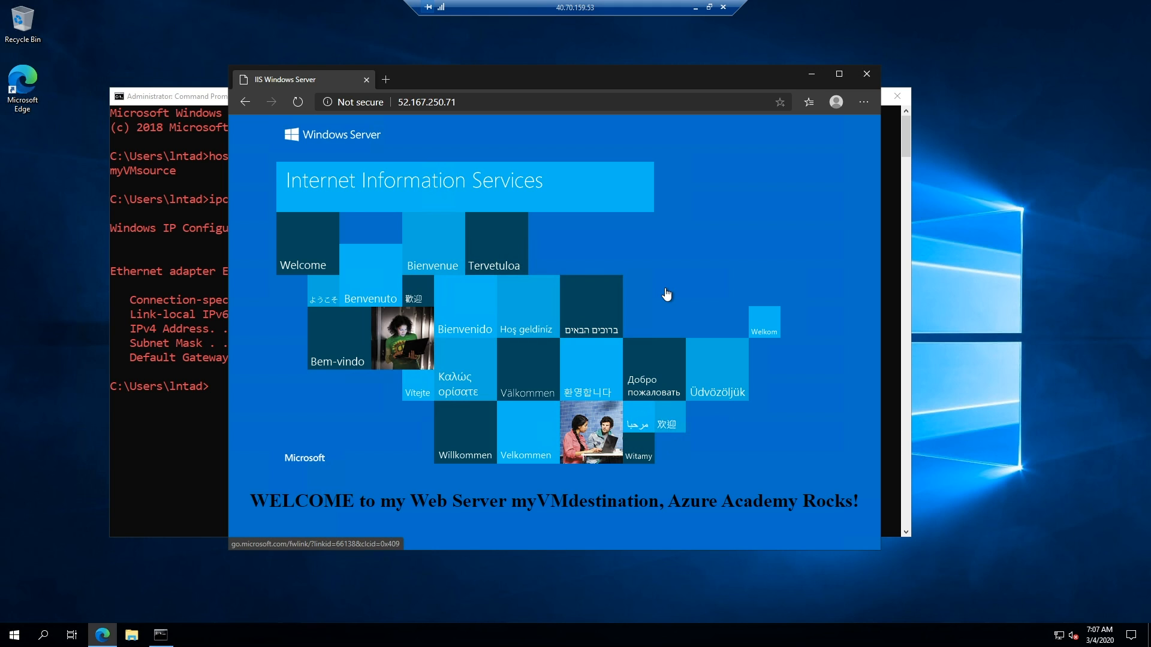
pyautogui.moveTo(634, 233)
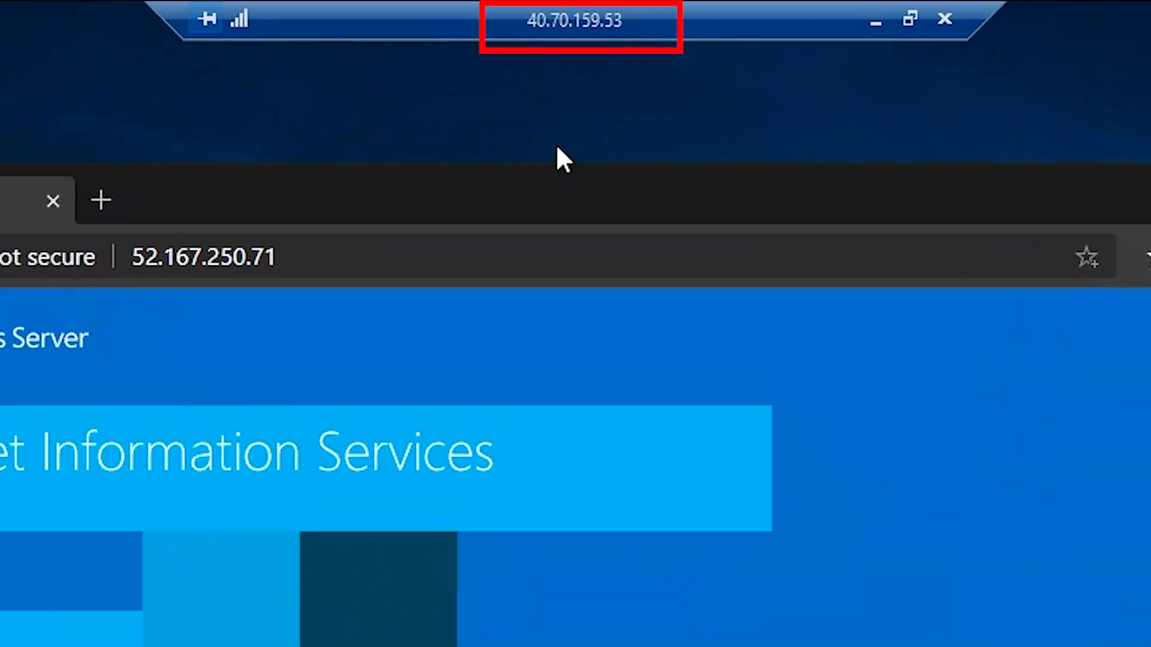
pyautogui.moveTo(631, 213)
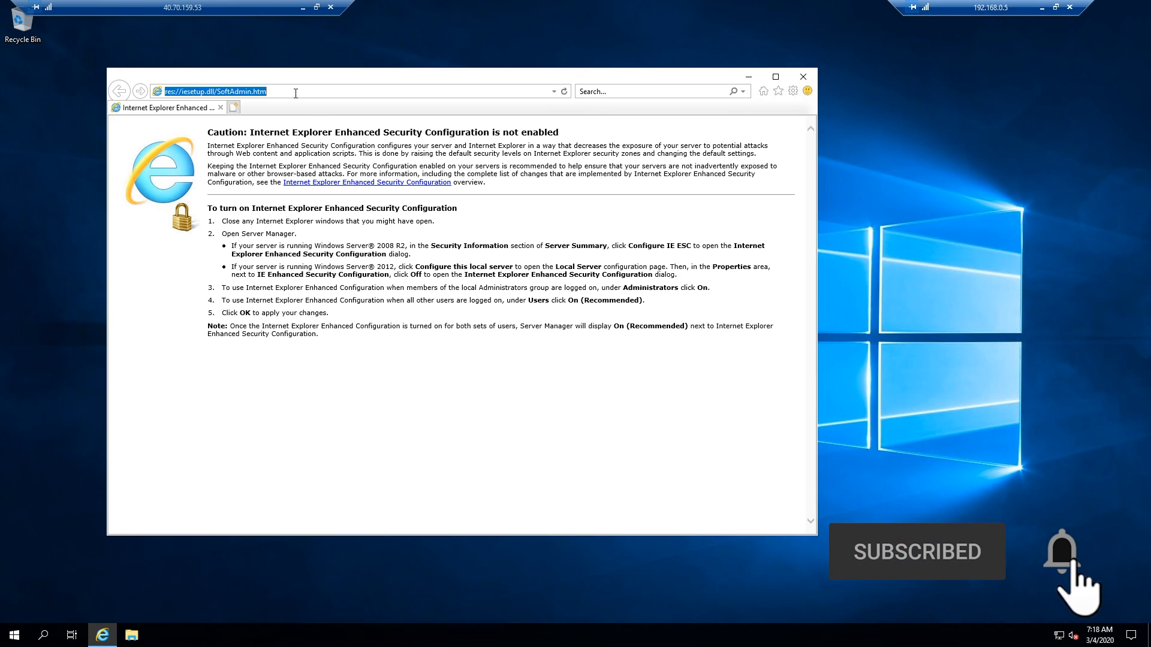
pyautogui.write('http://52.167.250.71/')
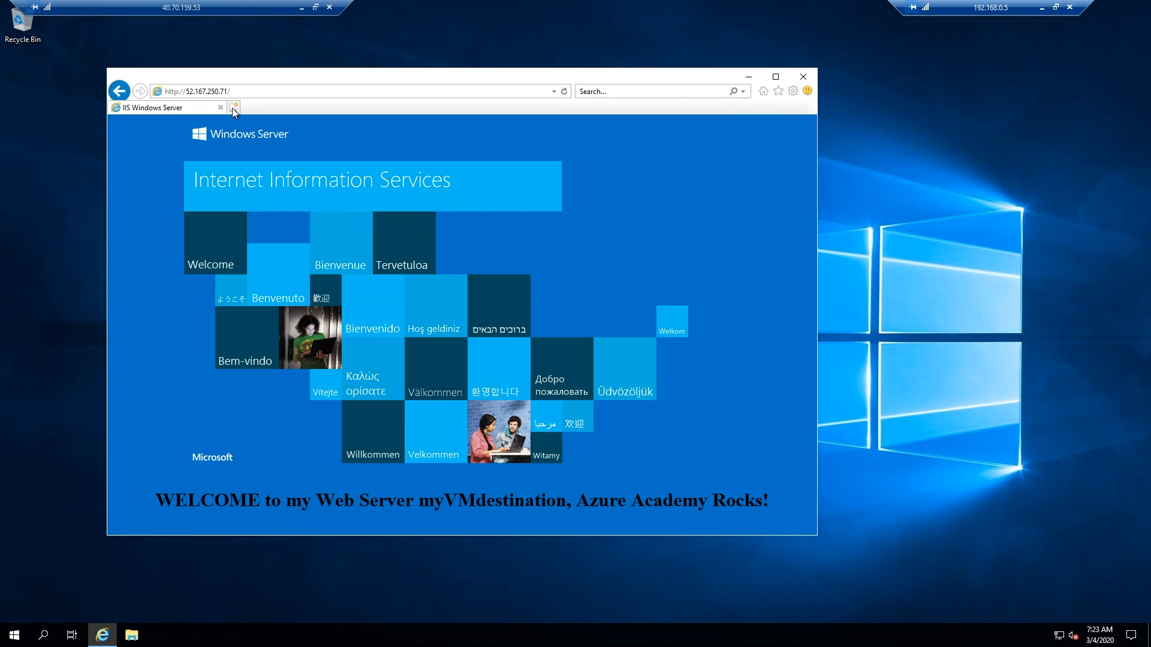
pyautogui.click(233, 108)
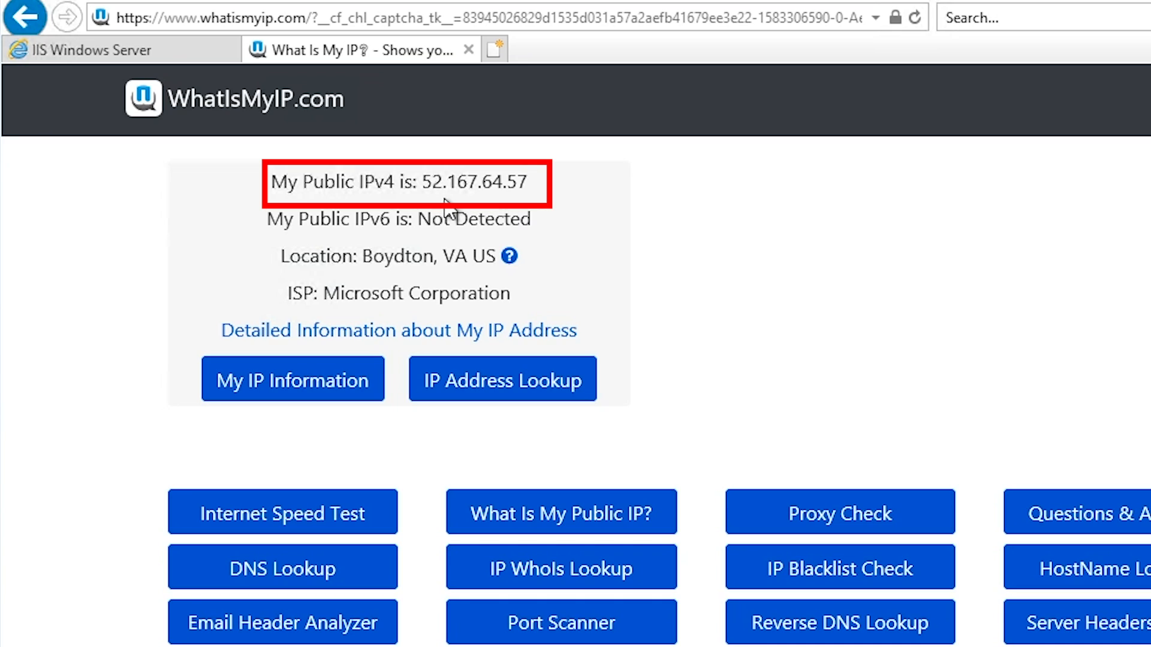
pyautogui.moveTo(499, 208)
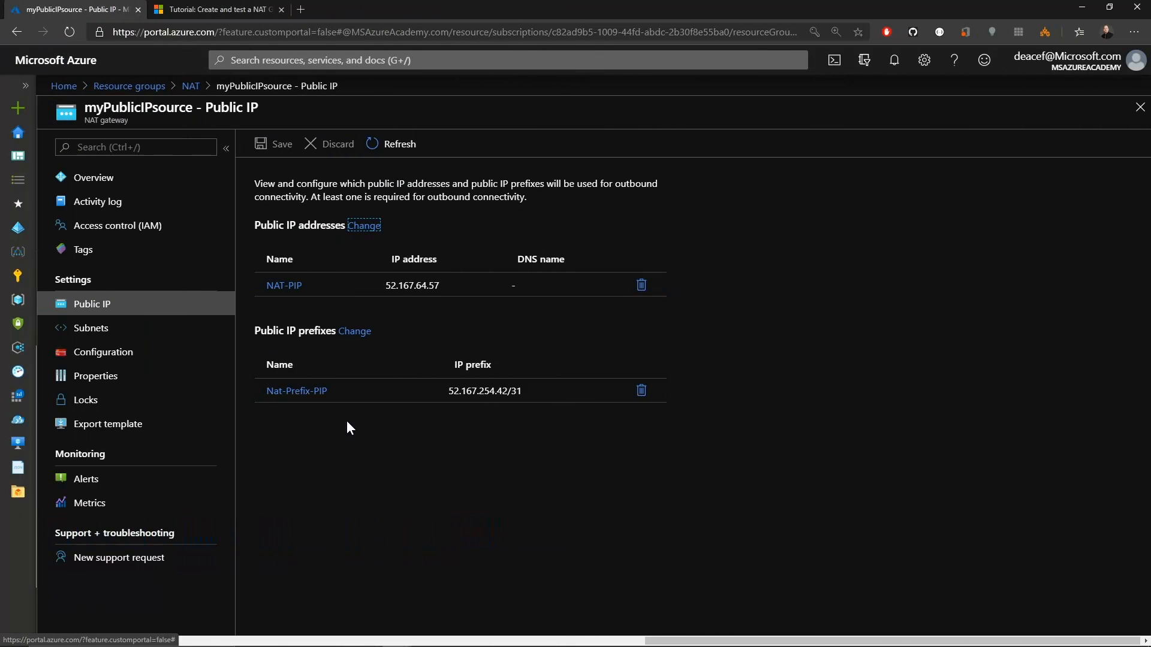
# Create subnet 'newsubnet' in myVNetsource with NAT gateway set to myPublicIPsource.
pyautogui.click(90, 327)
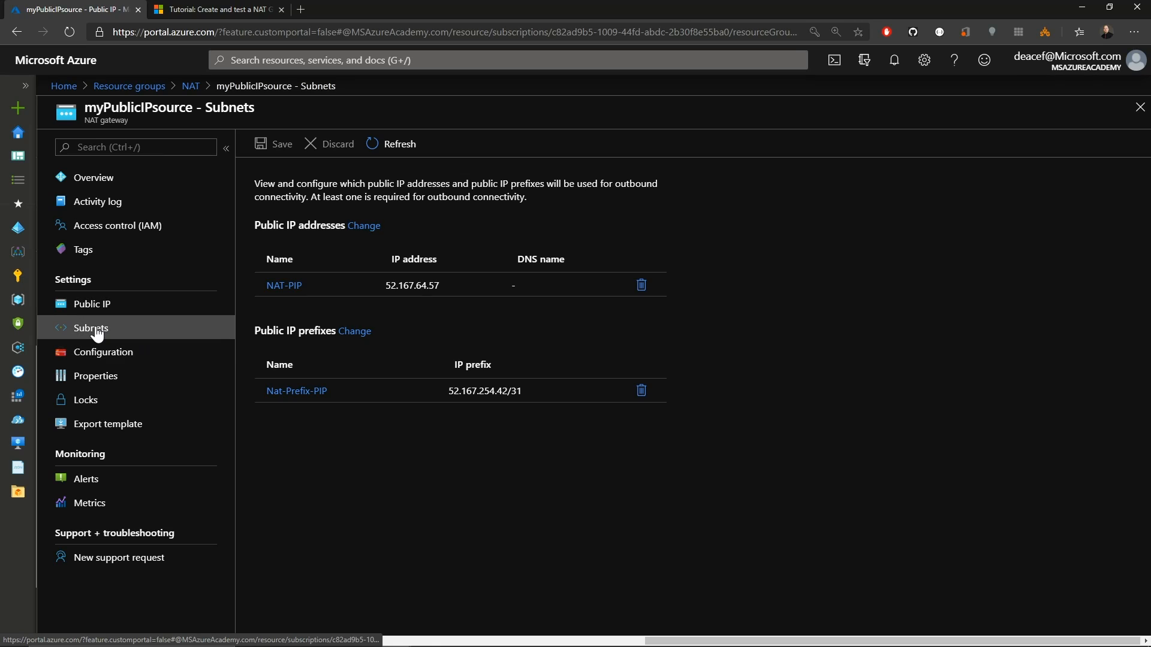
pyautogui.click(90, 327)
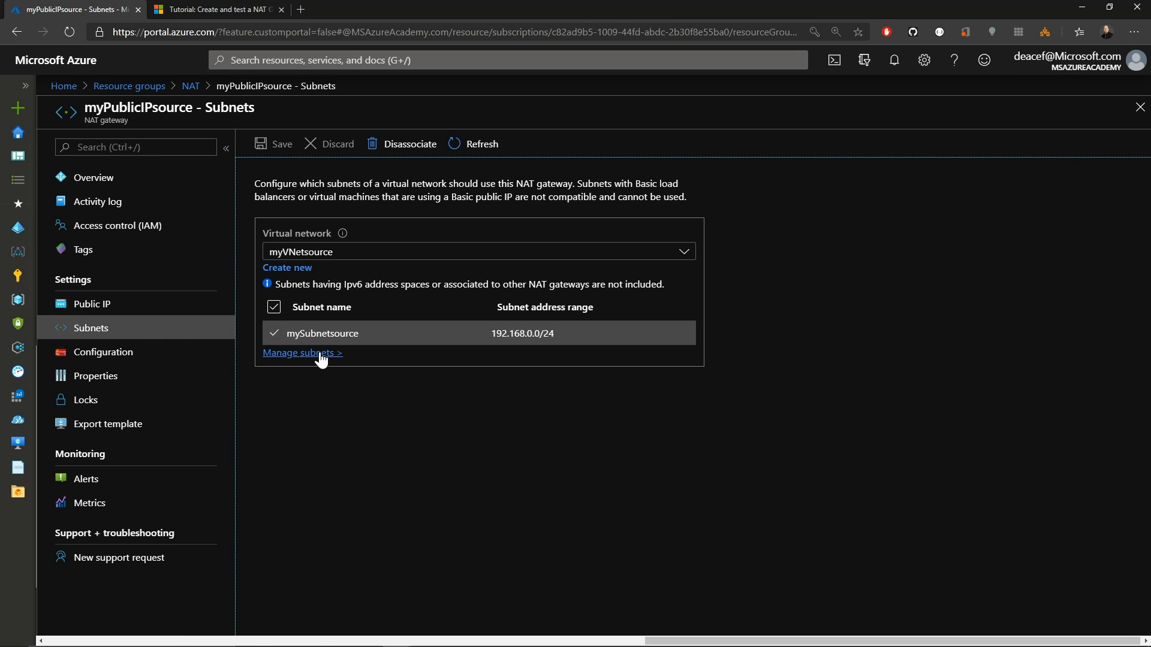
pyautogui.click(301, 352)
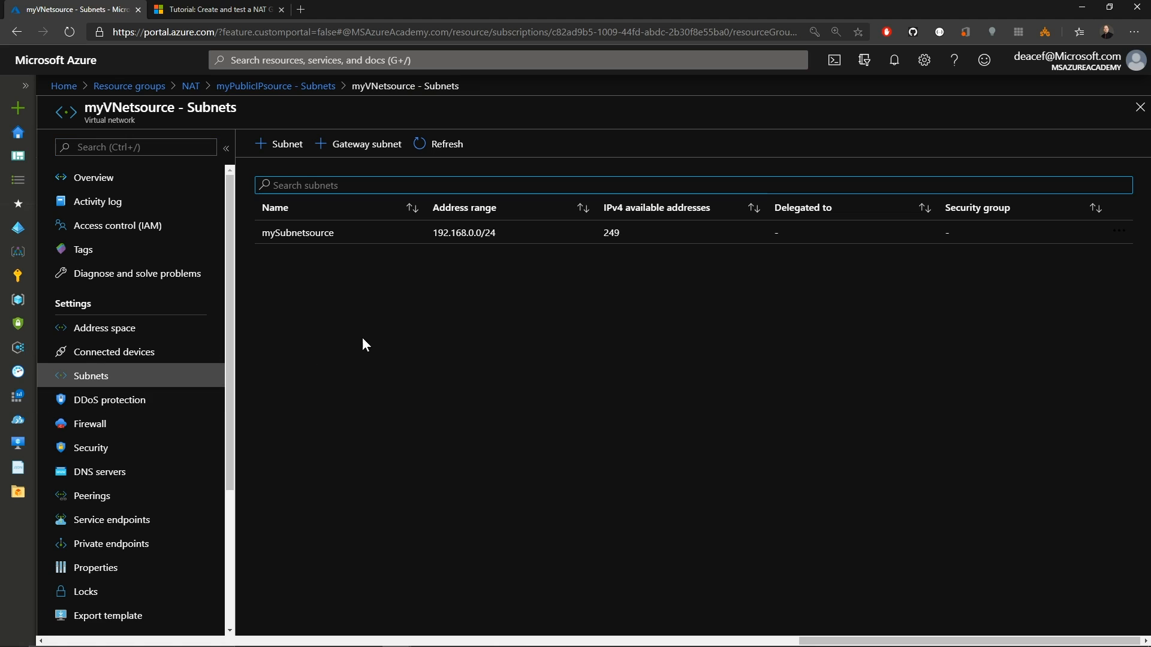
pyautogui.click(280, 144)
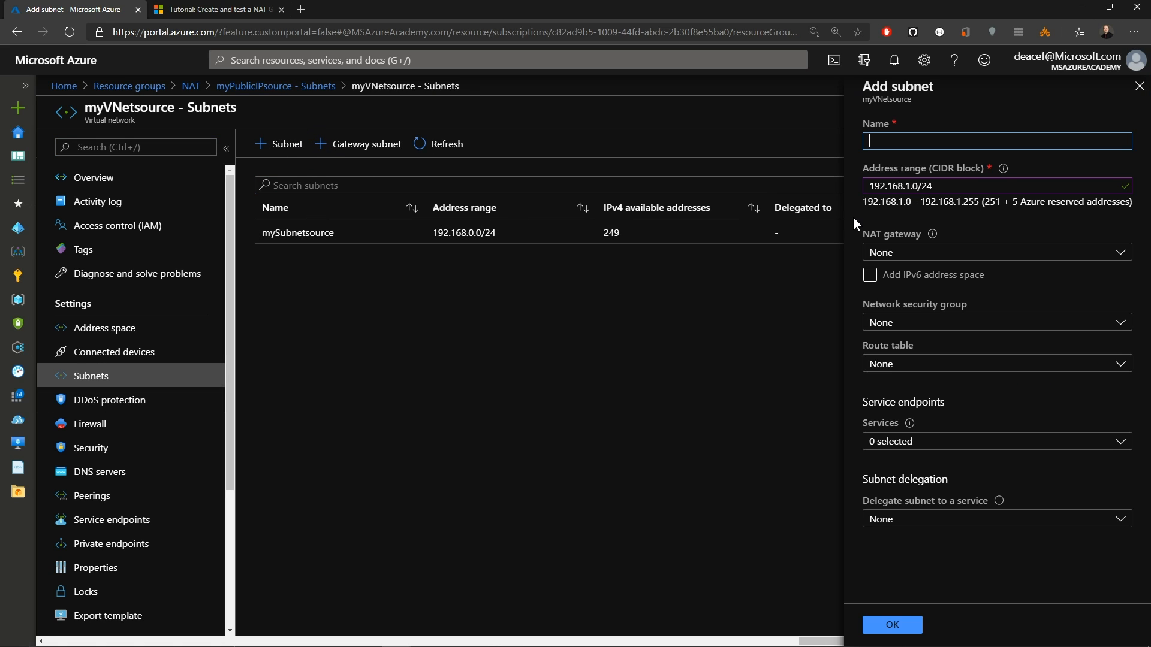
pyautogui.write('newsubnet')
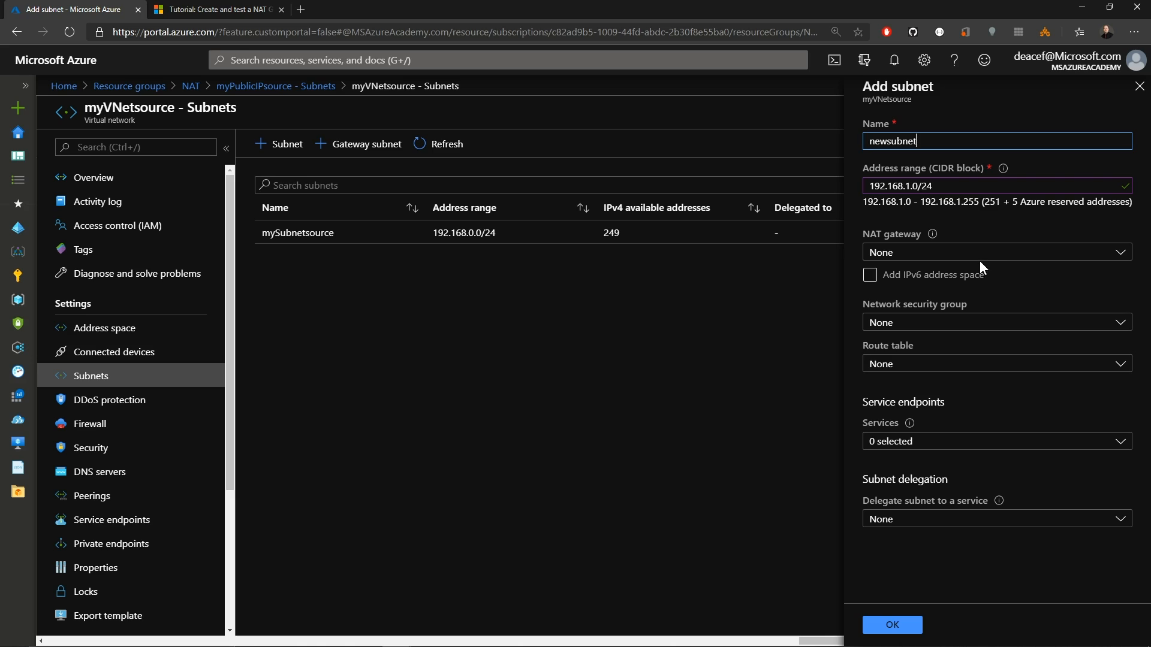
pyautogui.moveTo(965, 225)
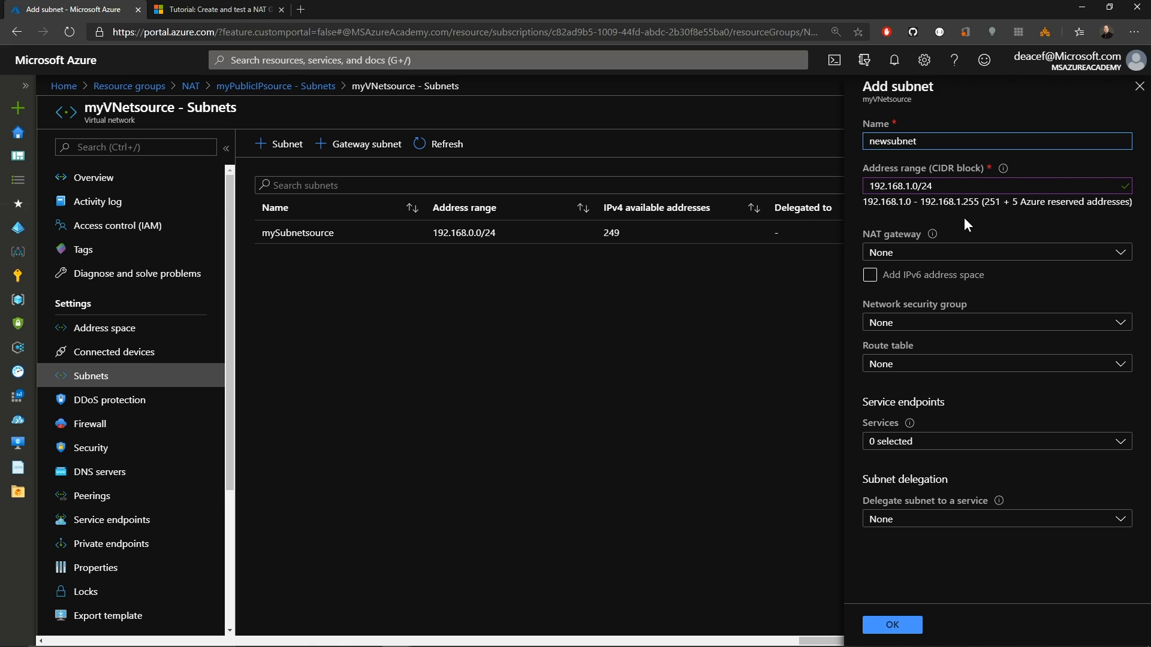
pyautogui.click(994, 252)
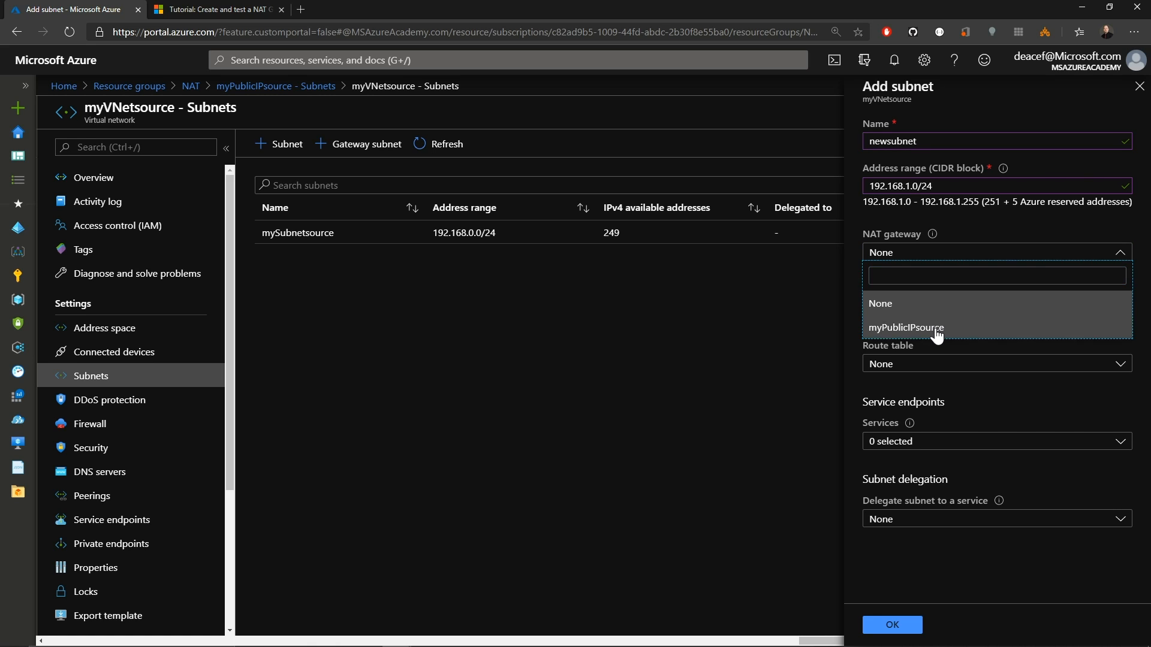
pyautogui.click(906, 328)
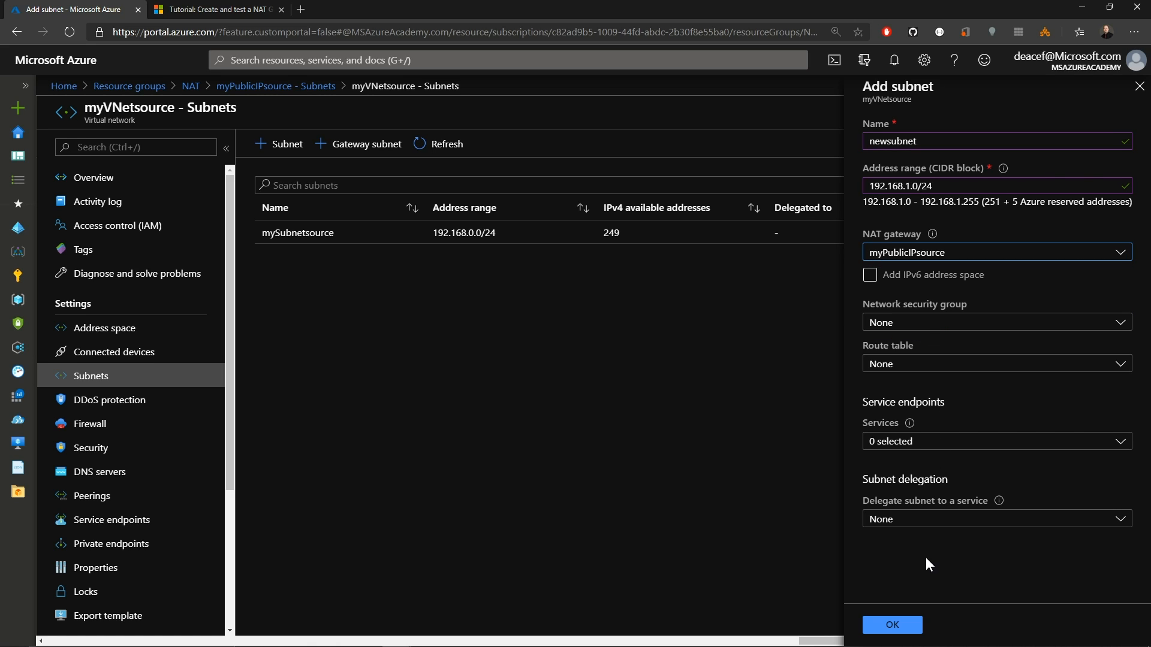
pyautogui.click(890, 624)
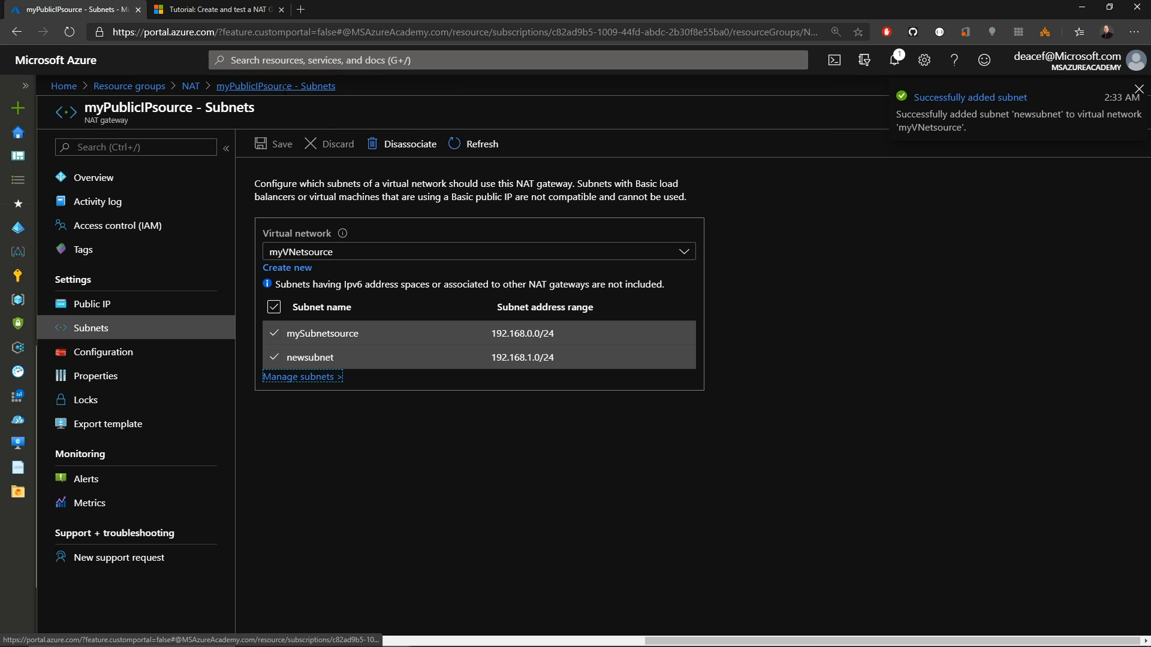
pyautogui.click(1138, 89)
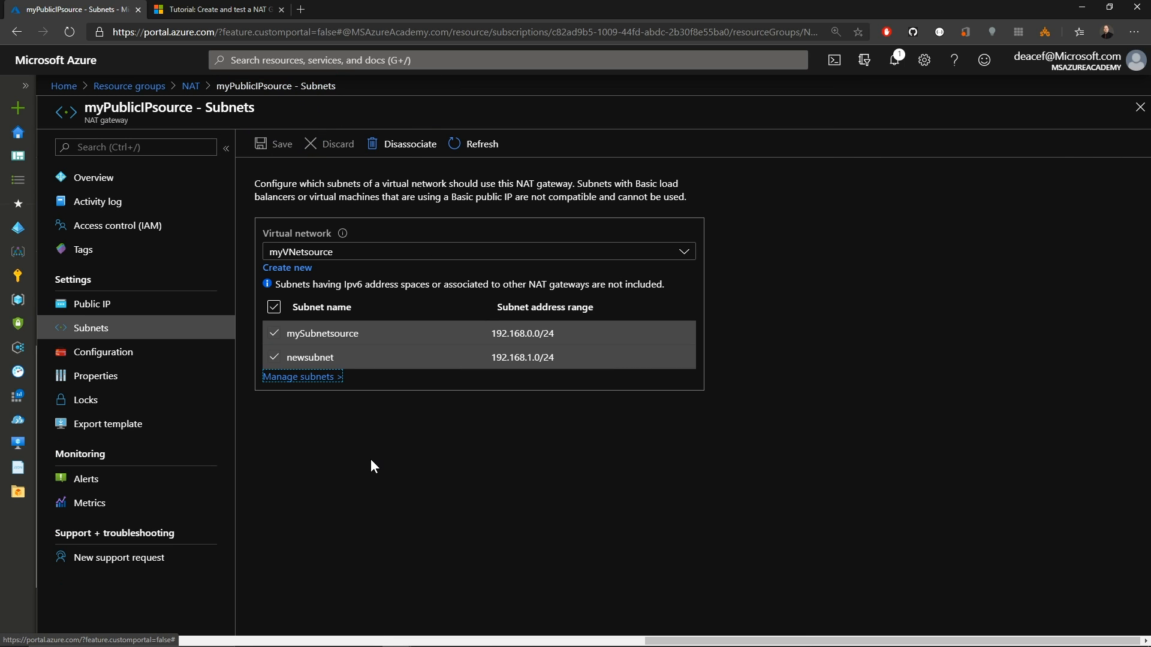
pyautogui.click(94, 177)
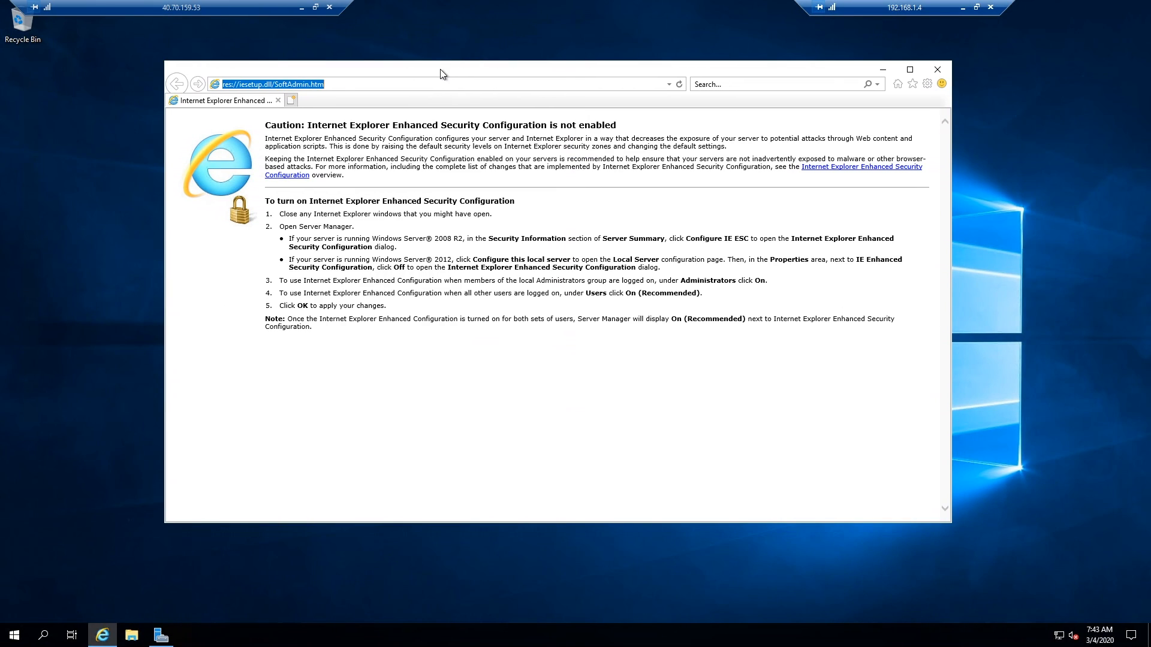
pyautogui.write('http://52.167.250.71/')
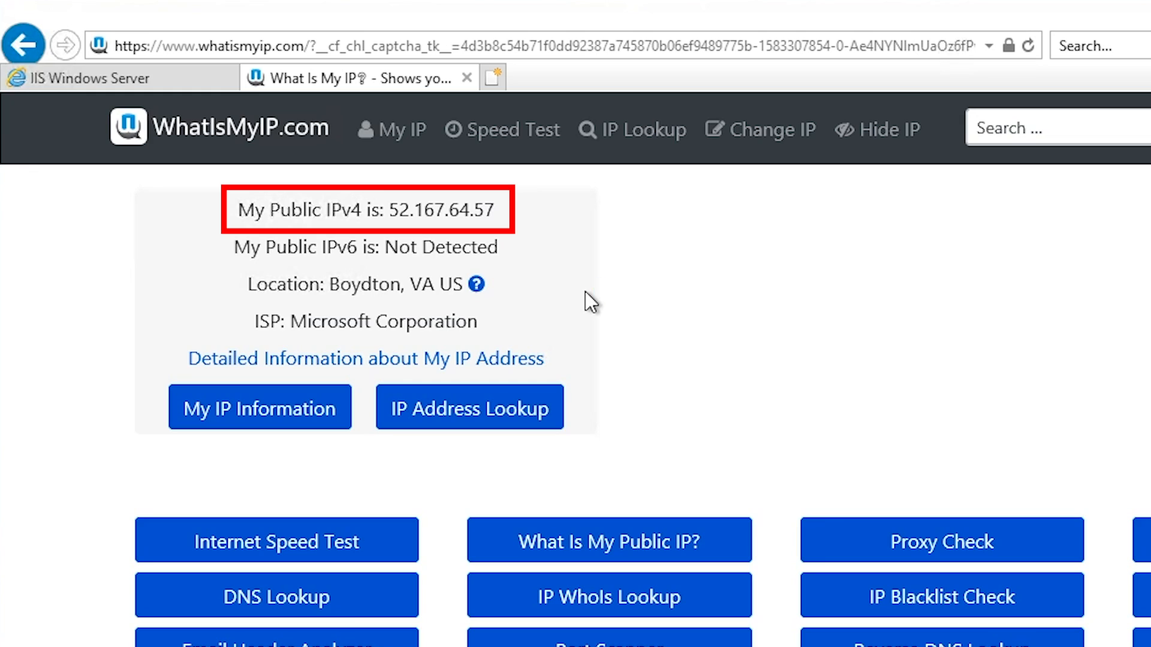
pyautogui.moveTo(529, 275)
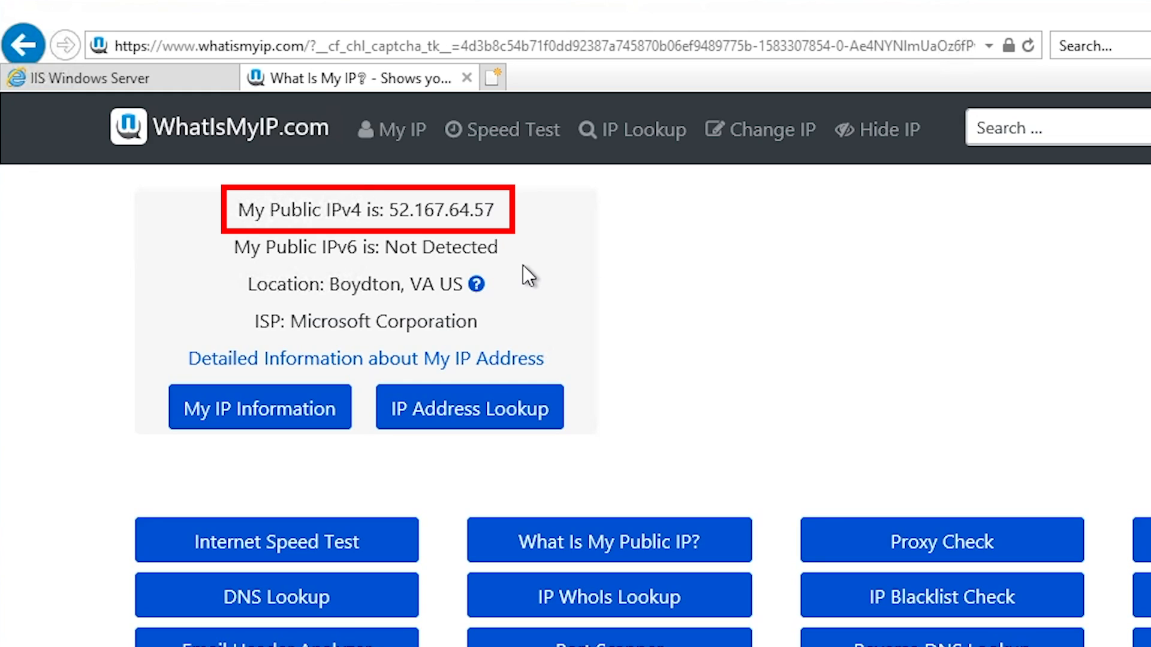